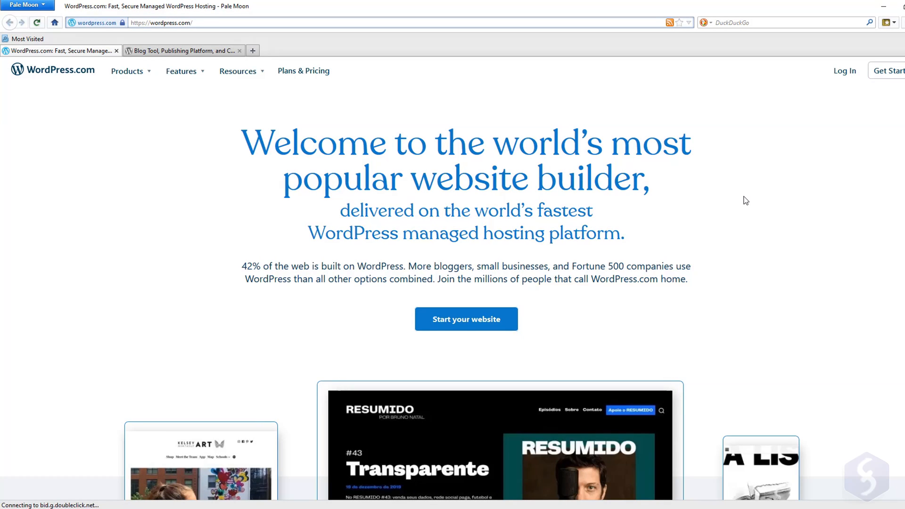
Scroll through the Customizer and reach the Site Identity logo settings.
scroll(down, 3)
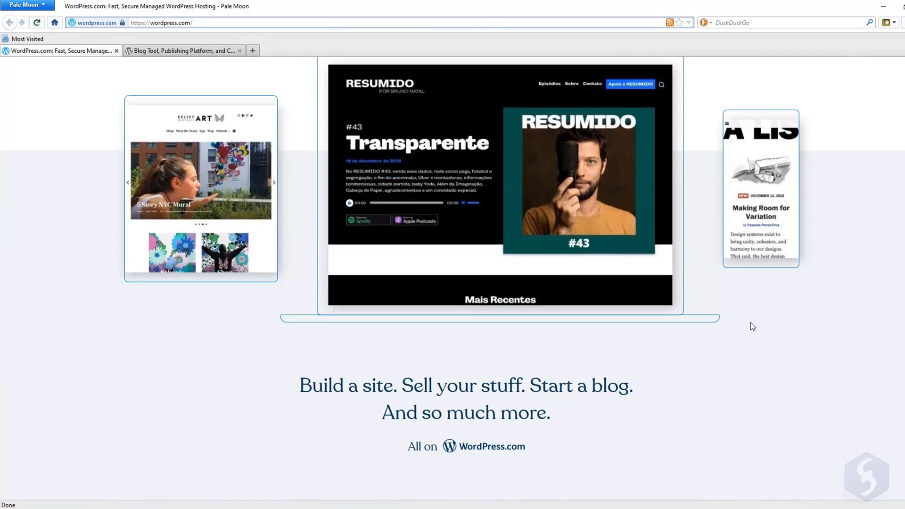
scroll(down, 3)
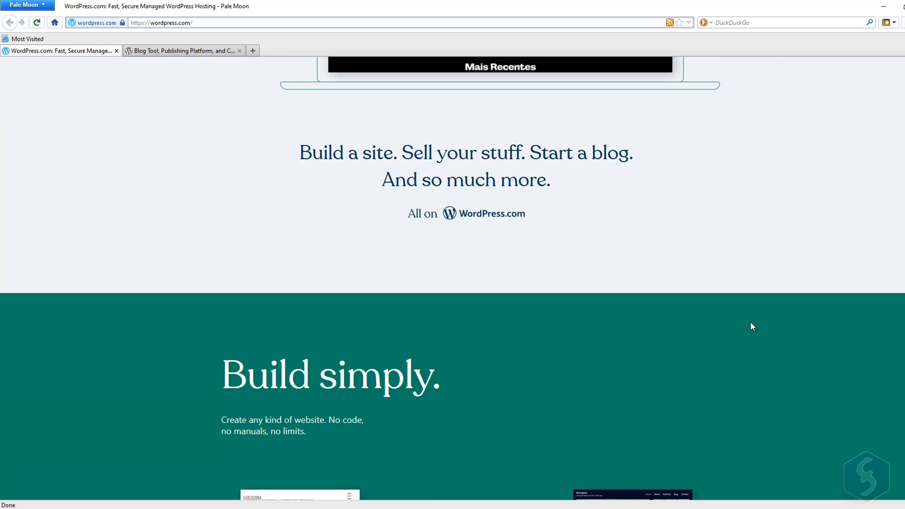
scroll(down, 3)
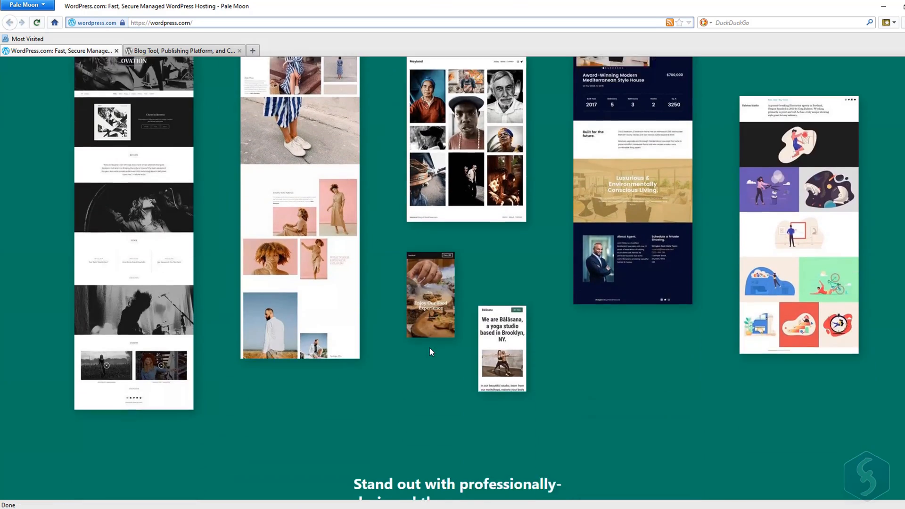
scroll(down, 3)
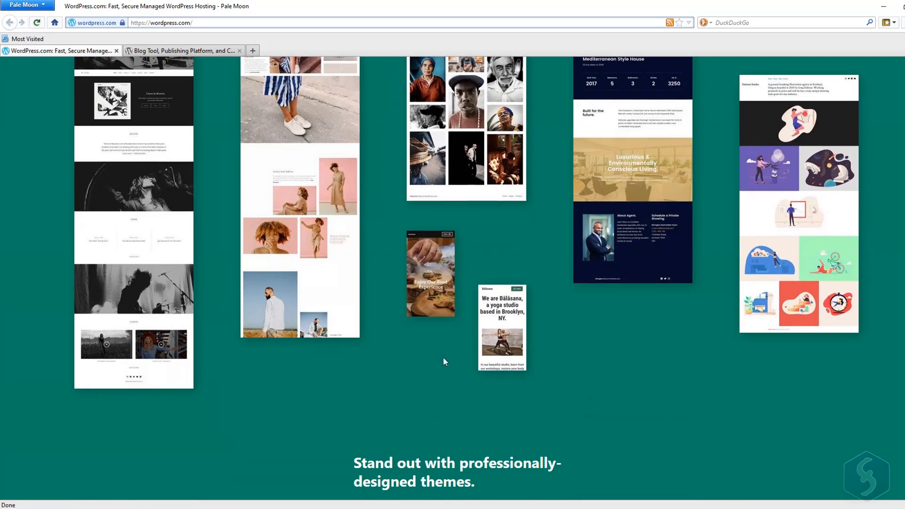
scroll(up, 3)
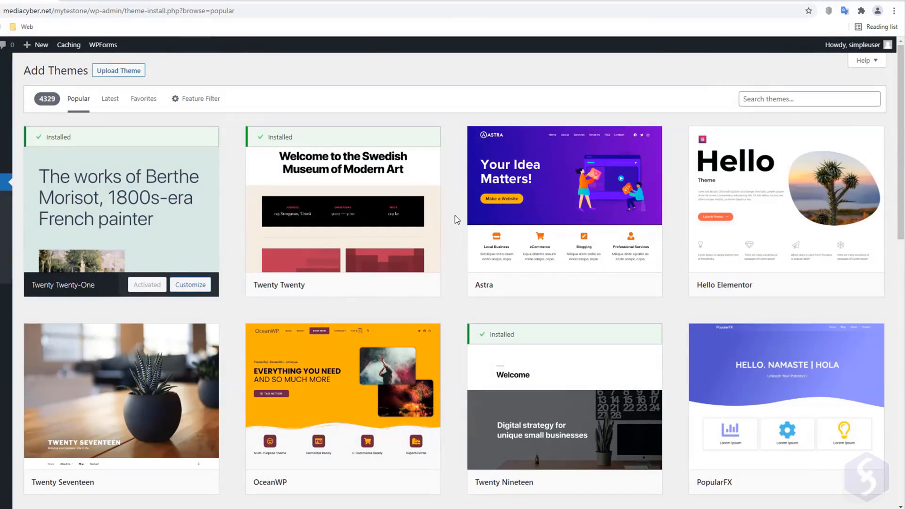
scroll(down, 3)
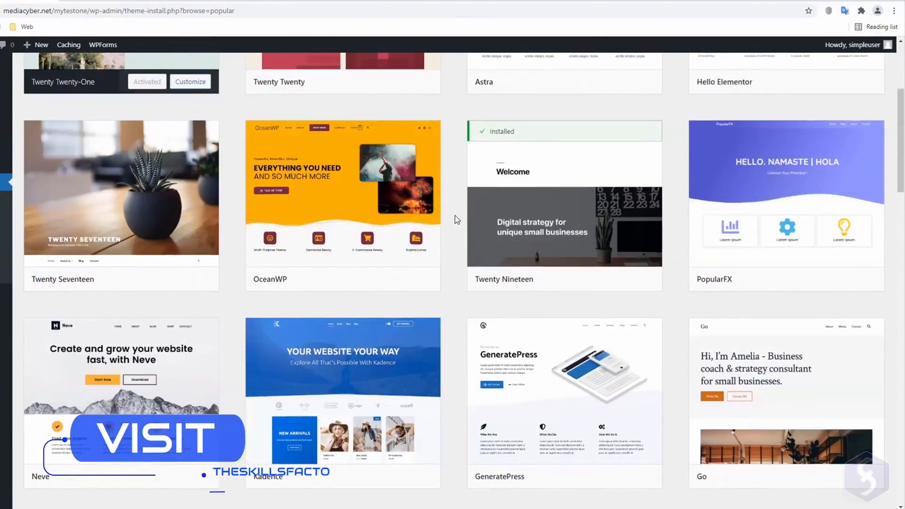
scroll(down, 3)
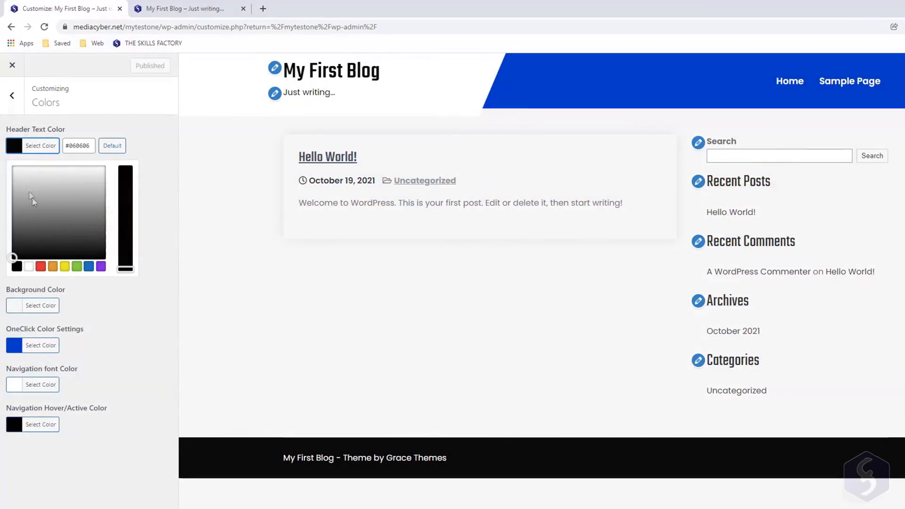
click(40, 266)
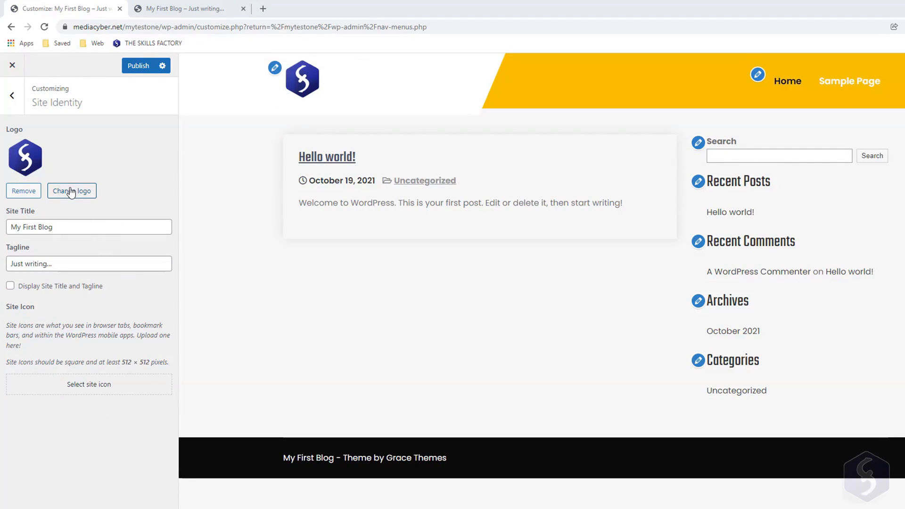
Replace the site logo with the uploaded THE SKILLS FACTORY image with its tagline.
click(71, 190)
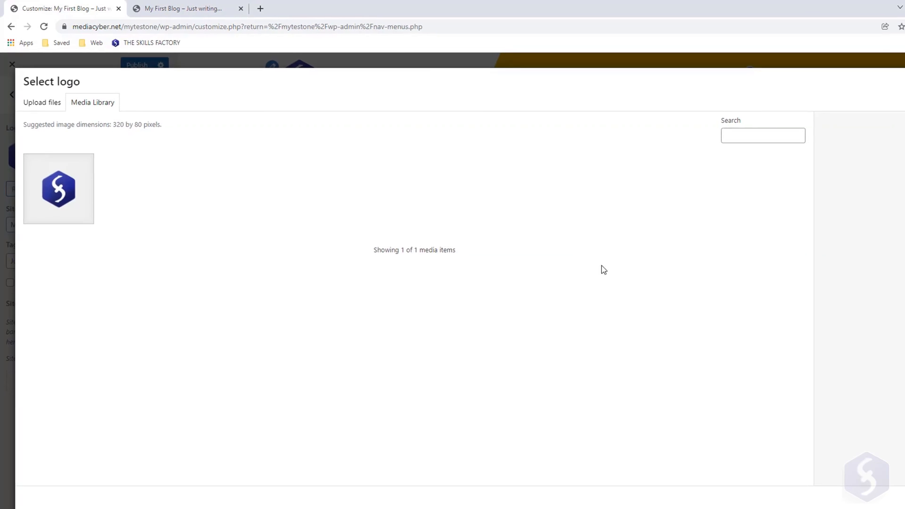
click(39, 94)
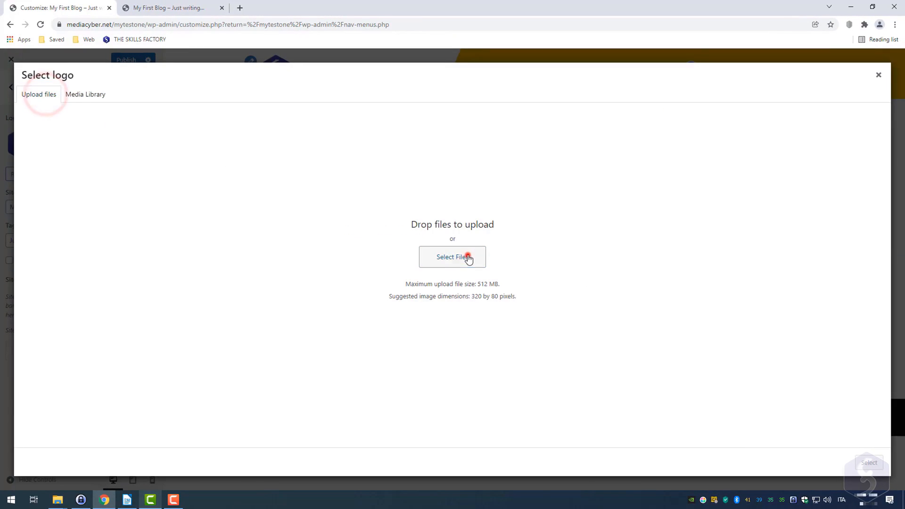
click(451, 256)
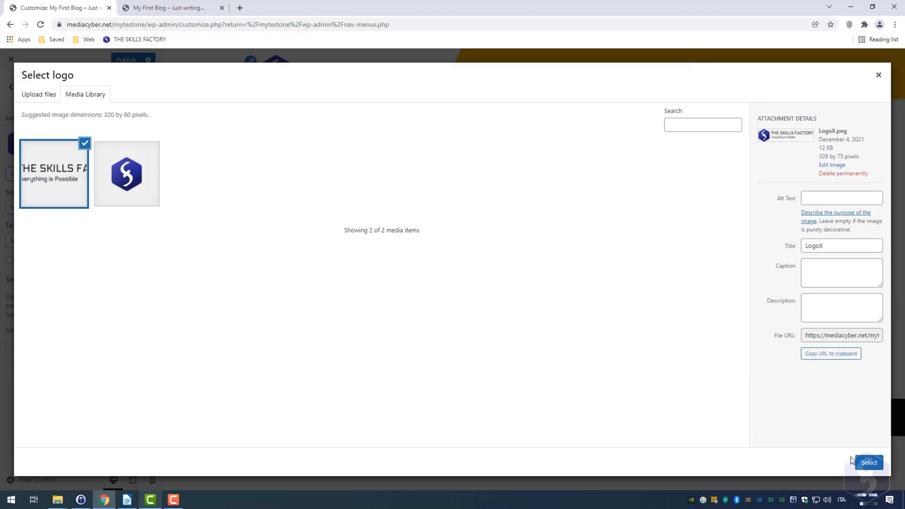
click(868, 462)
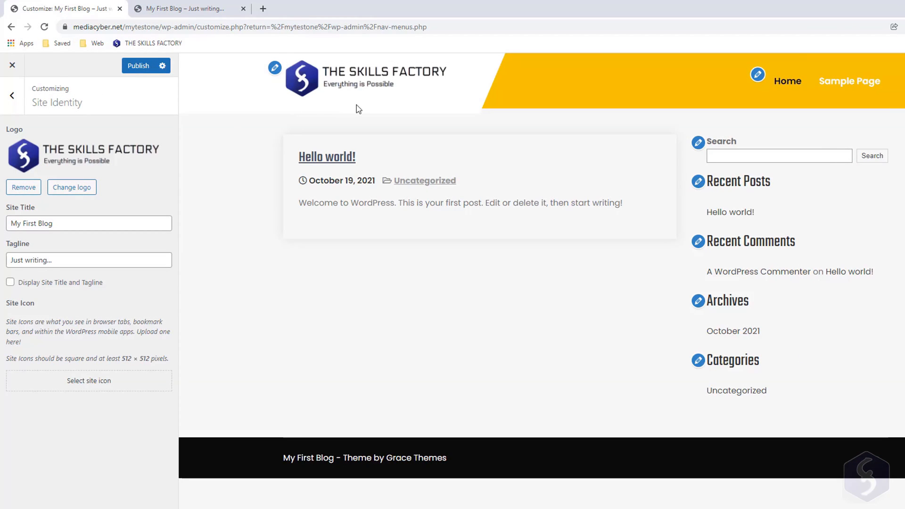
mouse_move(263, 148)
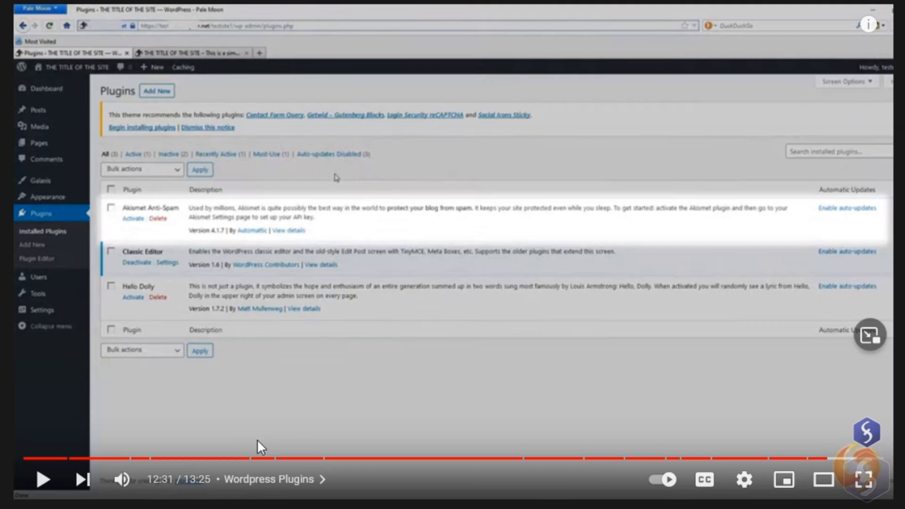
mouse_move(253, 459)
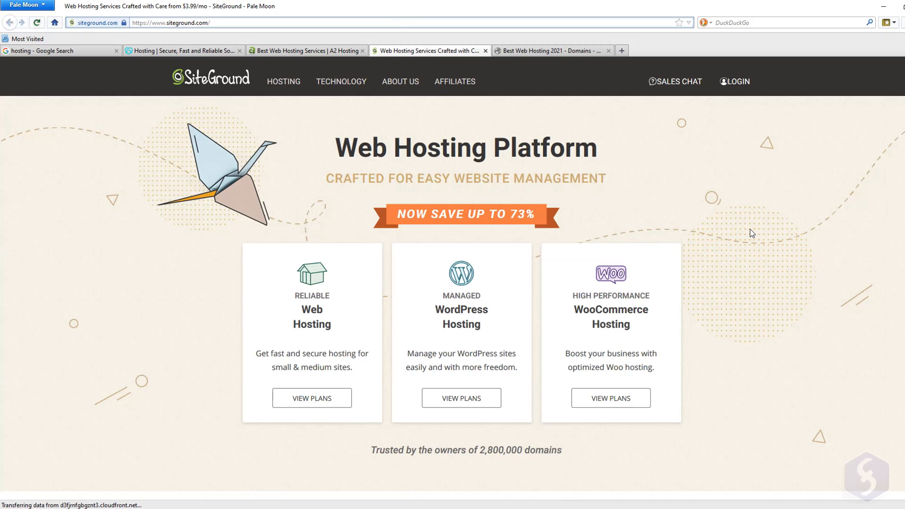
mouse_move(801, 179)
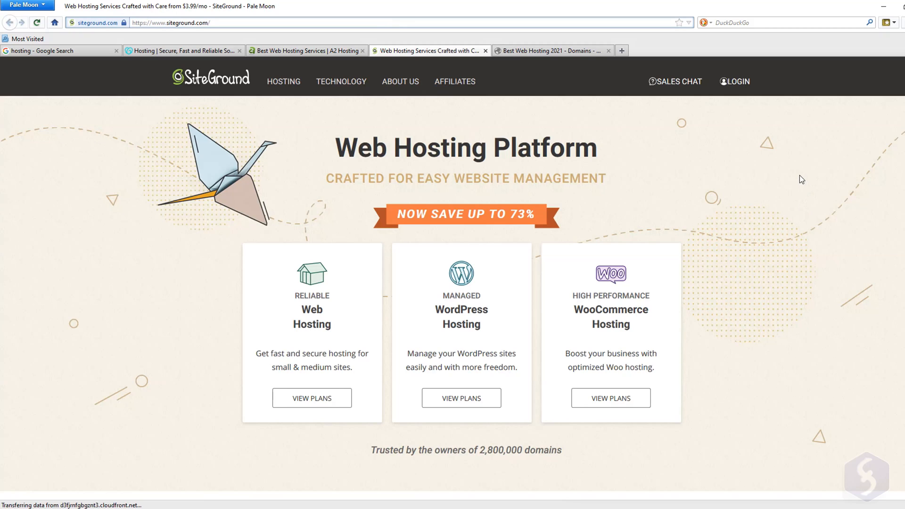
Browse the hosting provider tabs and enter 'factory.co' in the address field.
scroll(down, 3)
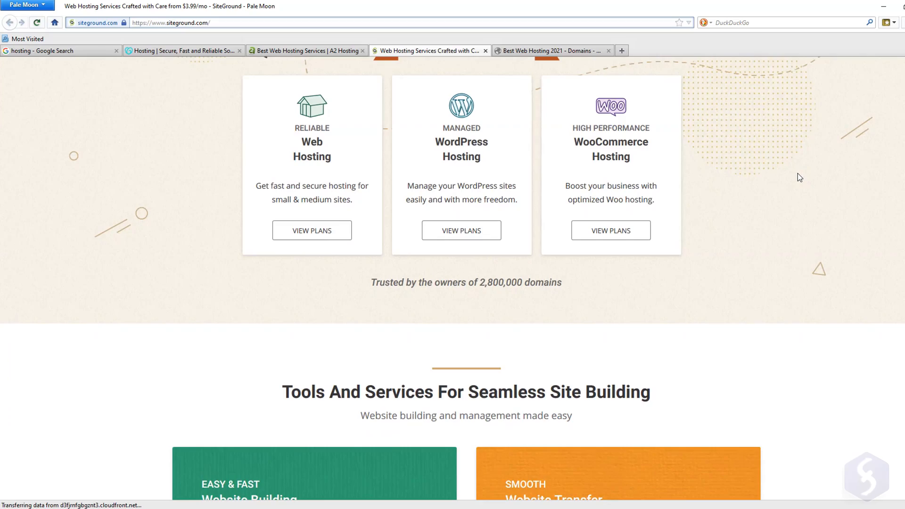
scroll(down, 3)
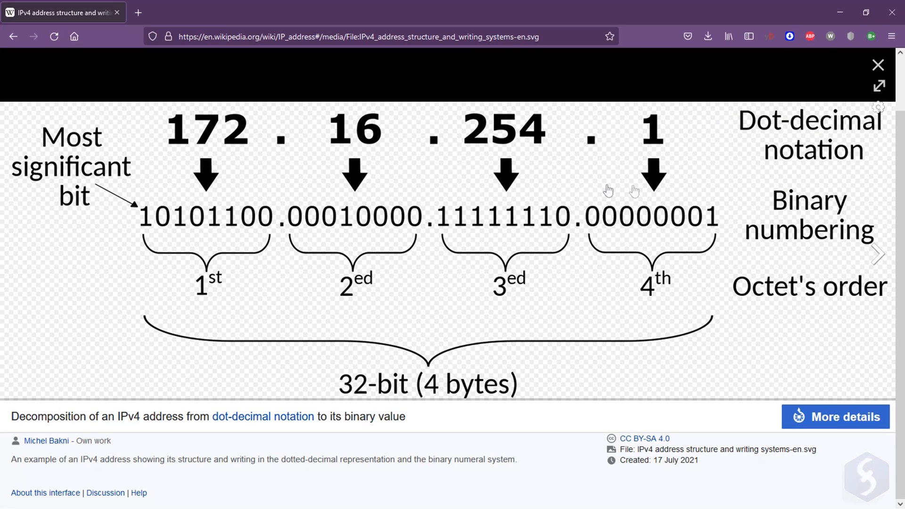
mouse_move(547, 238)
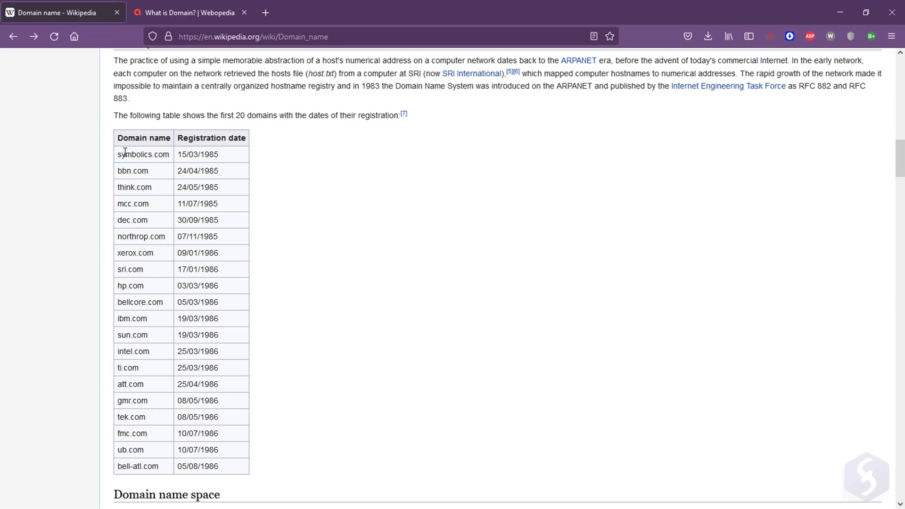
double_click(134, 186)
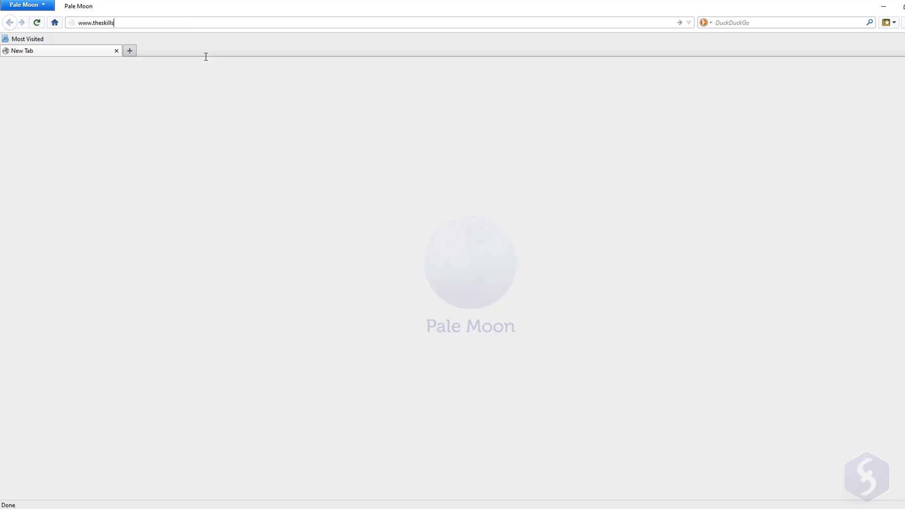
text(factory.co)
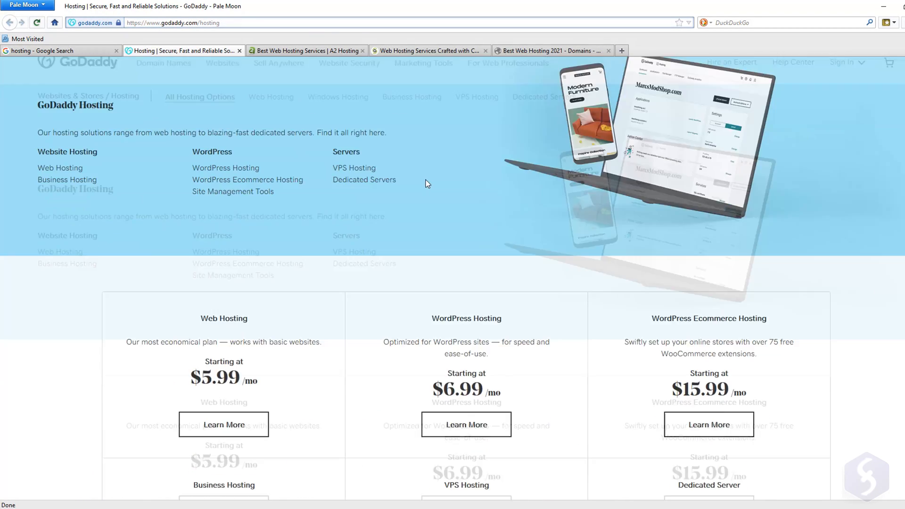
Scroll GoDaddy's pricing grid, then move to the A2 Hosting homepage.
scroll(down, 3)
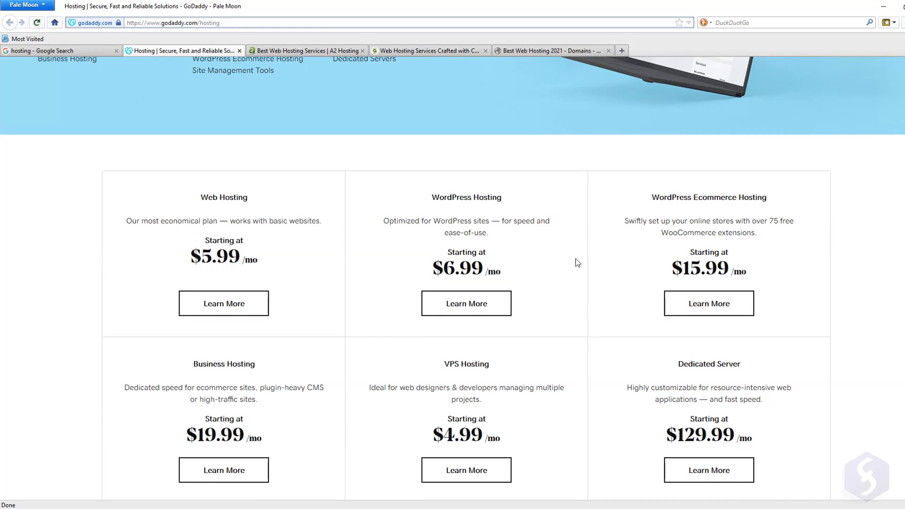
scroll(down, 3)
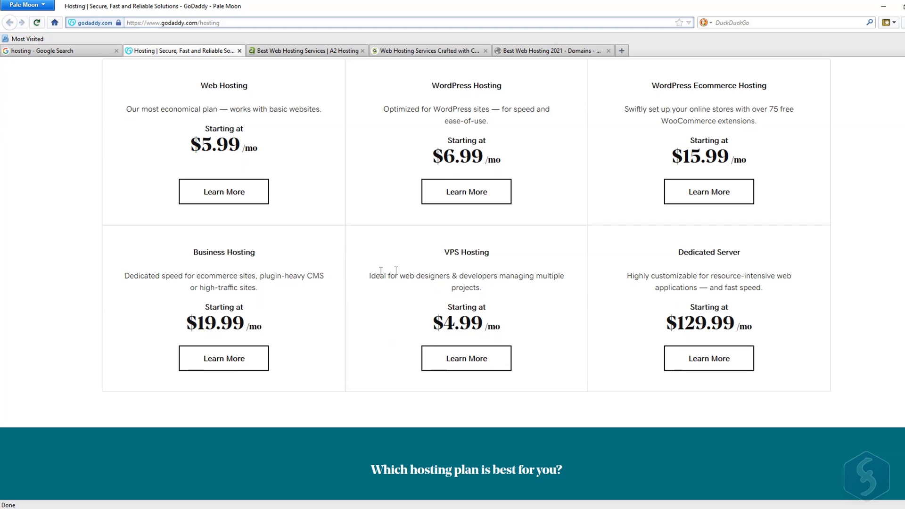
click(305, 50)
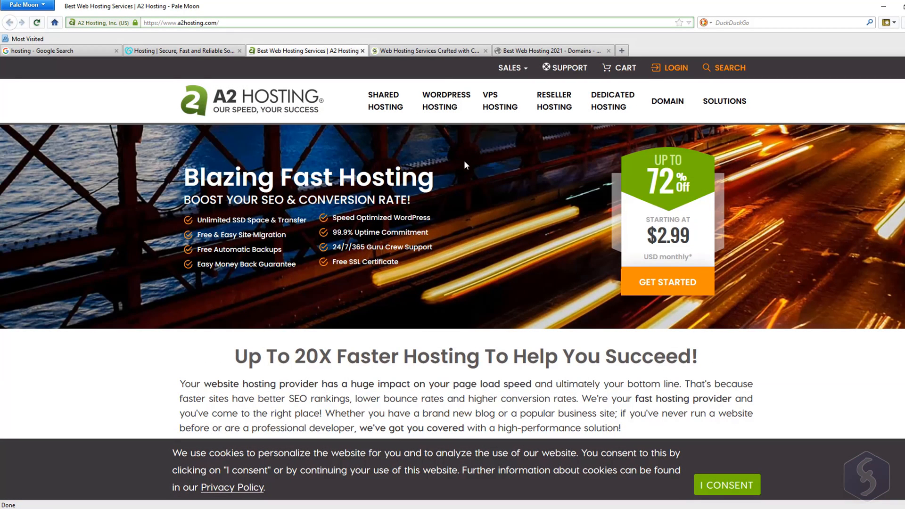
click(726, 484)
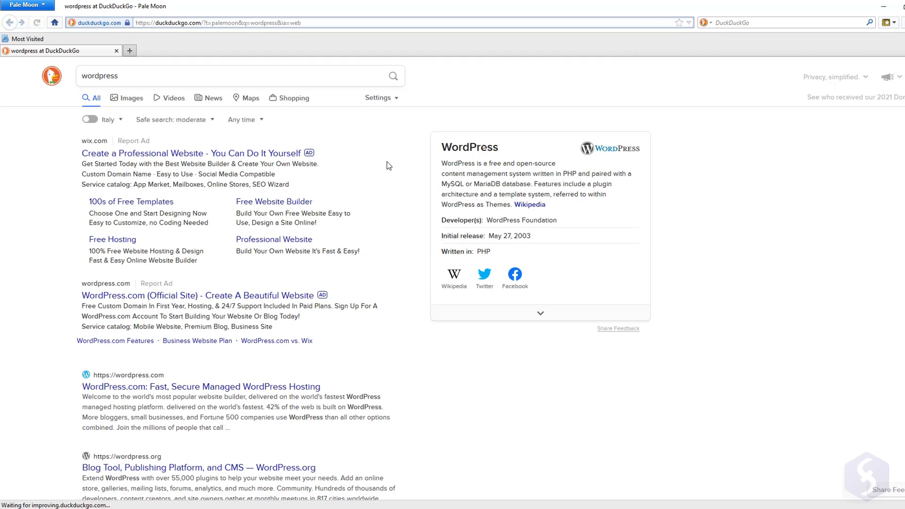
Open a WordPress search result in a new tab, view WordPress.com pricing, then close it.
scroll(down, 3)
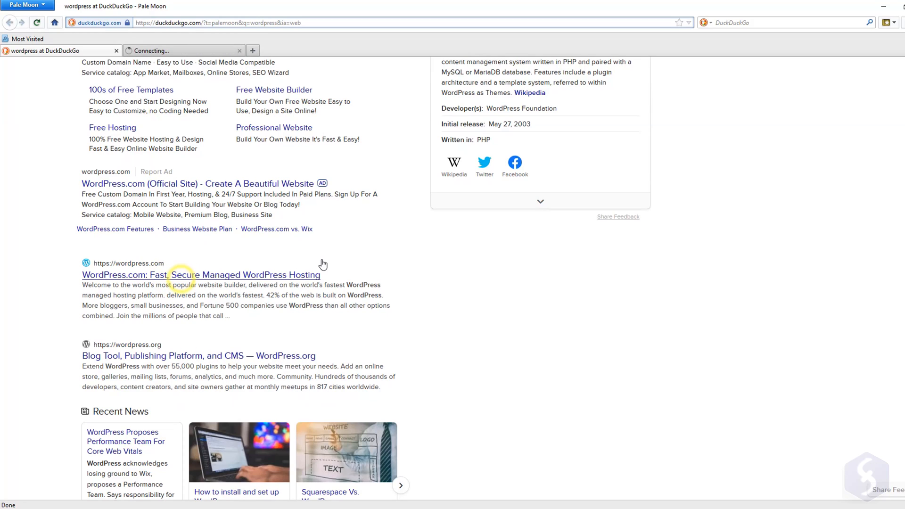
right_click(128, 355)
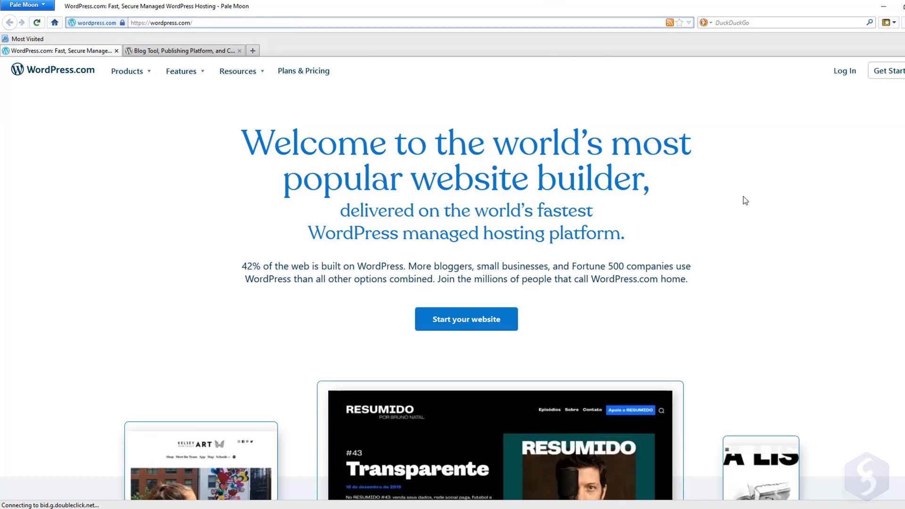
click(303, 71)
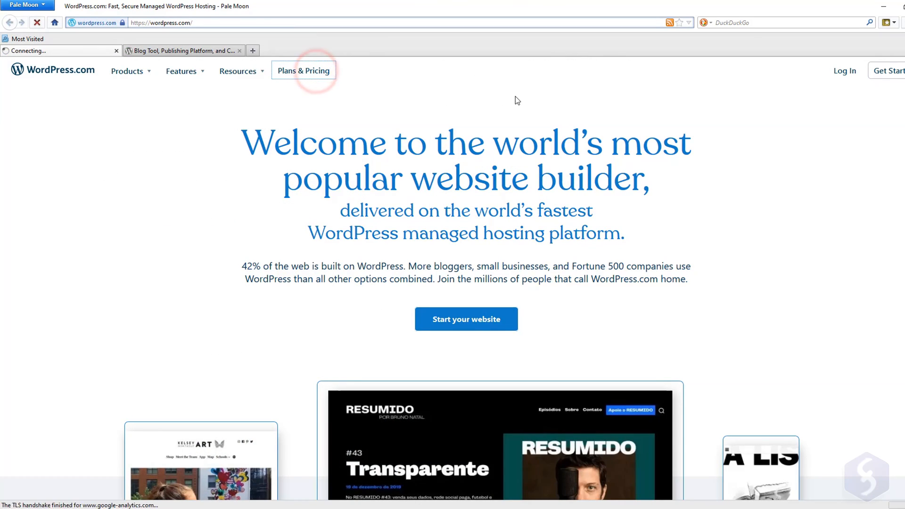
click(303, 71)
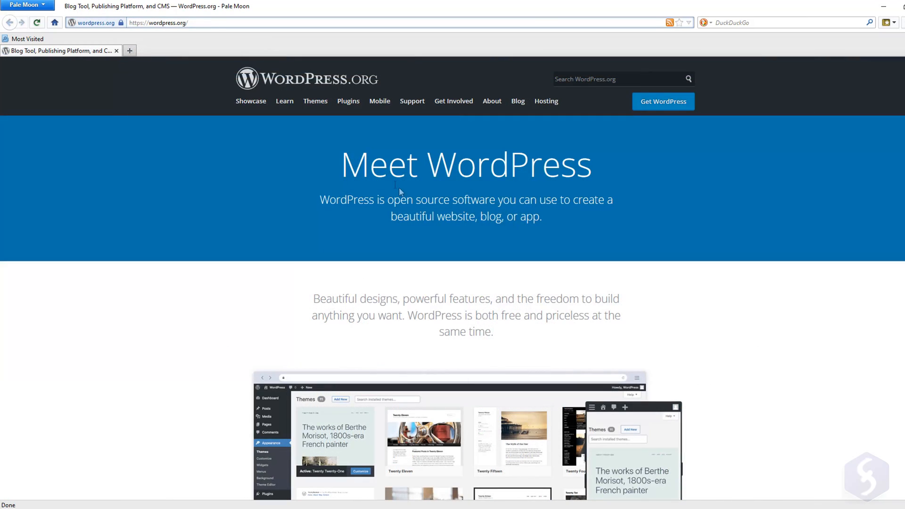
mouse_move(665, 305)
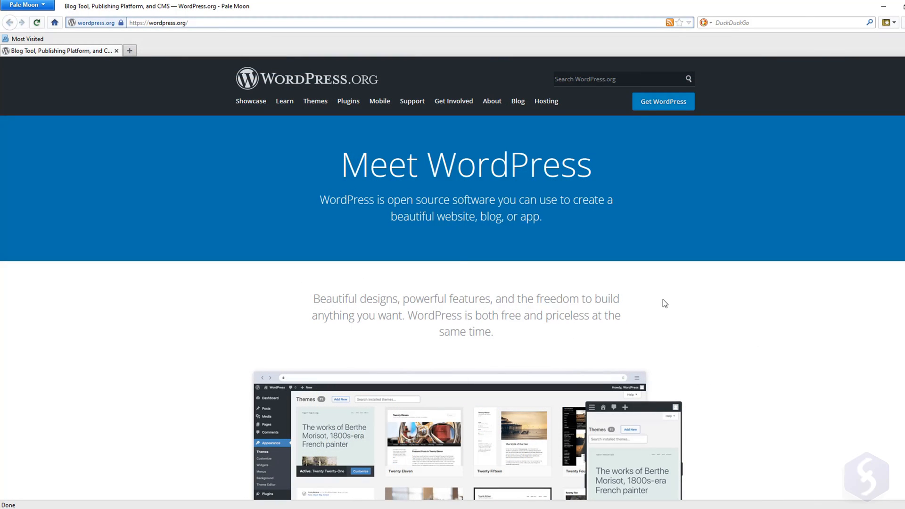
mouse_move(821, 324)
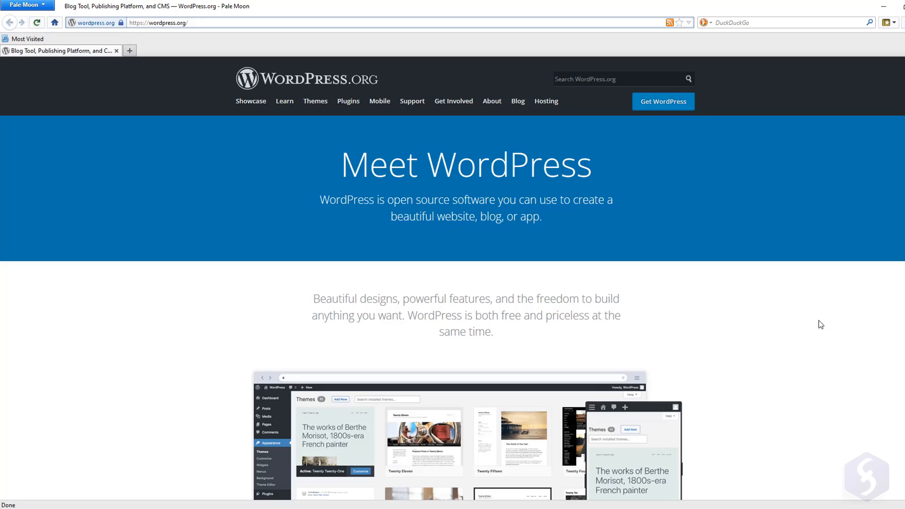
Scroll the WordPress.org homepage toward its Hosting recommendations.
scroll(down, 3)
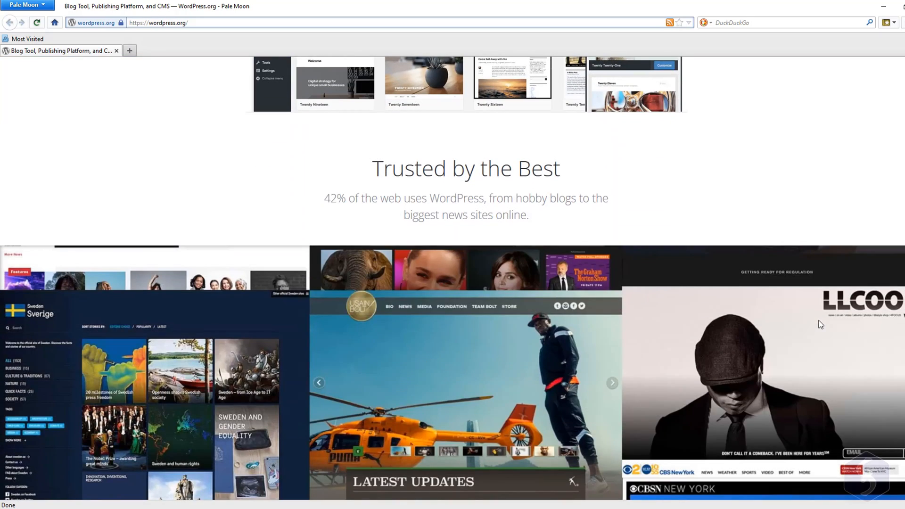
scroll(down, 3)
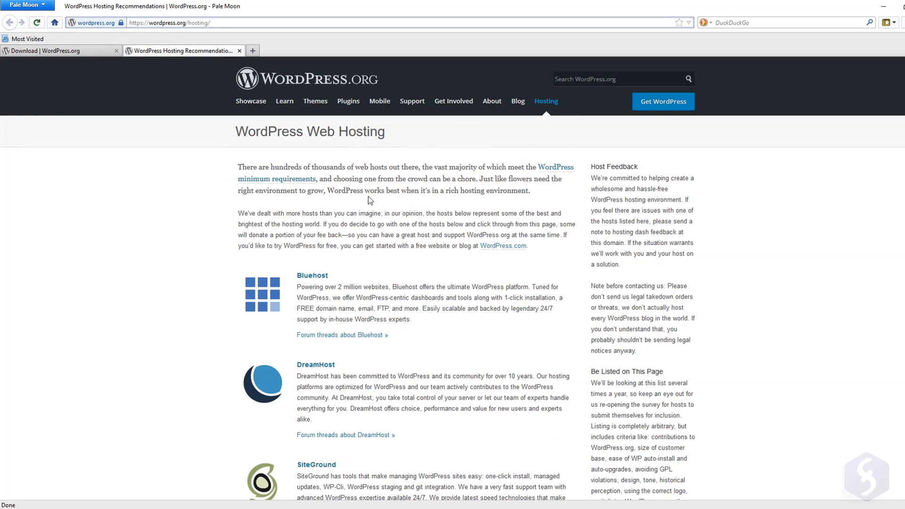
Log into cPanel from the account email and open the Softaculous WordPress installer.
scroll(down, 3)
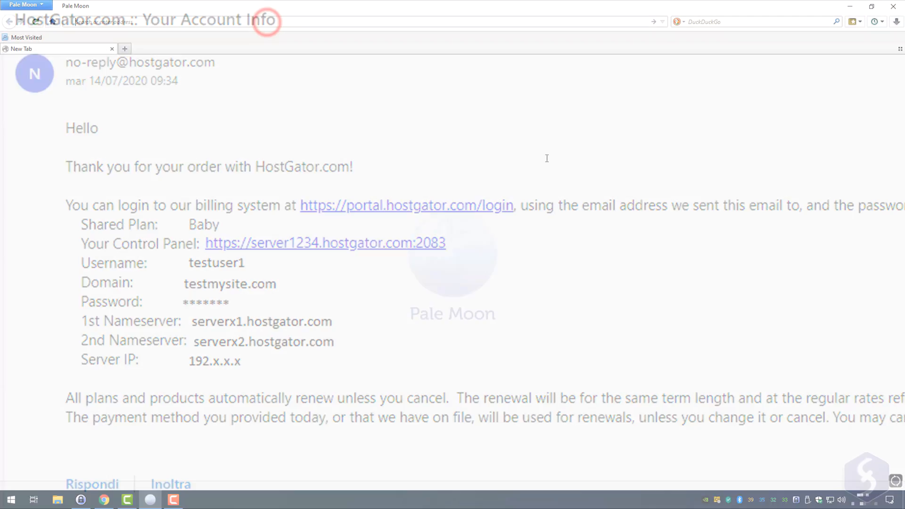
click(324, 244)
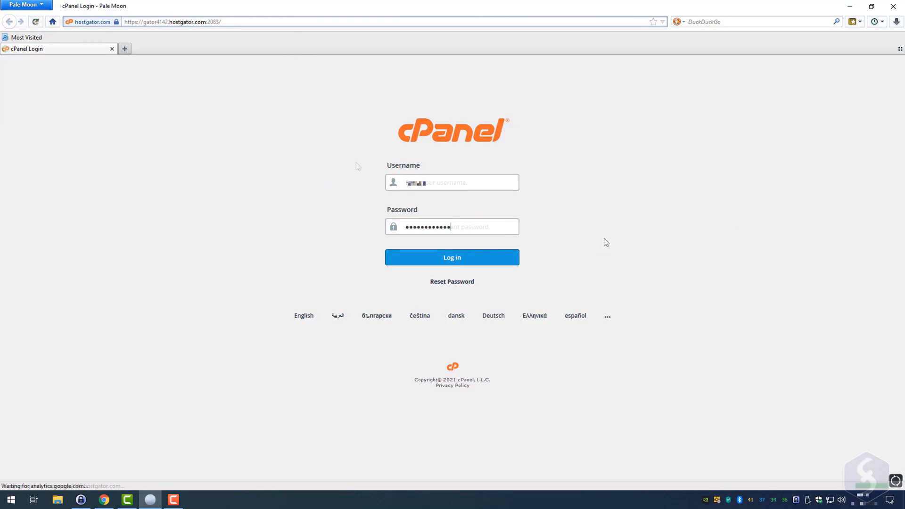
click(451, 256)
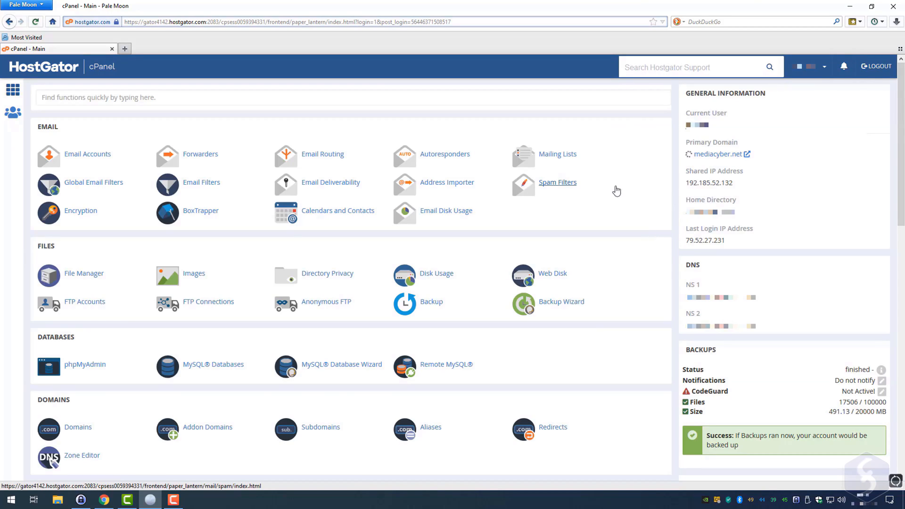
click(67, 326)
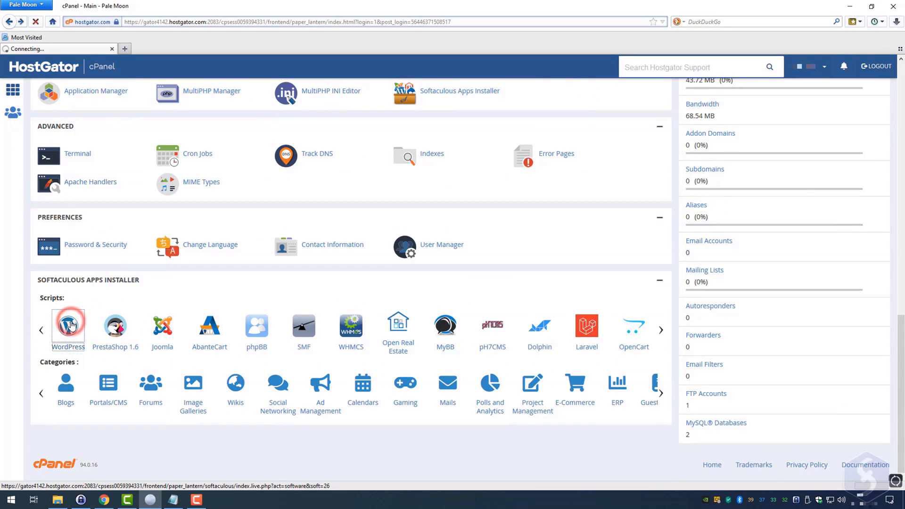
click(68, 323)
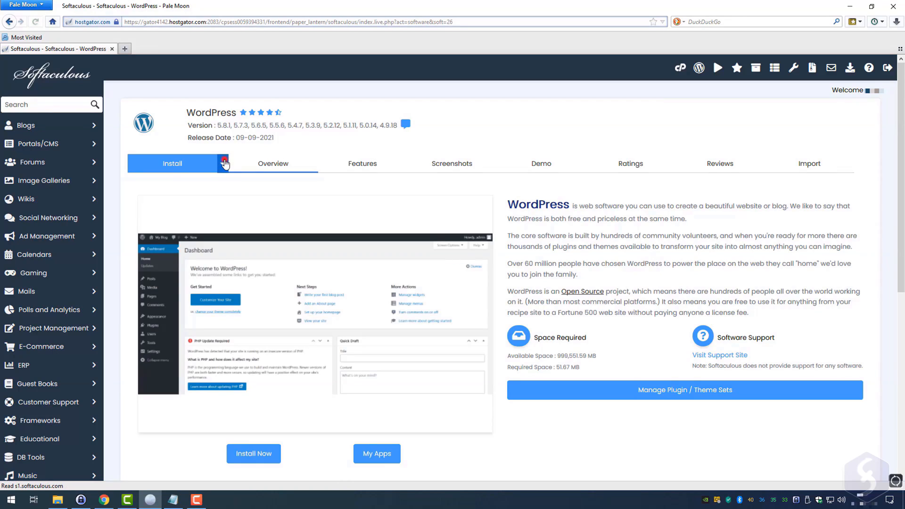
Install WordPress on mediacyber.net into the 'mytes' subdirectory.
click(172, 163)
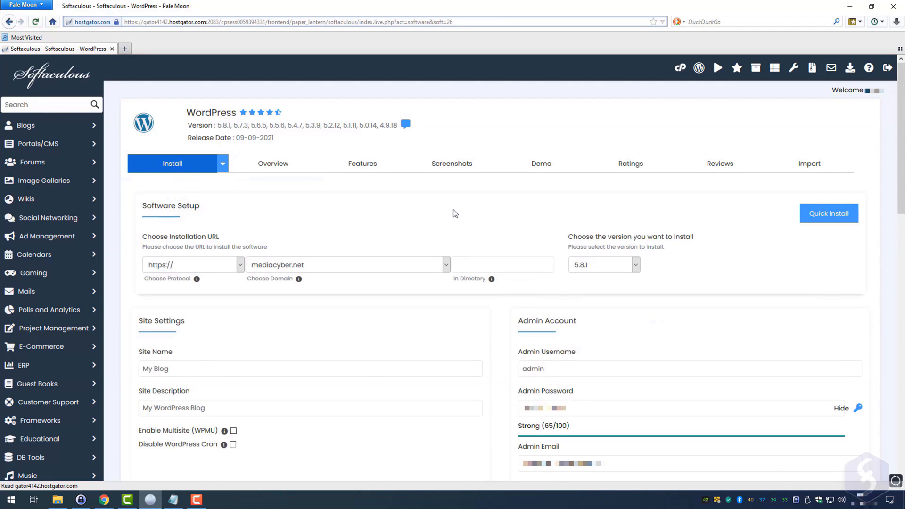
scroll(down, 3)
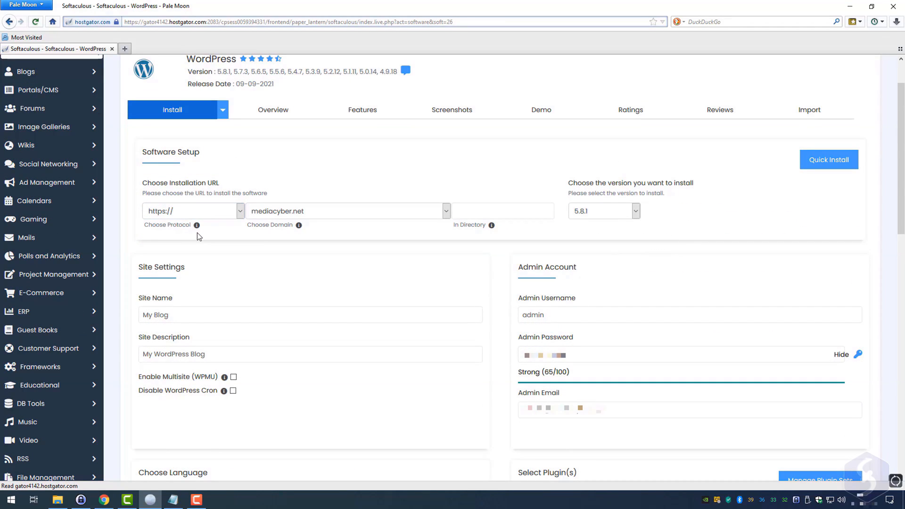
click(502, 211)
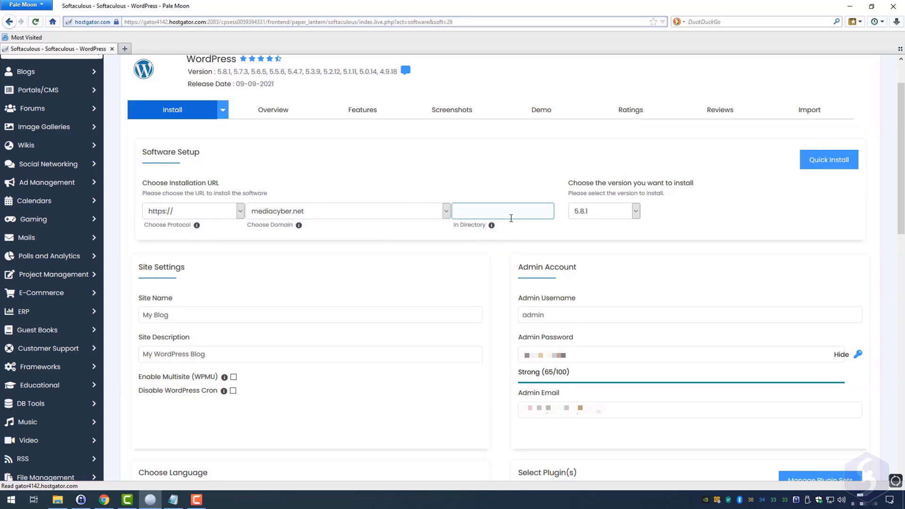
text(mytes)
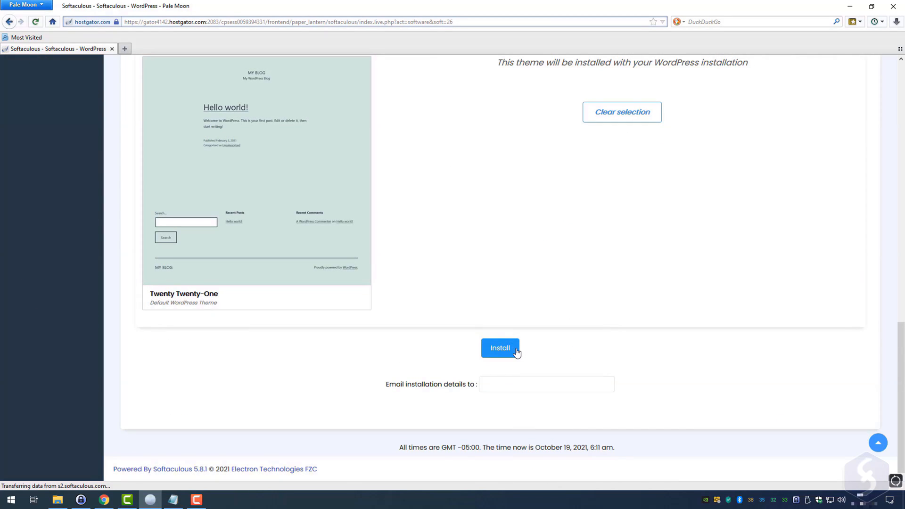
click(500, 348)
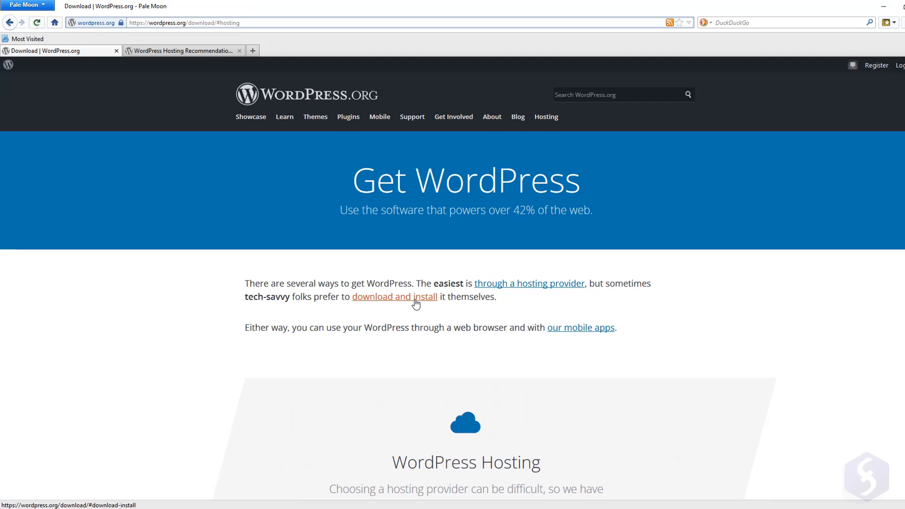
Open WordPress.org's download-and-install section and its installation guide in a new tab.
click(394, 297)
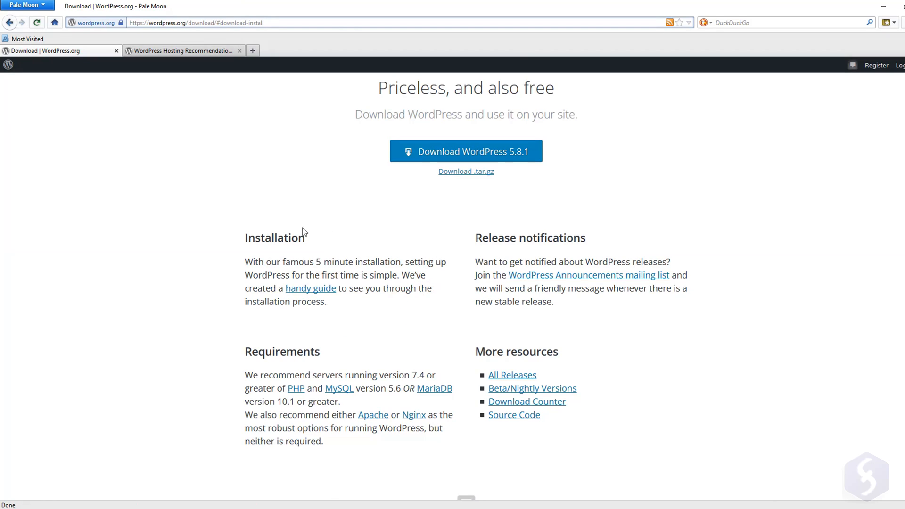
mouse_move(310, 289)
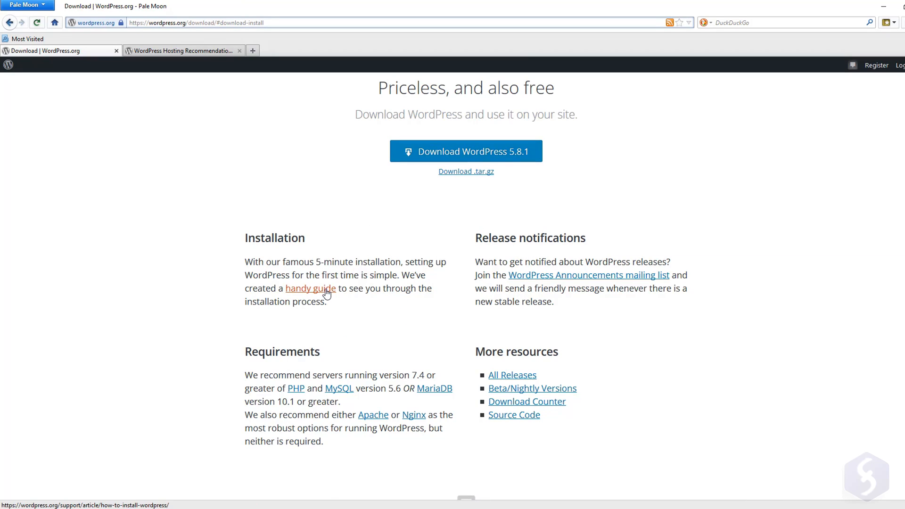
click(310, 289)
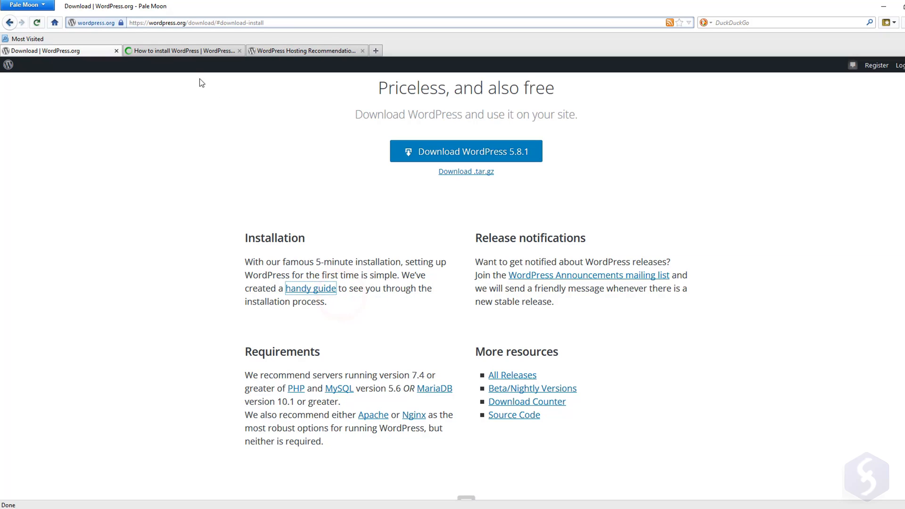
click(183, 51)
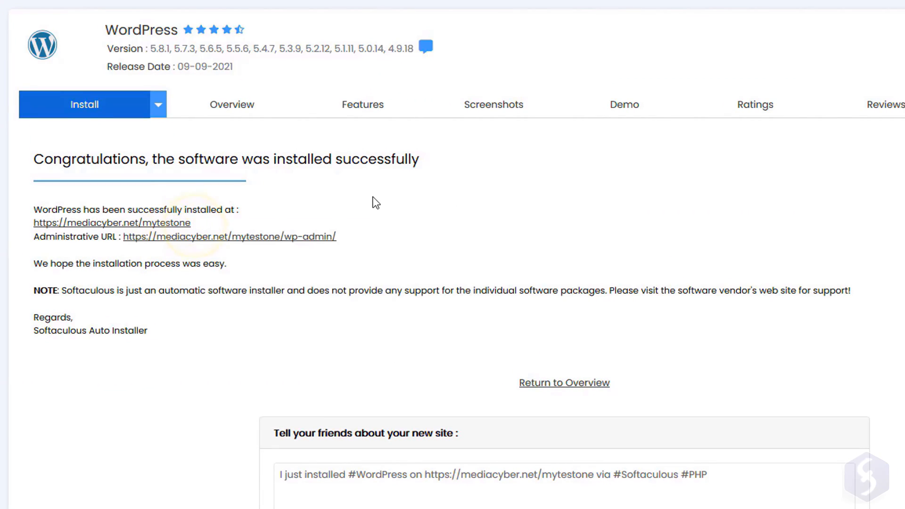
Visit the freshly installed blog, return to the Softaculous success page and open its admin URL.
click(112, 222)
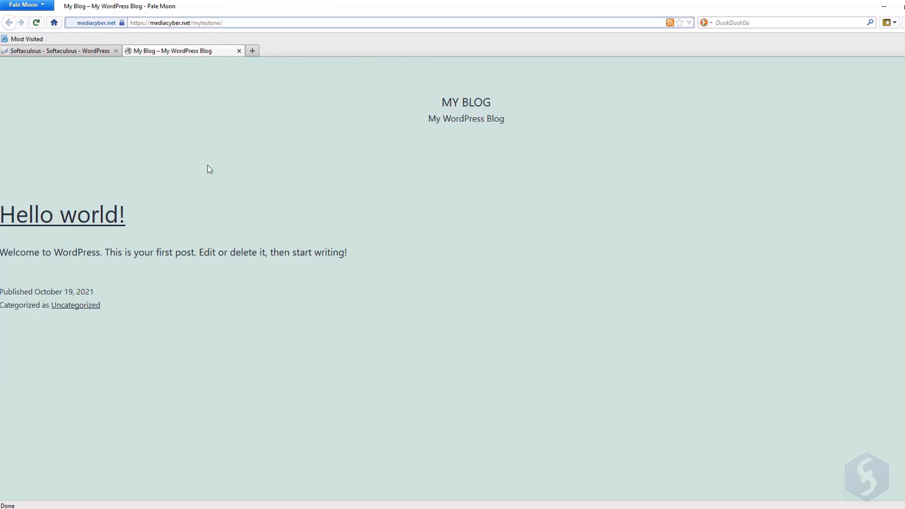
mouse_move(166, 256)
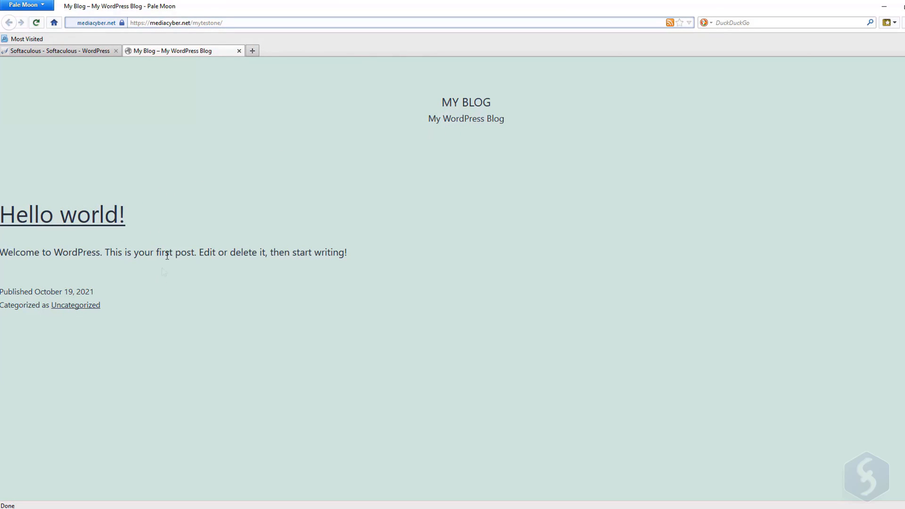
click(57, 51)
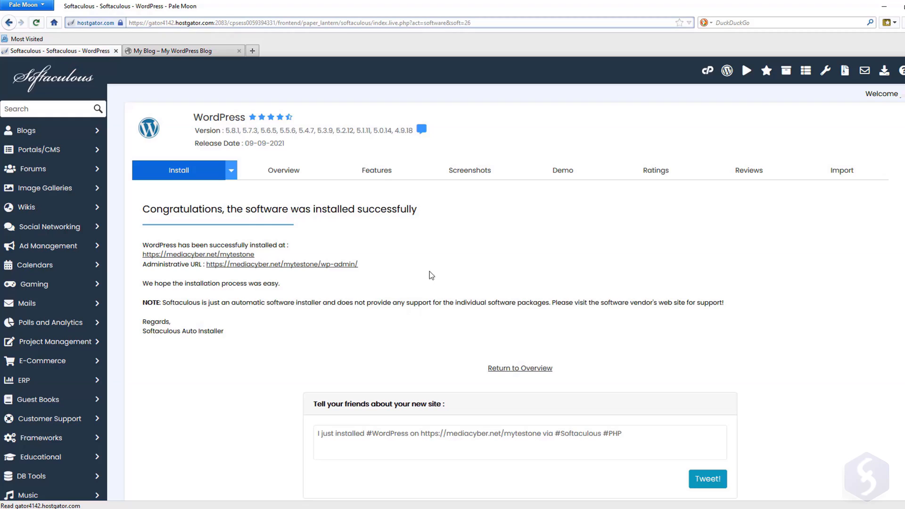
mouse_move(294, 269)
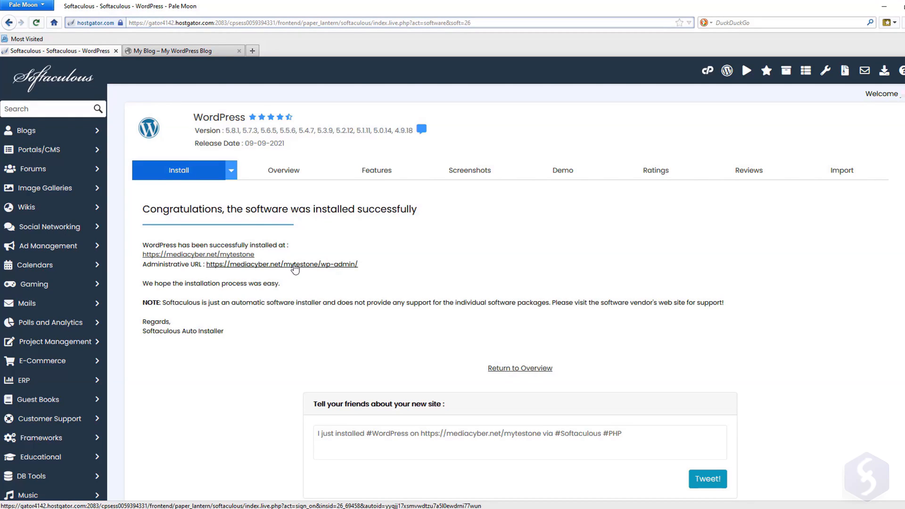
click(281, 264)
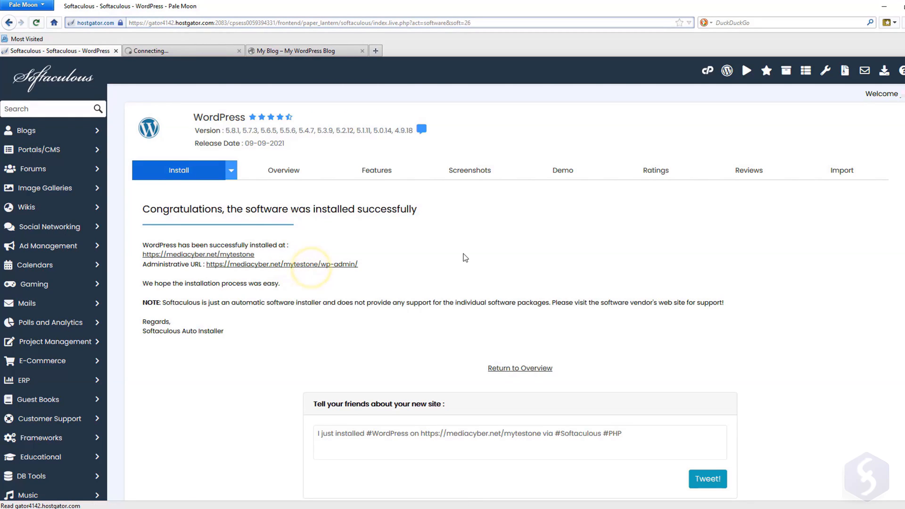
Sign in to the new site as 'simpleuser' and reach the admin Dashboard.
click(281, 264)
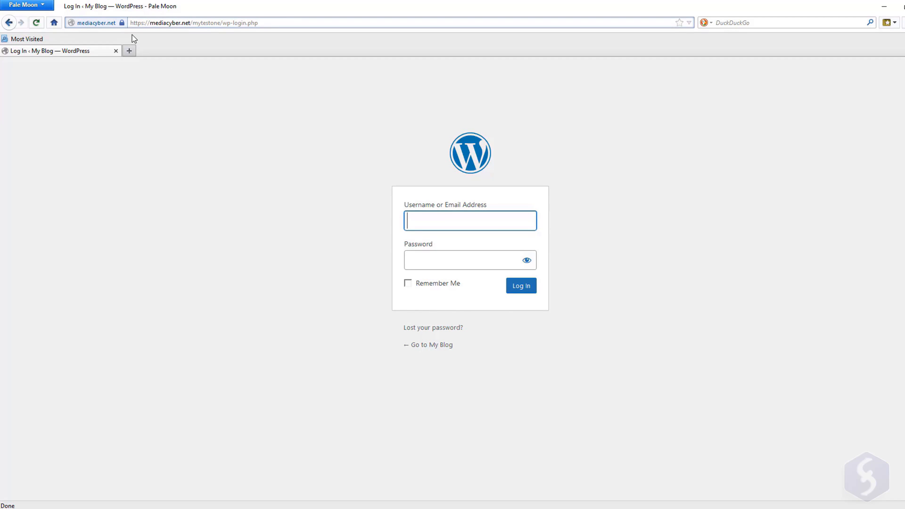
text(simpleuser)
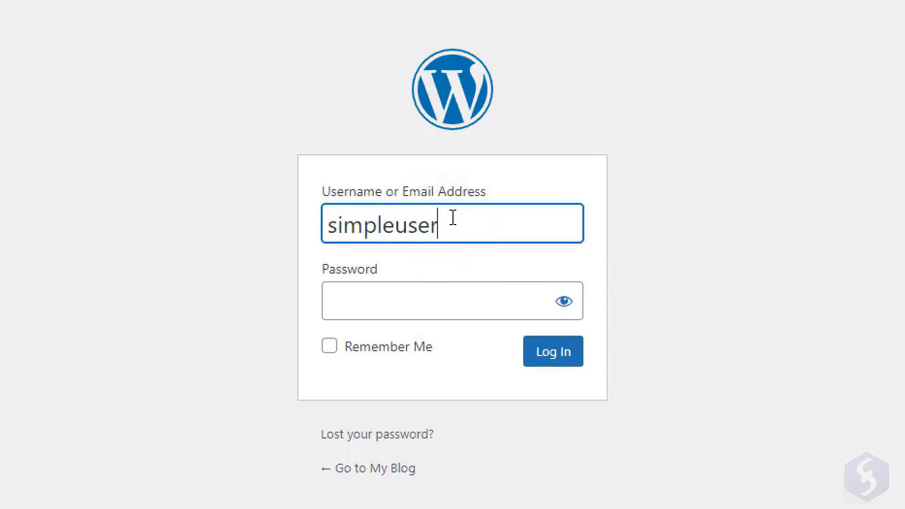
click(552, 351)
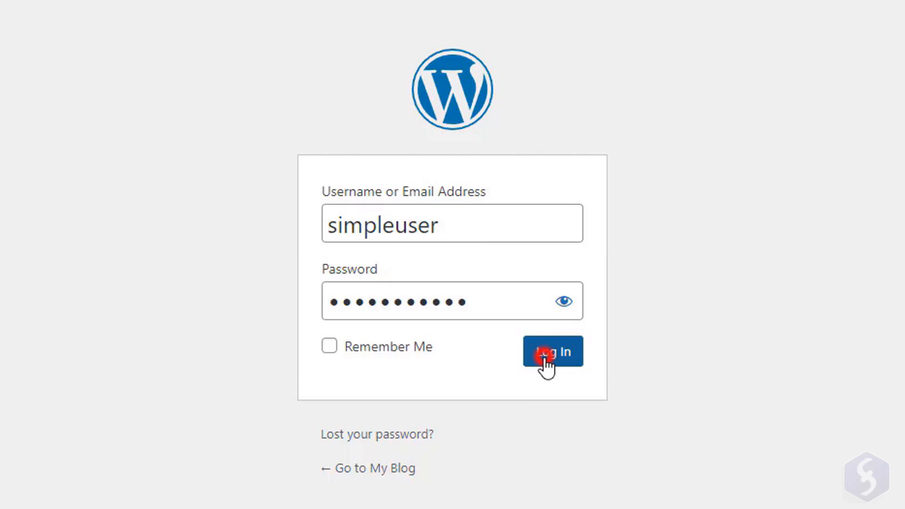
click(552, 352)
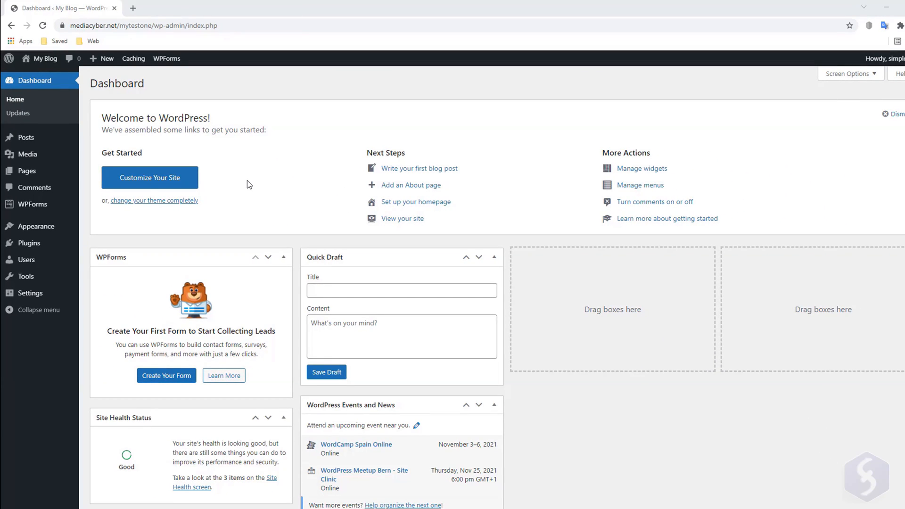
mouse_move(343, 214)
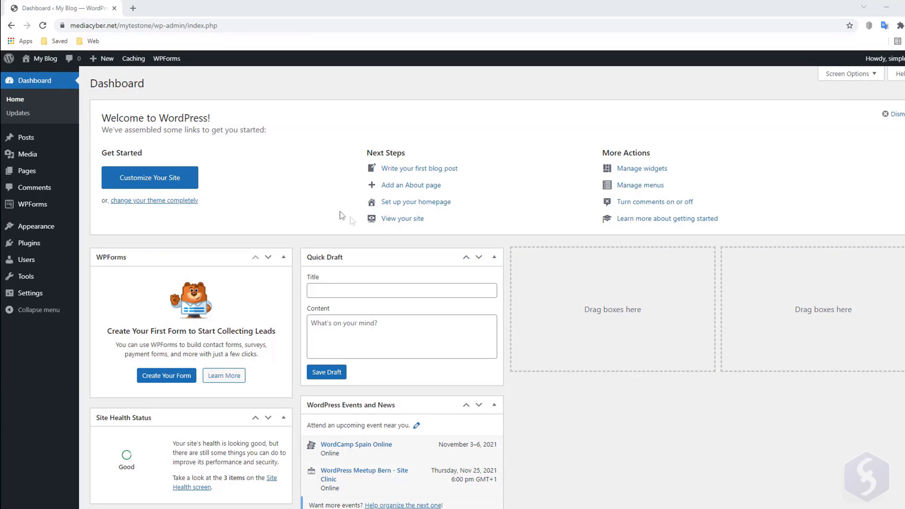
mouse_move(656, 418)
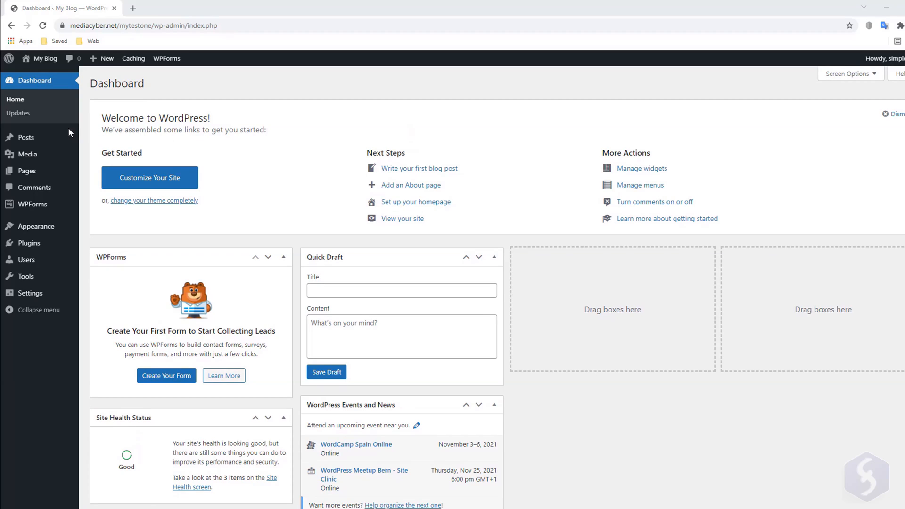
Check WordPress updates, then open the live My Blog site in a new tab.
click(19, 113)
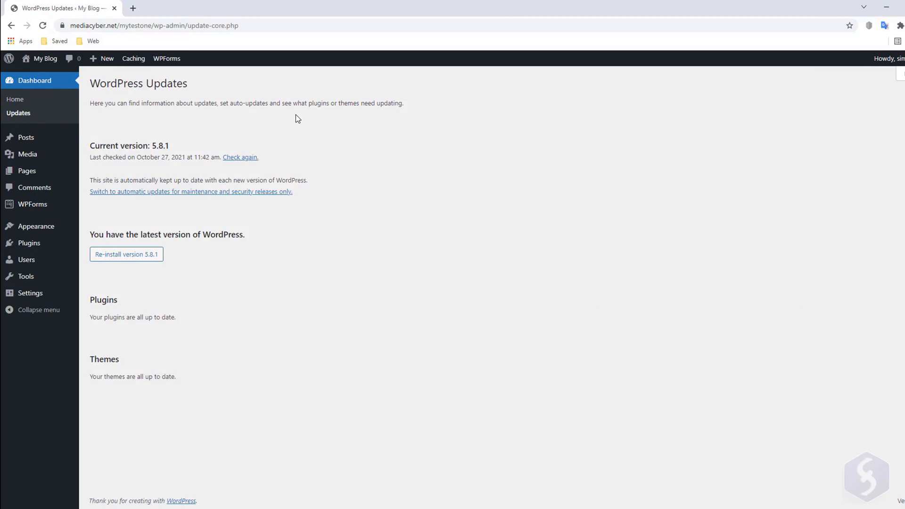
mouse_move(186, 144)
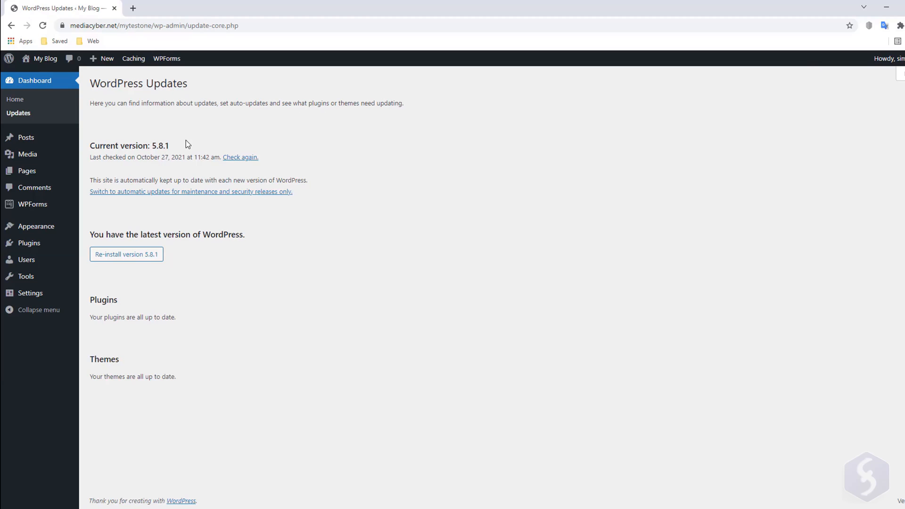
mouse_move(310, 162)
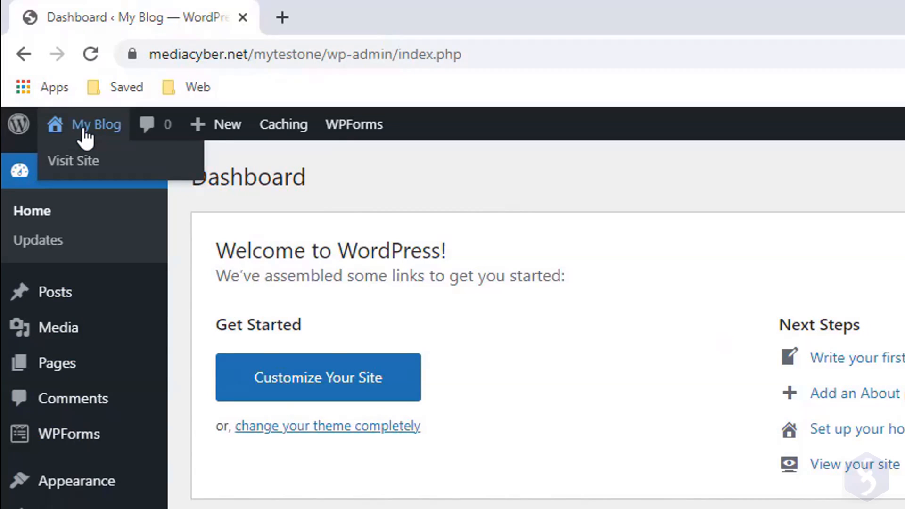
click(73, 162)
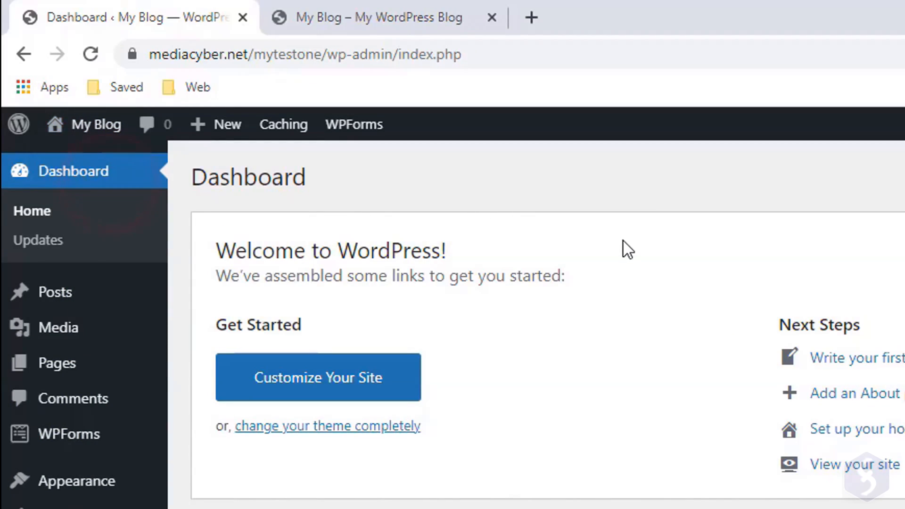
click(377, 17)
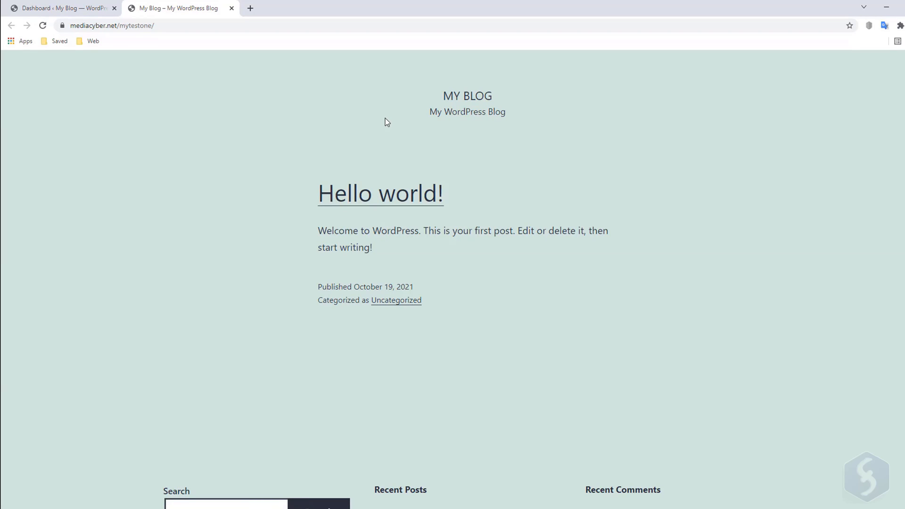
View the site with the Sinatra theme and open the installed themes list.
click(62, 9)
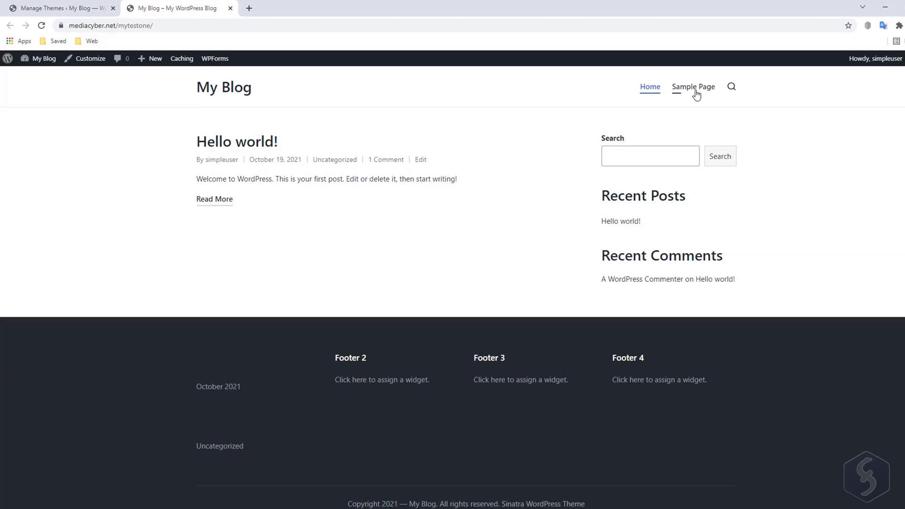
click(692, 86)
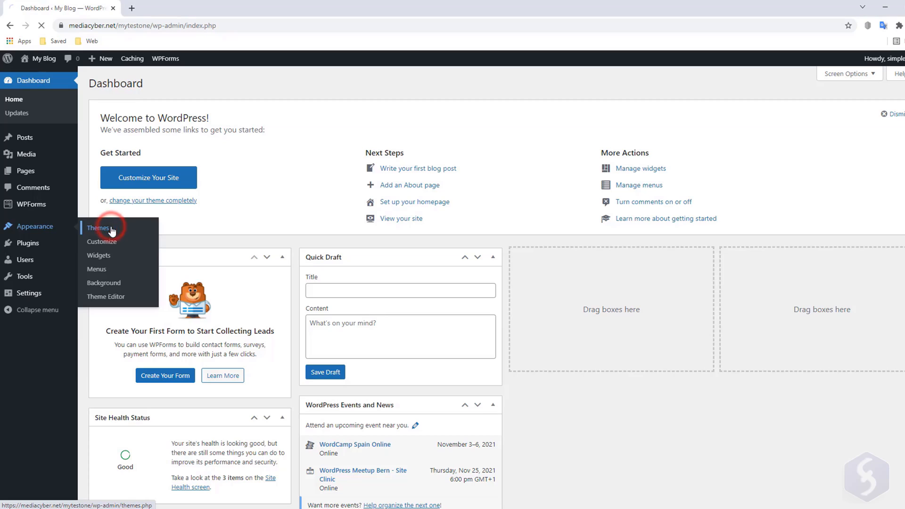
click(98, 227)
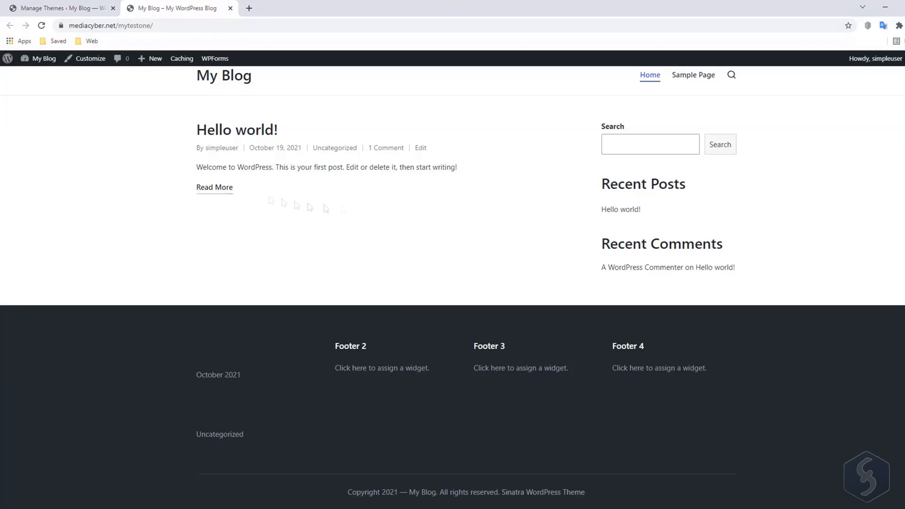
Add the CrossFit Gym theme, install it and activate it.
click(57, 9)
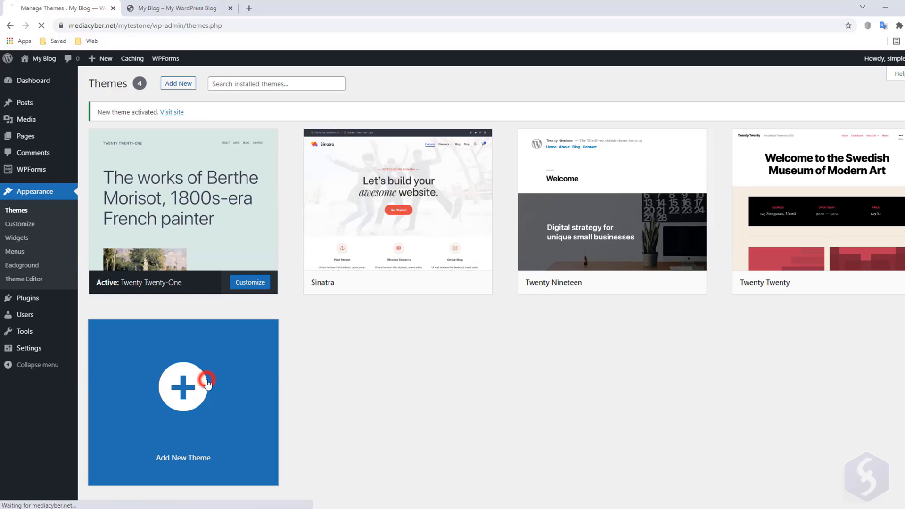
click(183, 386)
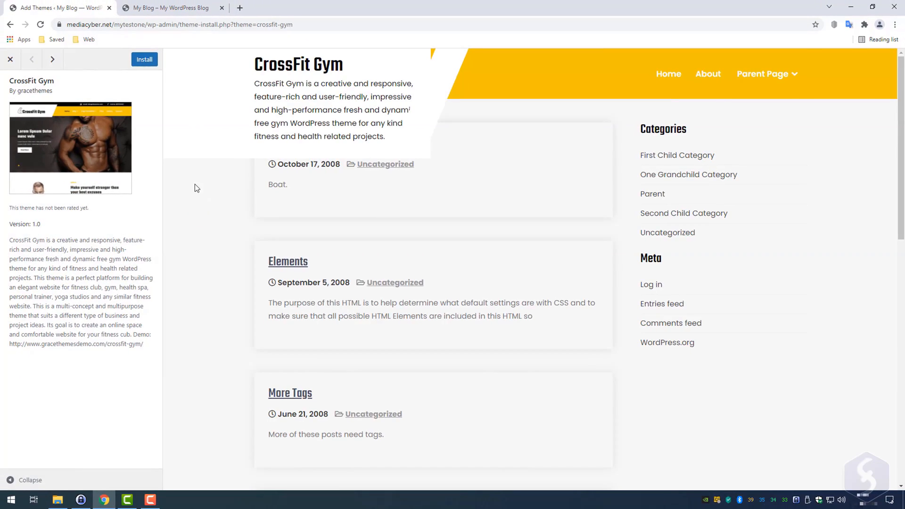
mouse_move(161, 135)
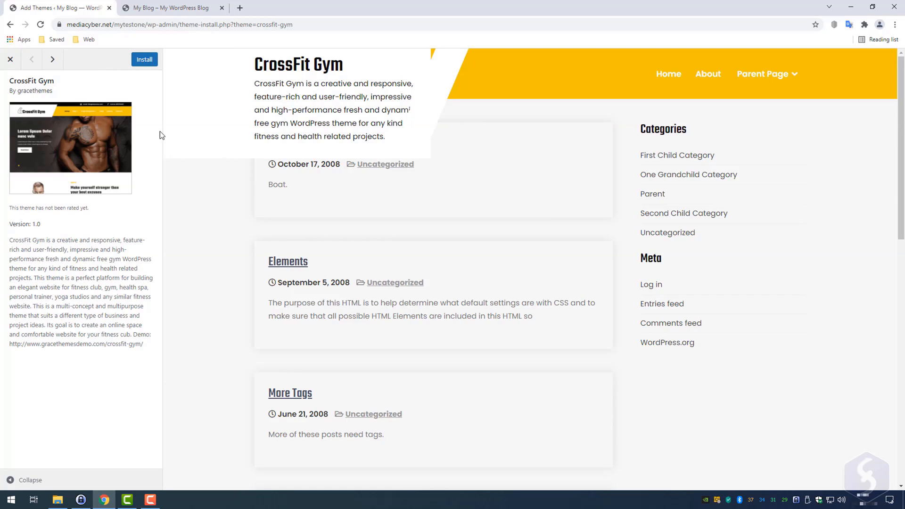
click(143, 58)
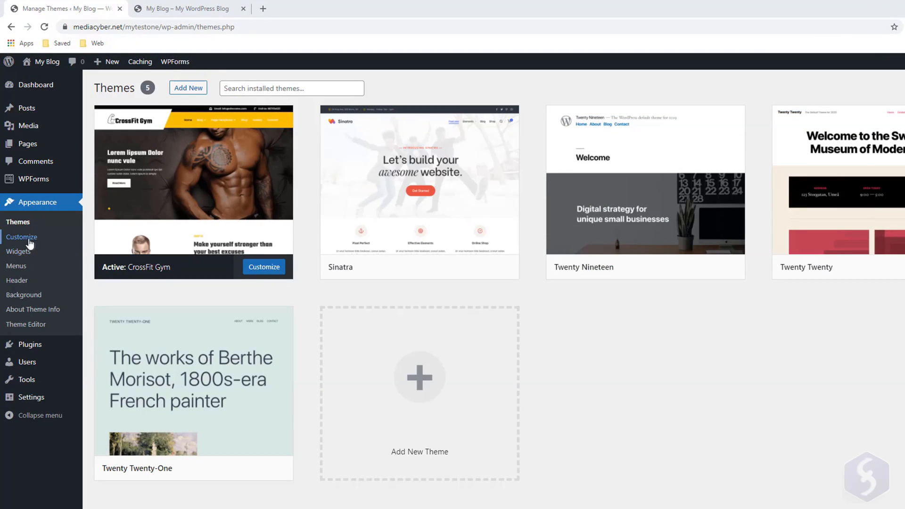
Open the Customizer previewing the CrossFit Gym theme.
click(22, 237)
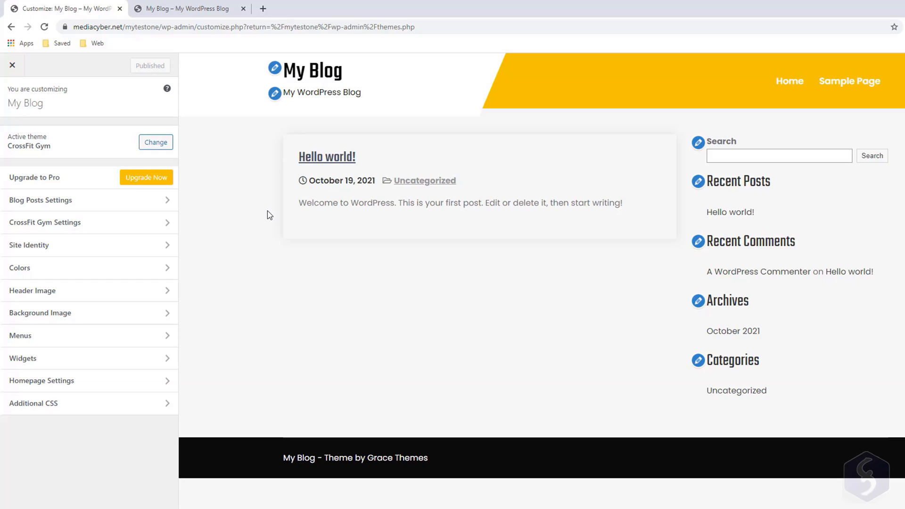
mouse_move(261, 137)
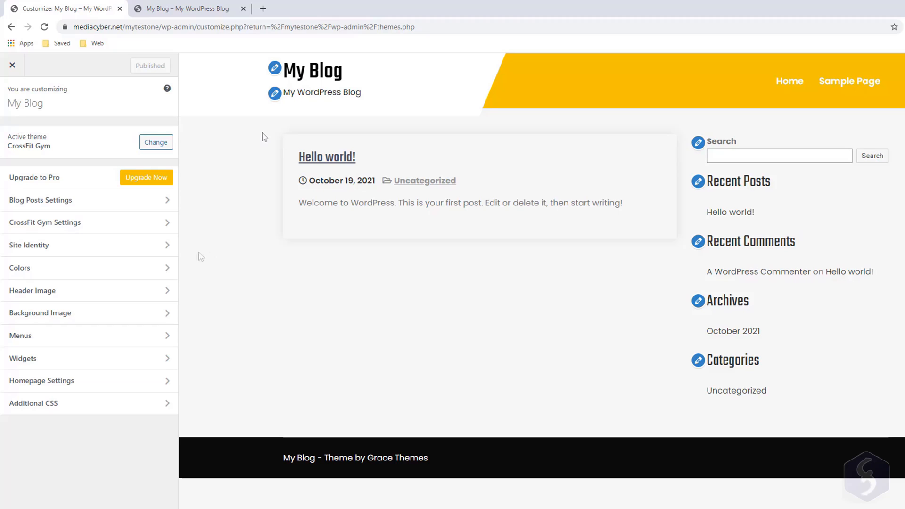
Set the site title to 'My First Blog' with tagline 'Just writing...' and publish.
click(30, 245)
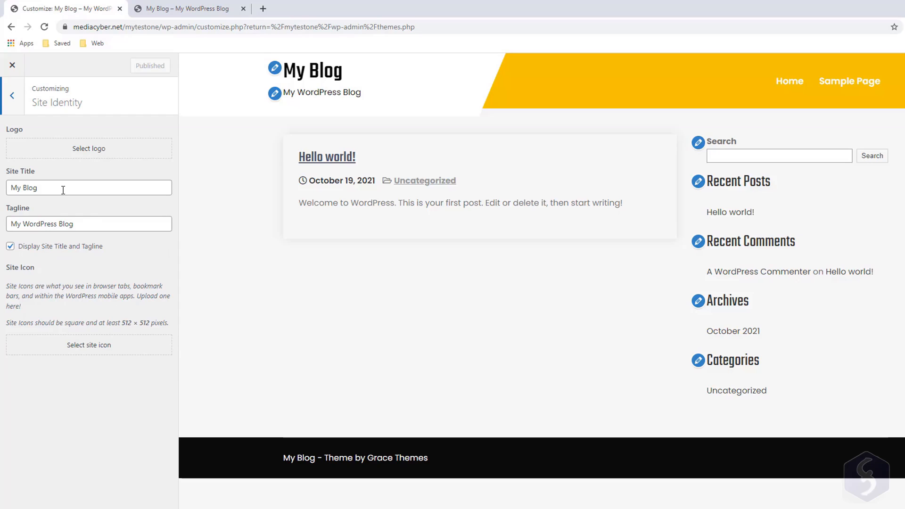
text(My First)
text(Just writing...)
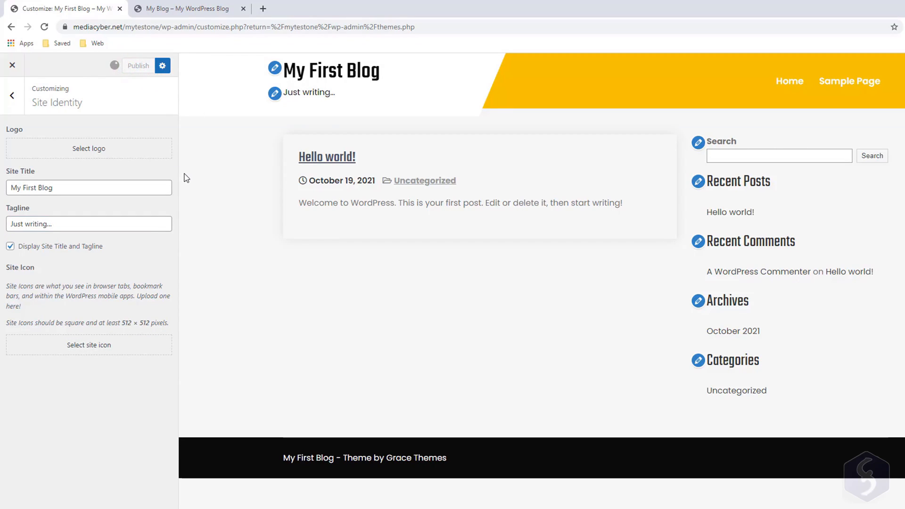
click(138, 65)
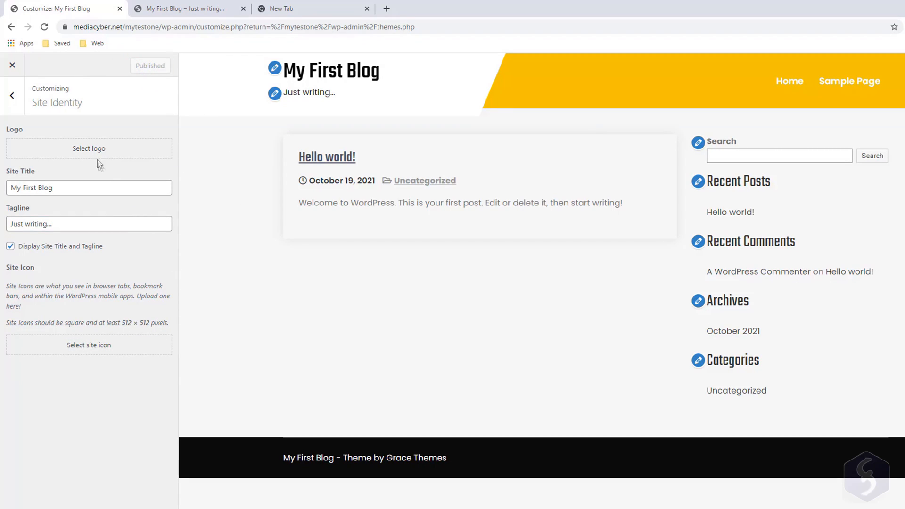
Upload Logo2.png as the site logo and hide the site title and tagline.
click(88, 148)
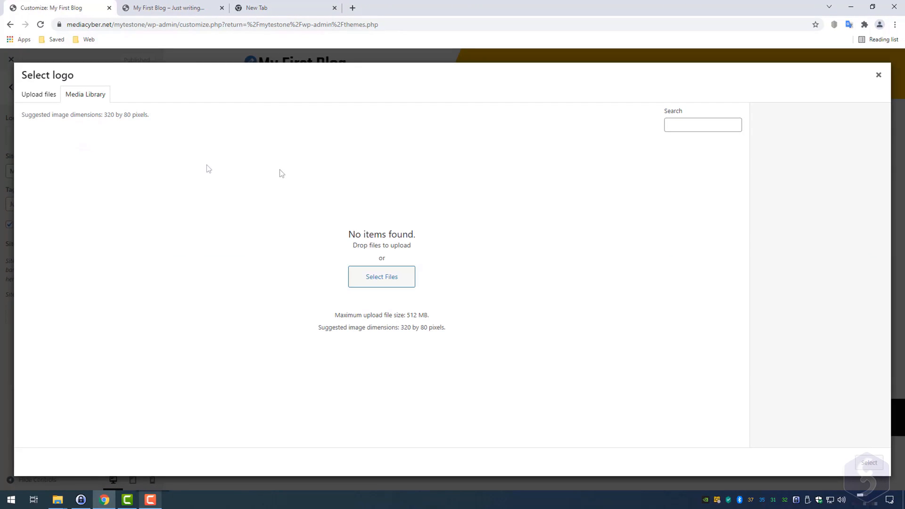
click(381, 276)
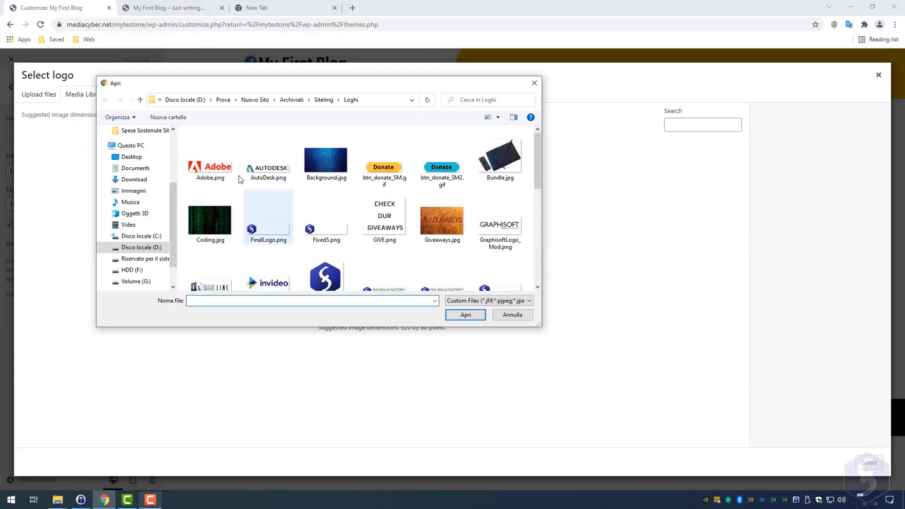
scroll(down, 3)
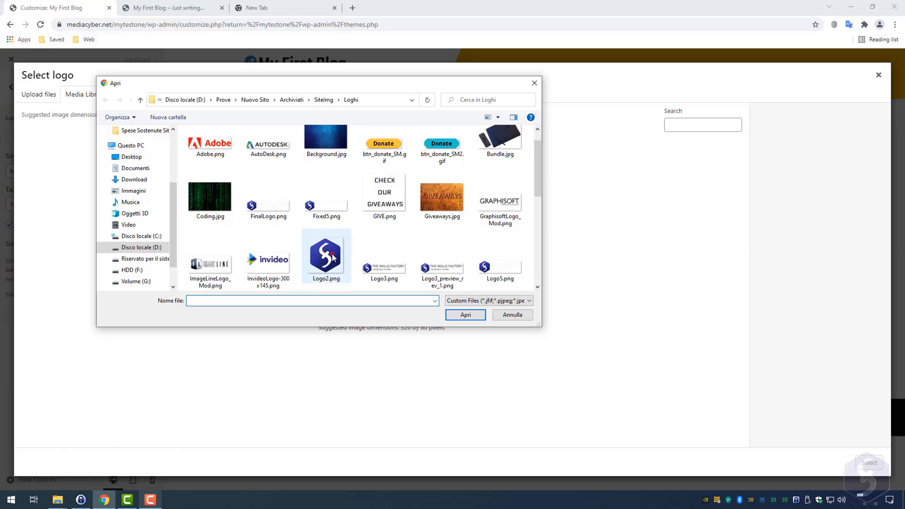
click(465, 315)
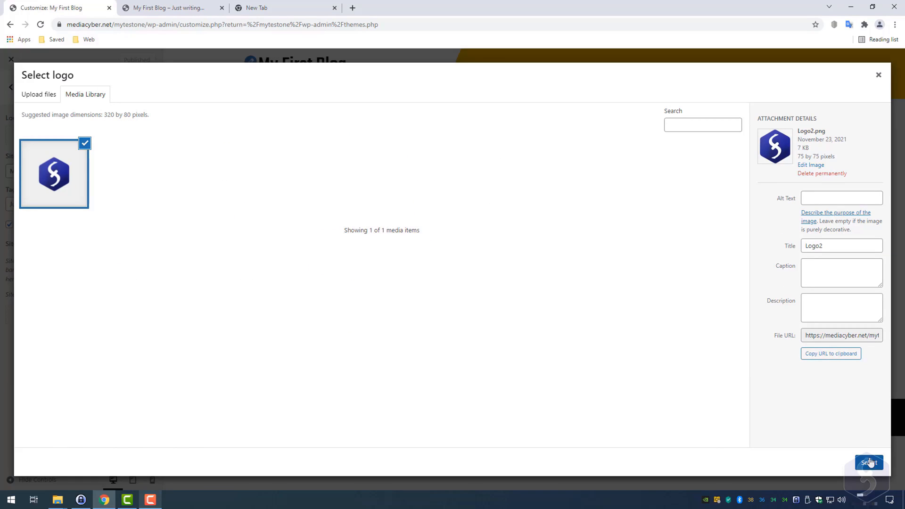
click(868, 462)
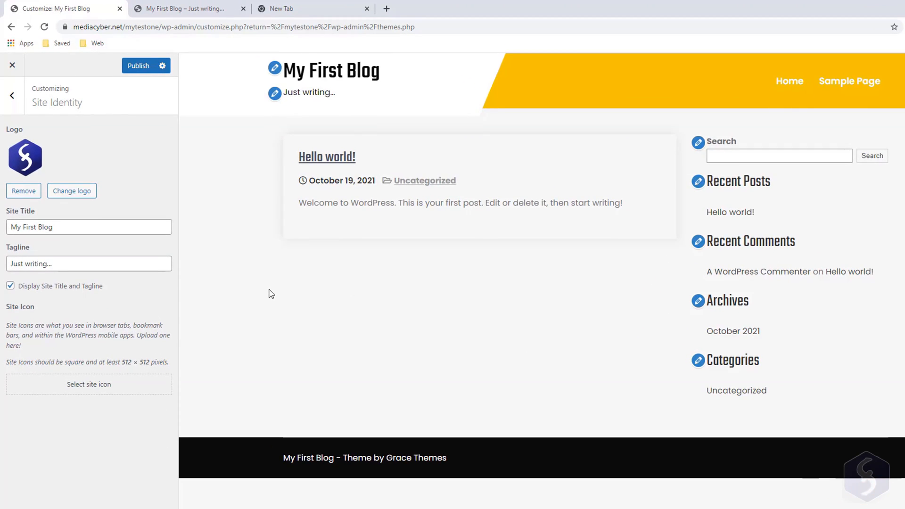
click(9, 286)
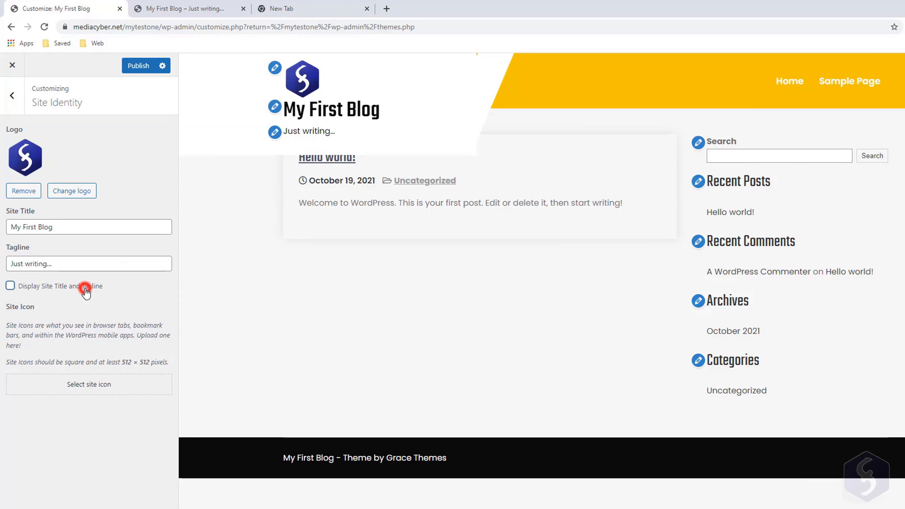
click(9, 286)
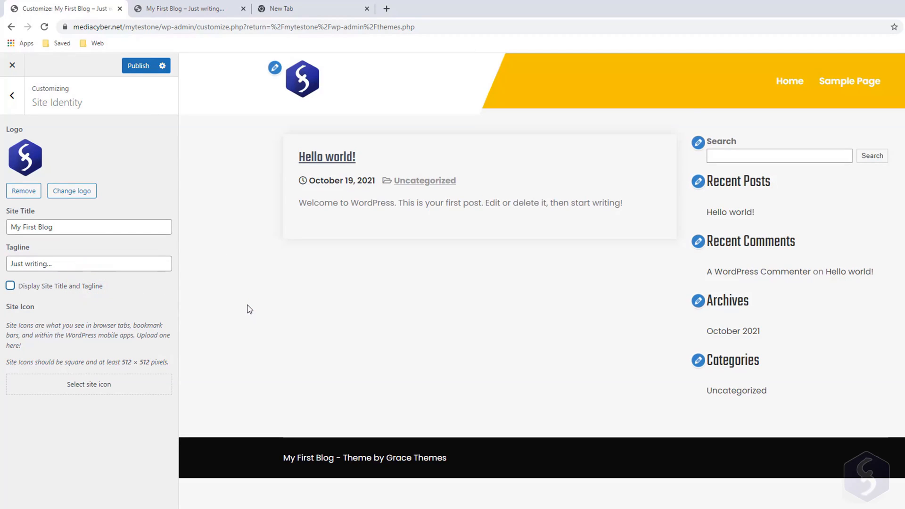
mouse_move(361, 139)
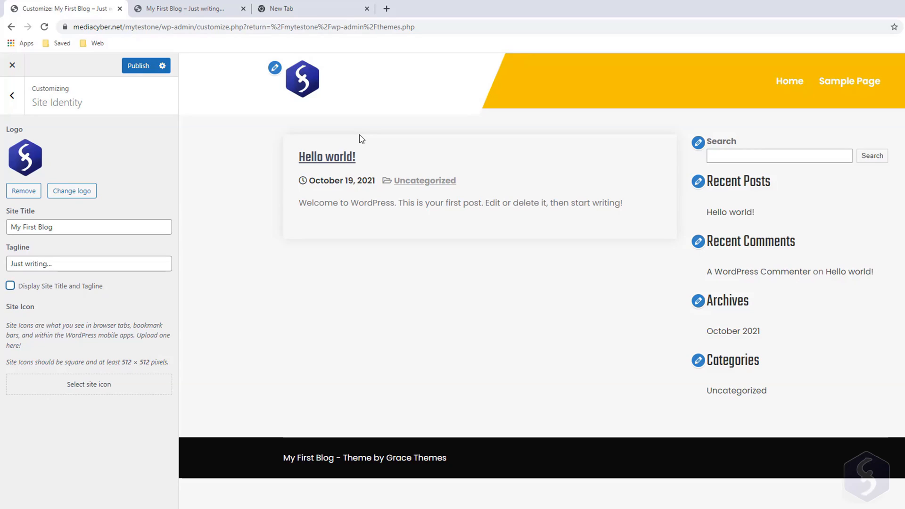
Set the Logo2 image from the Media Library as the site icon.
click(89, 384)
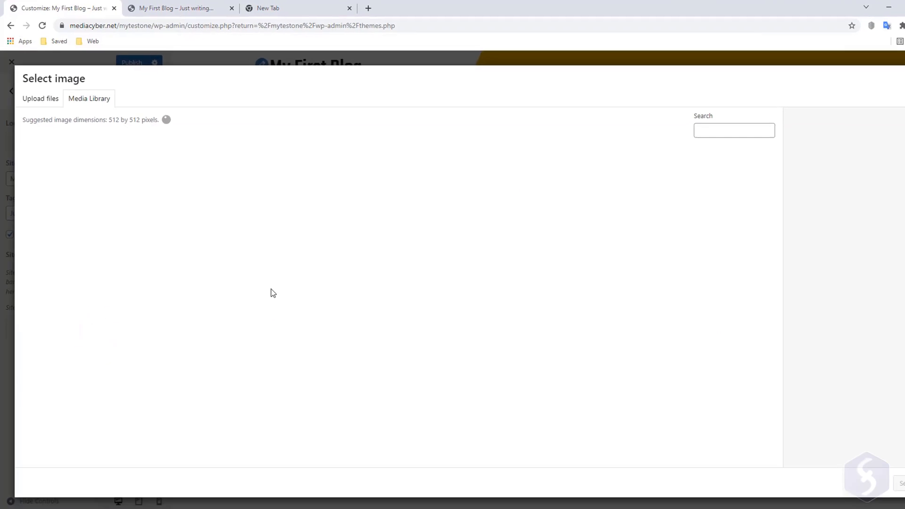
click(54, 173)
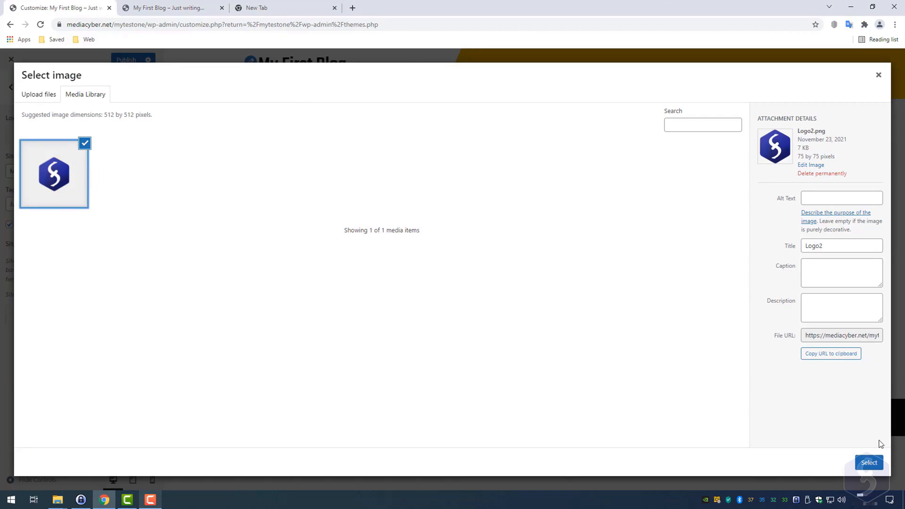
click(869, 462)
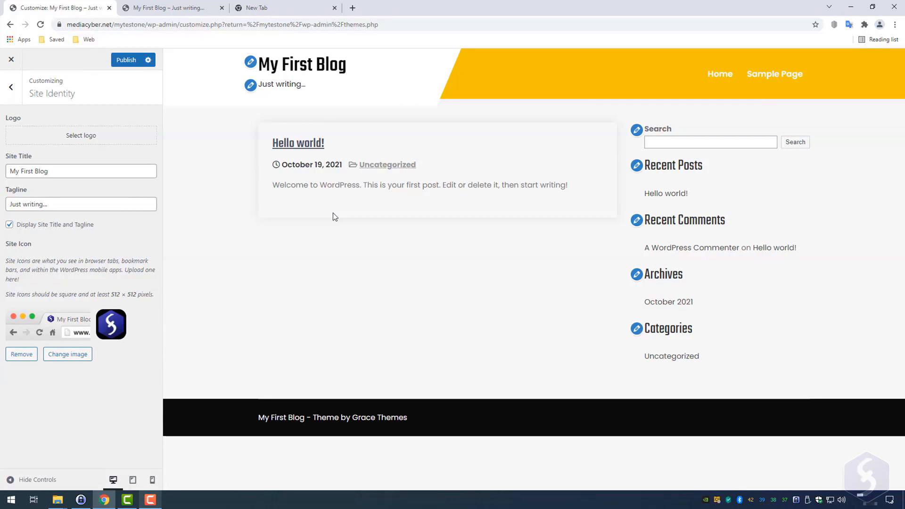
click(126, 60)
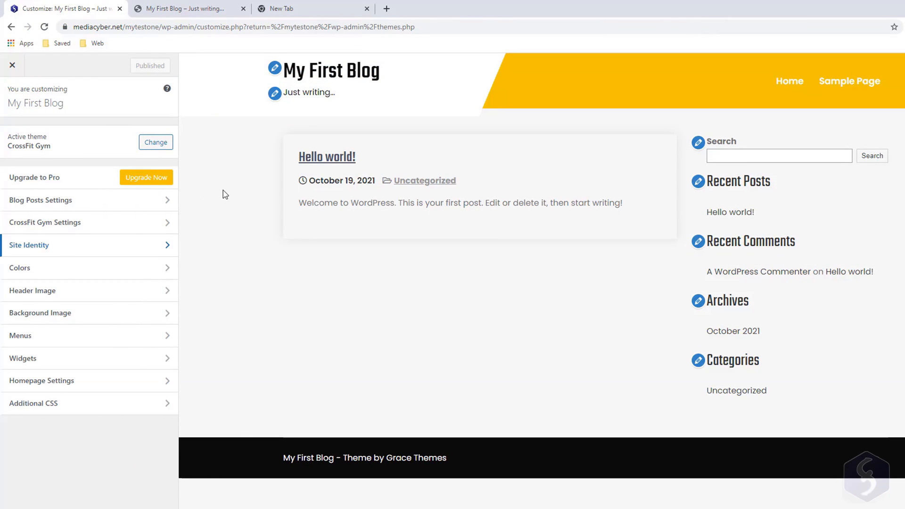
Change the OneClick accent colour to blue in Colors and publish.
click(18, 267)
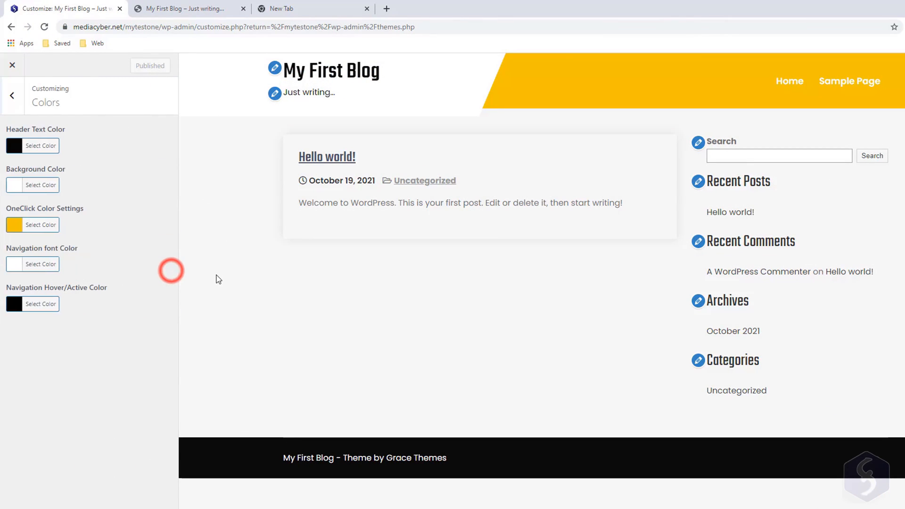
click(40, 224)
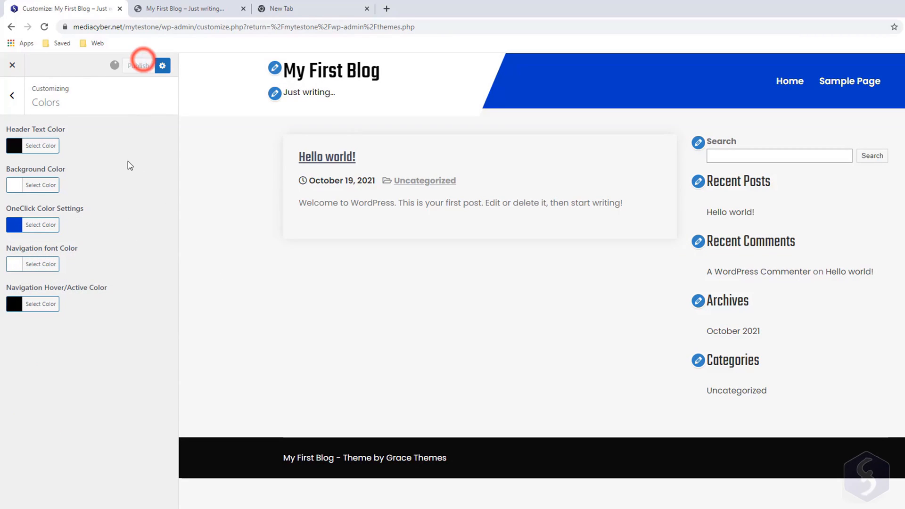
click(138, 65)
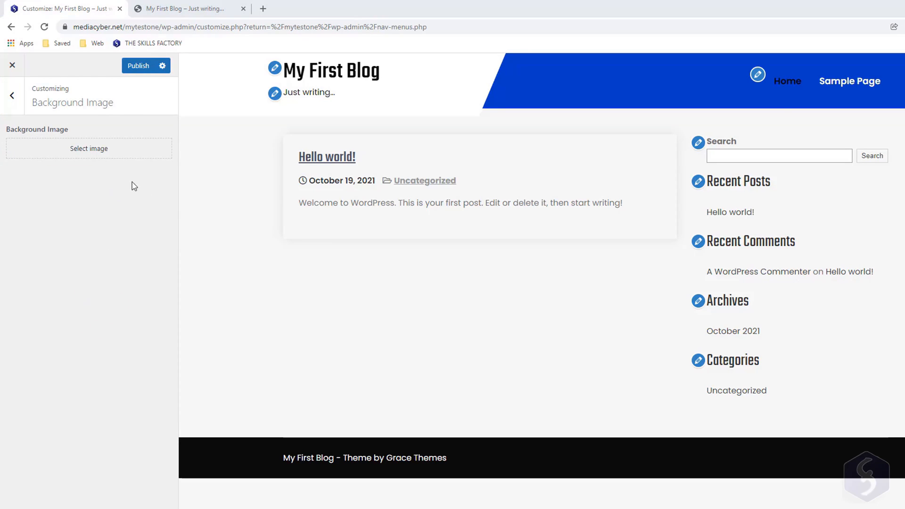
Use entrance.jpg as the background, preset Fit to Screen with Repeat Background Image ticked.
click(88, 148)
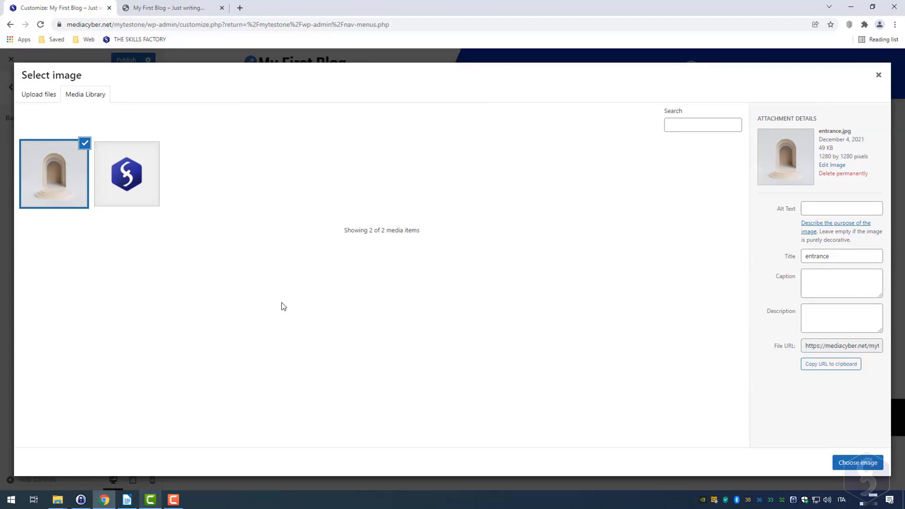
click(857, 461)
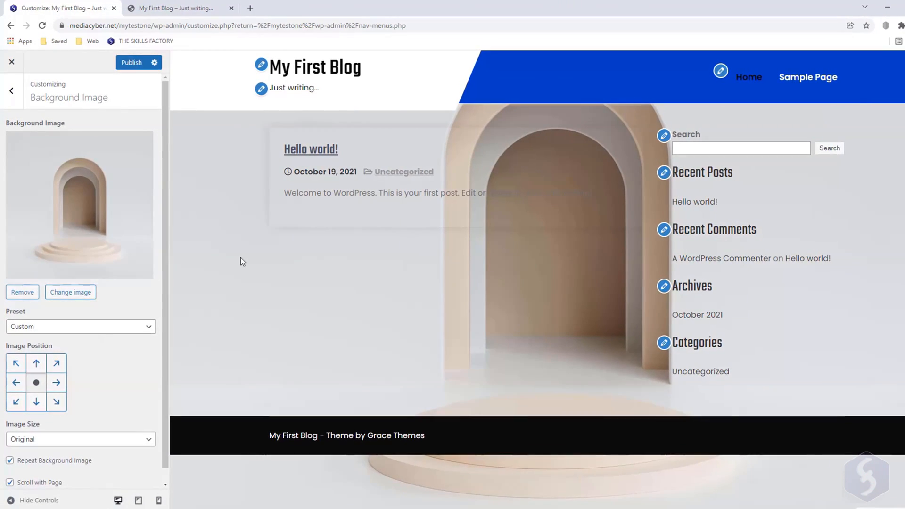
click(81, 326)
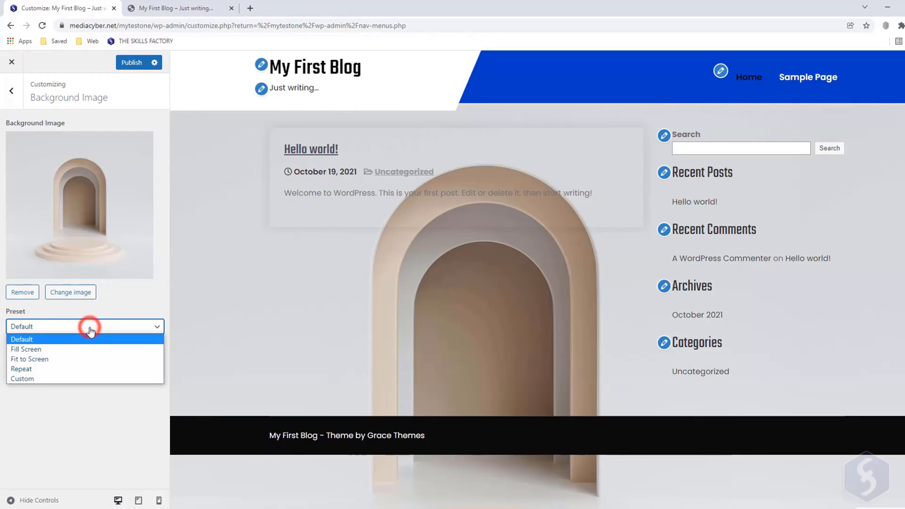
click(29, 358)
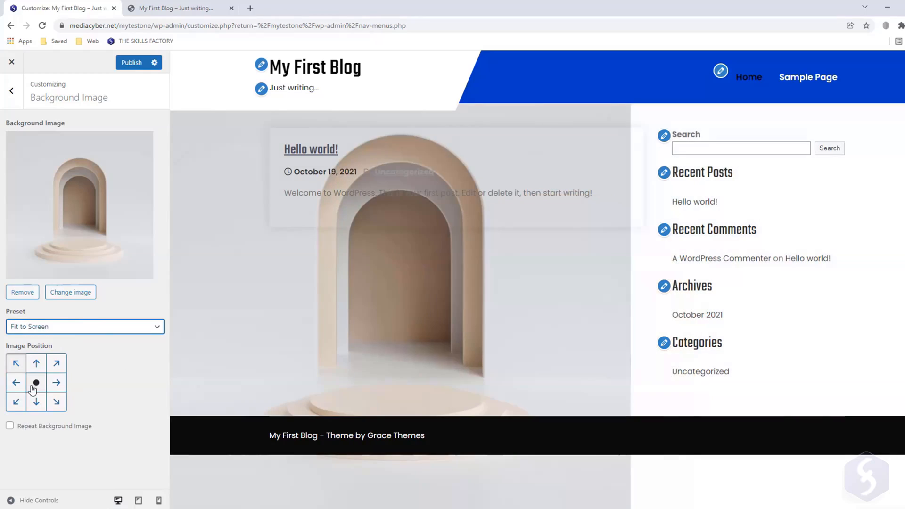
click(9, 426)
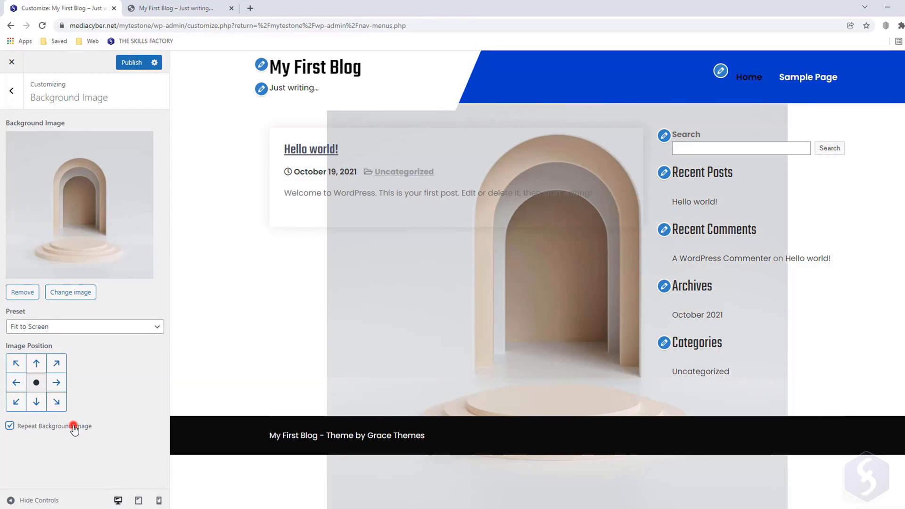
click(9, 426)
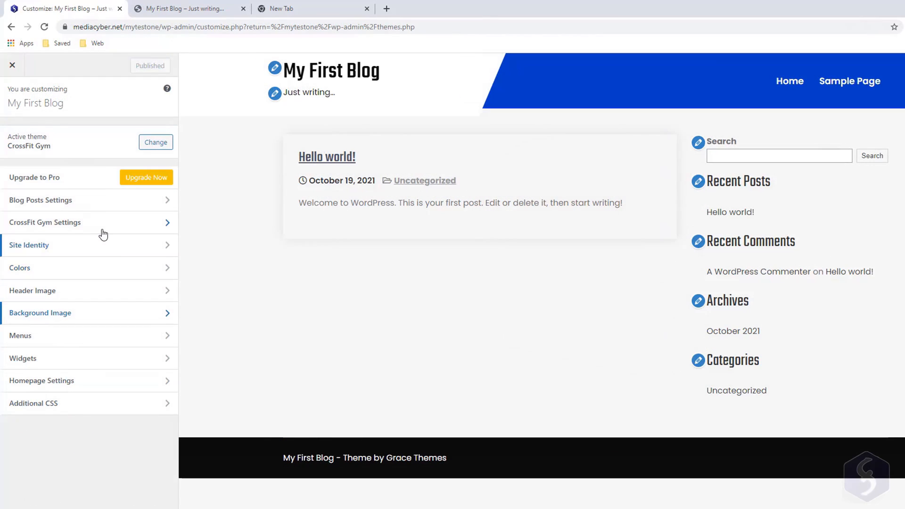
click(40, 200)
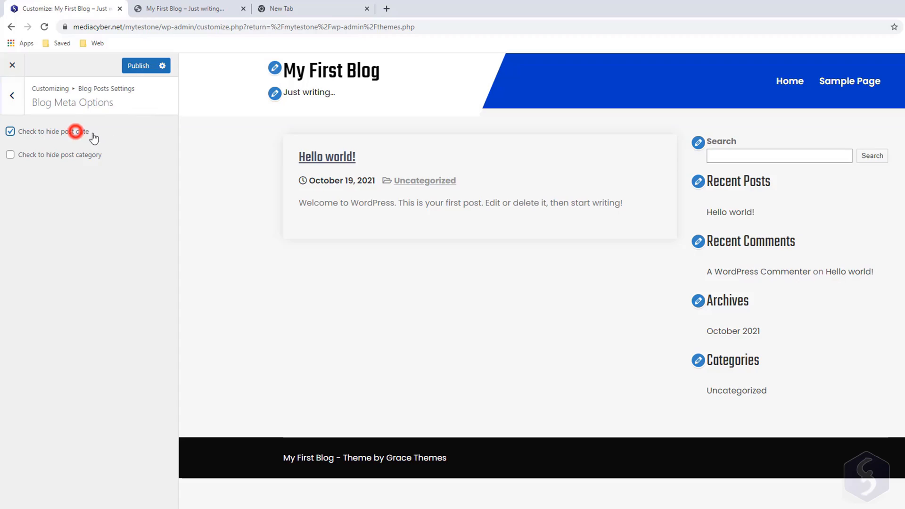
click(10, 131)
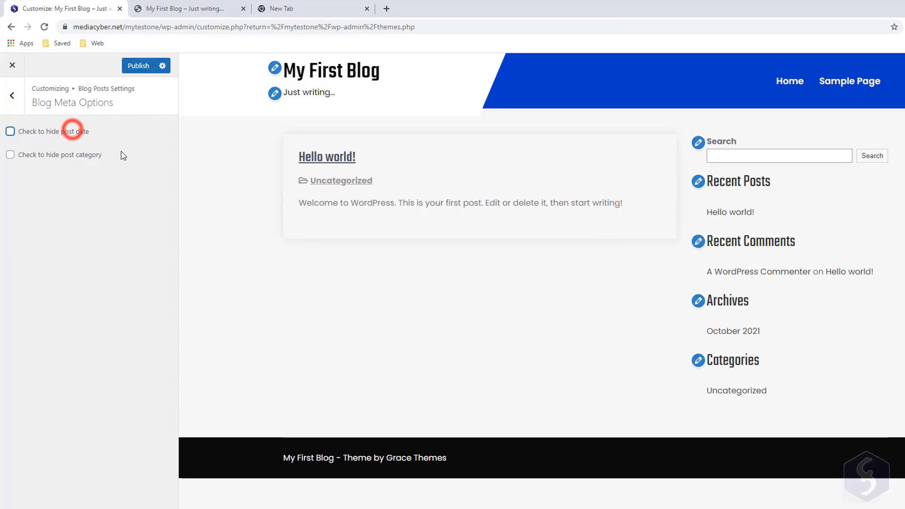
click(9, 131)
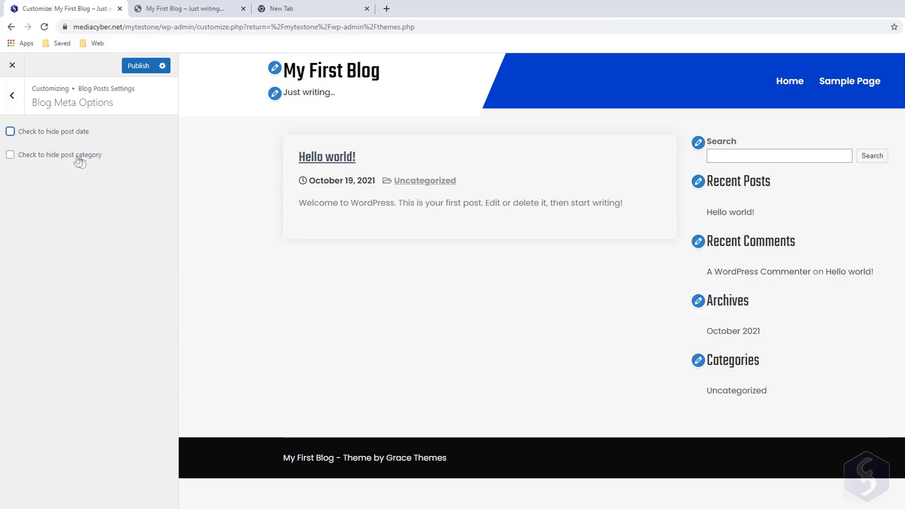
click(11, 95)
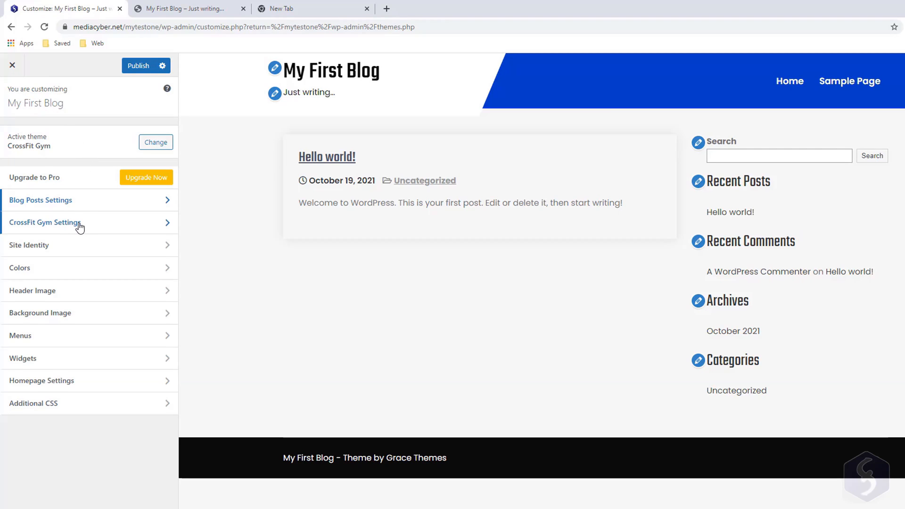
click(44, 223)
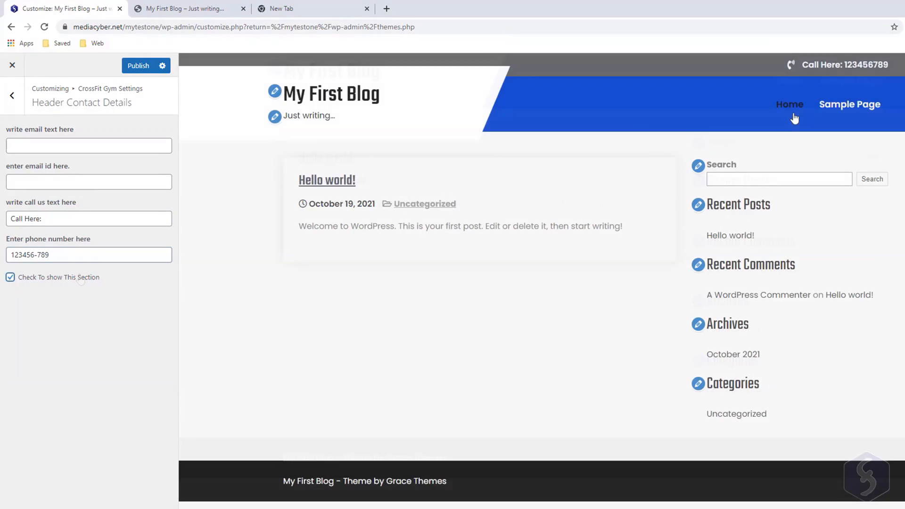
click(138, 65)
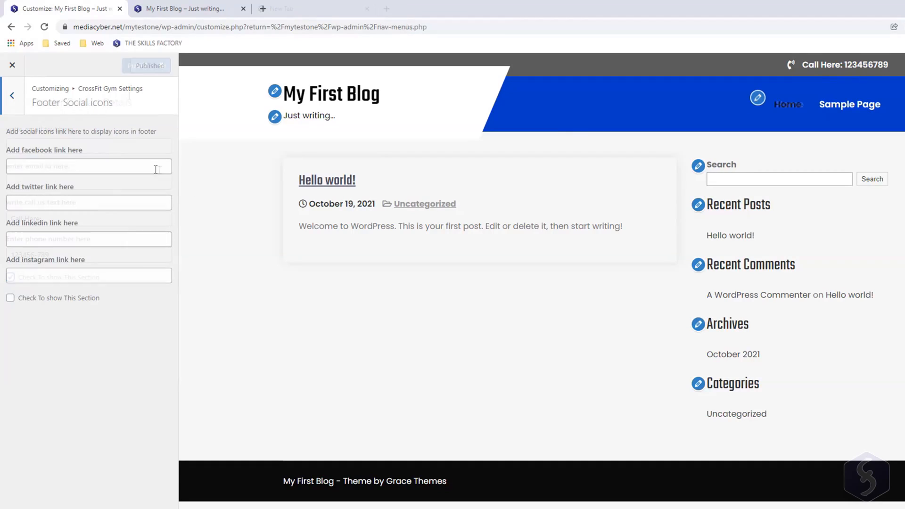
click(89, 275)
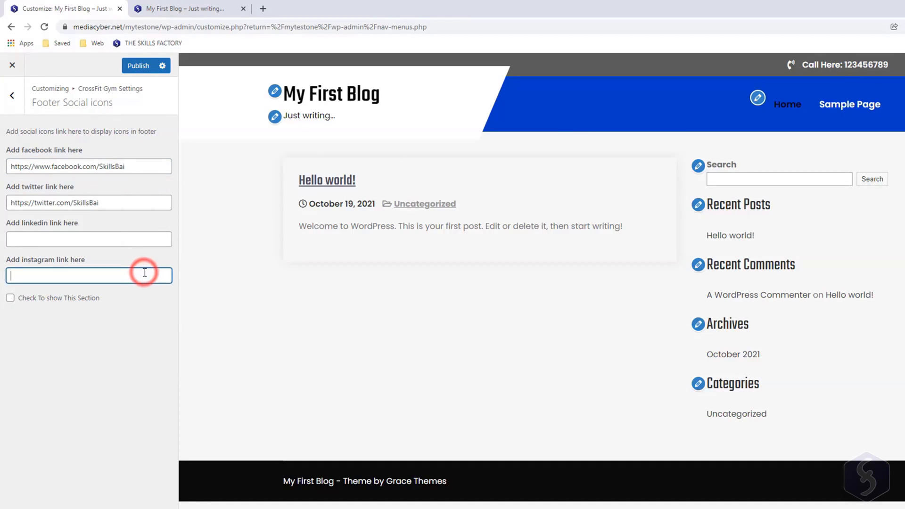
text(https://www.instagram.com/SkillsBai/)
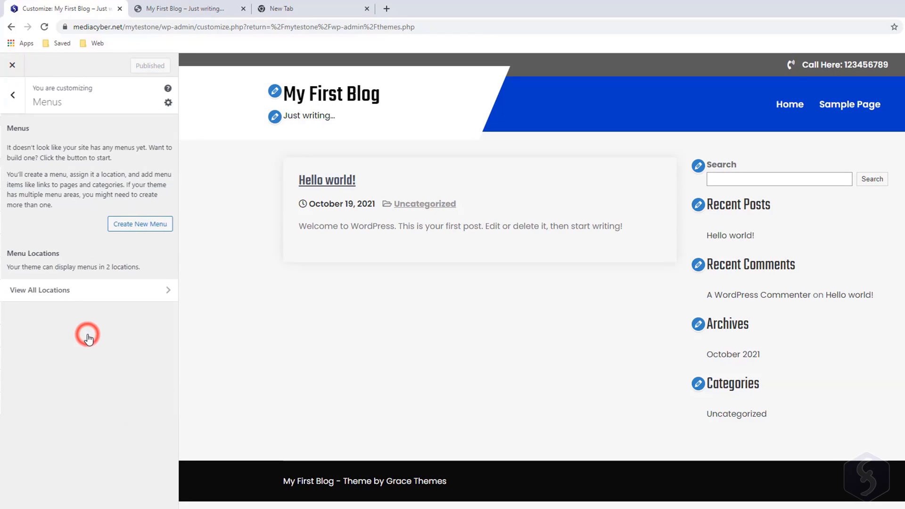
Look into the Widgets panel, then head back toward Homepage Settings.
click(13, 94)
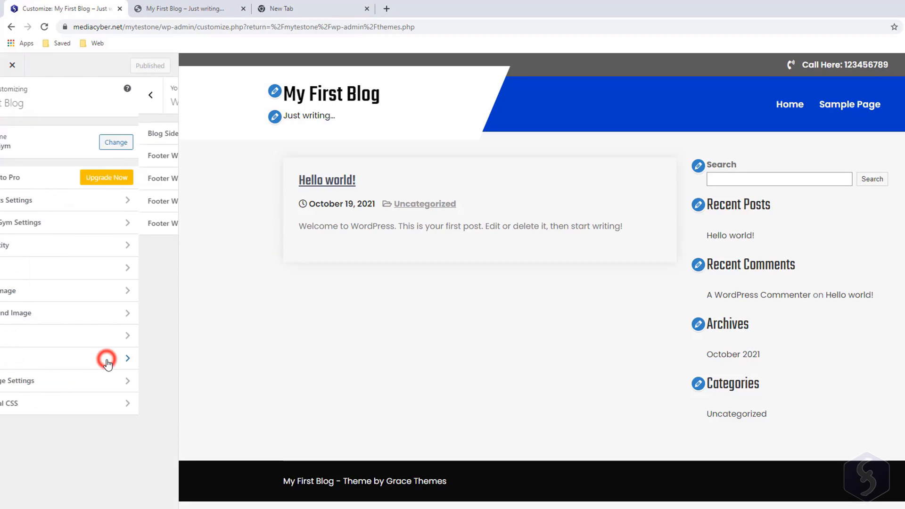
click(106, 358)
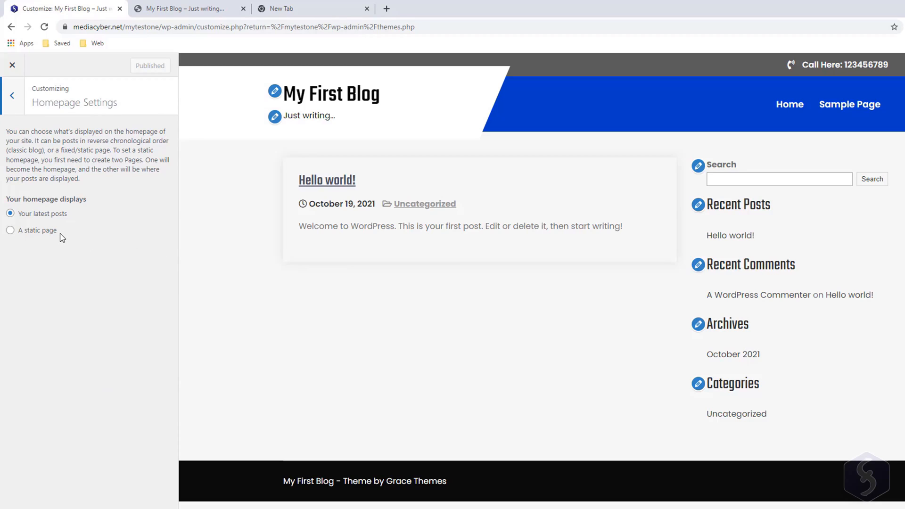
click(12, 94)
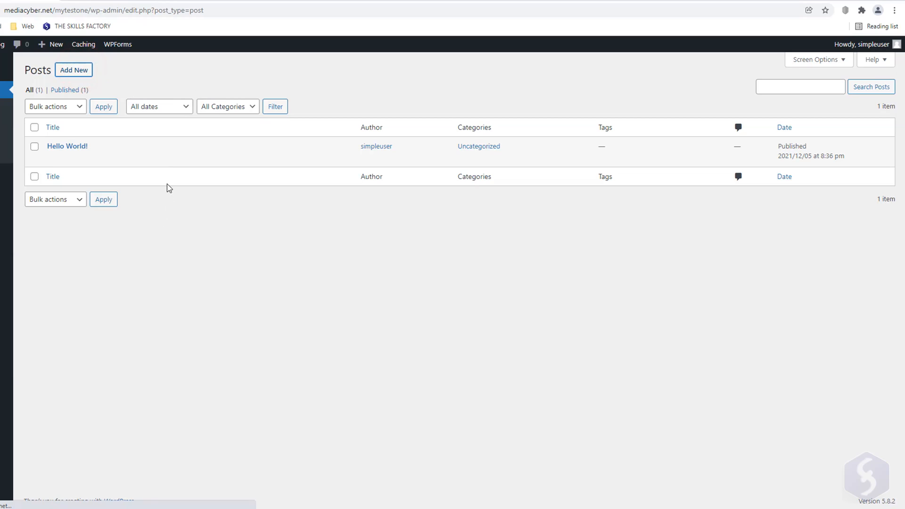
Create a new post titled A BOOK with the book paragraphs and an empty block above them.
click(74, 70)
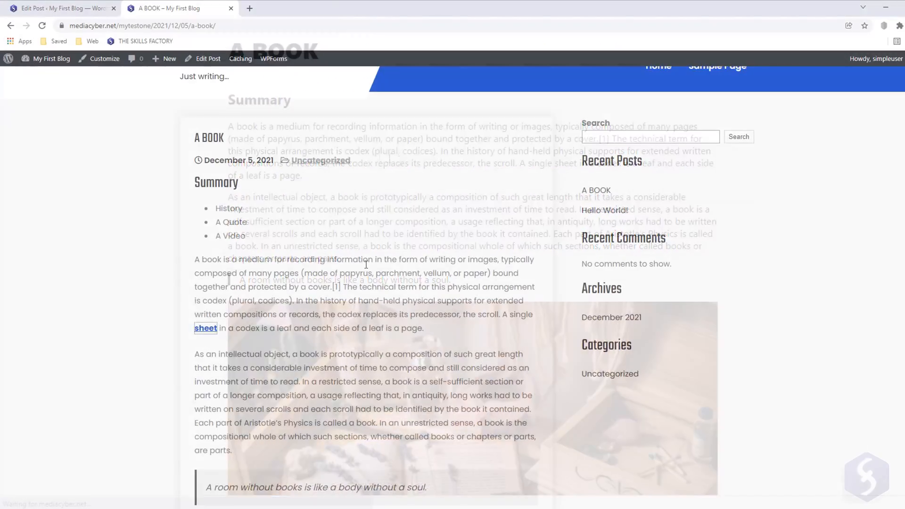
scroll(down, 3)
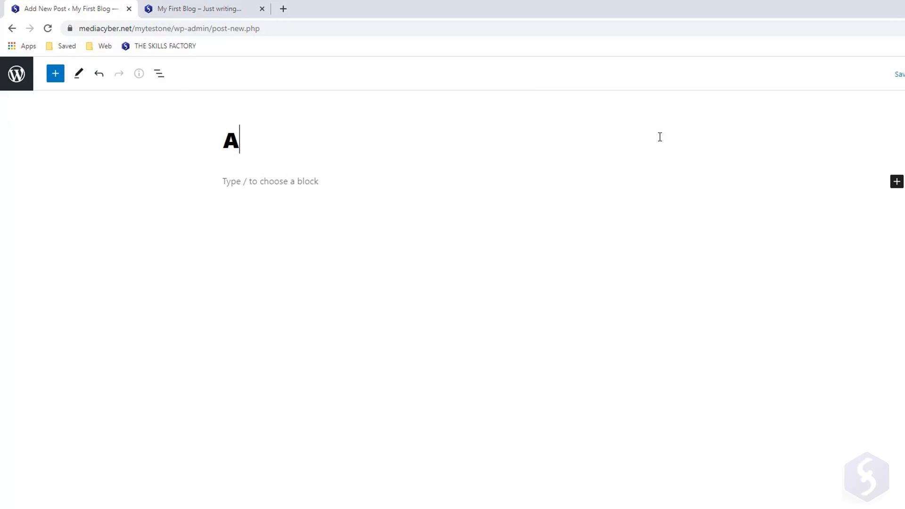
text(BOOK)
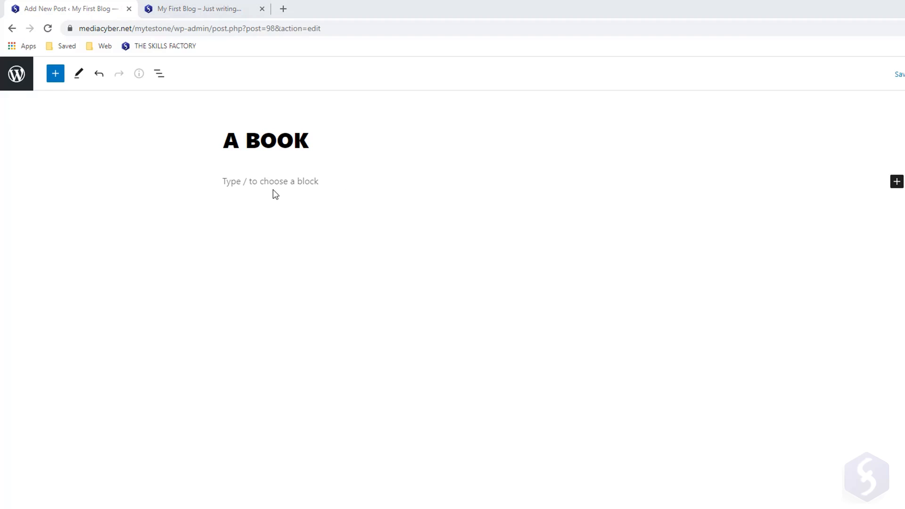
text(You can write h)
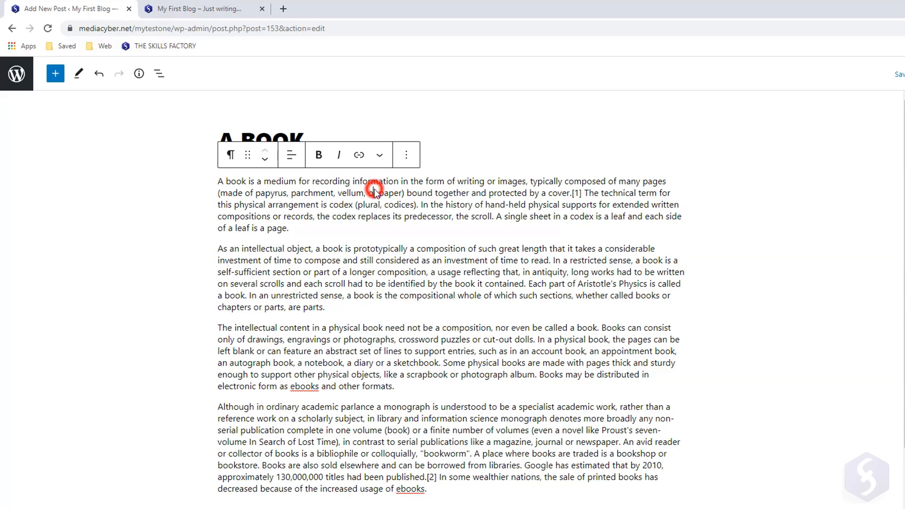
click(332, 440)
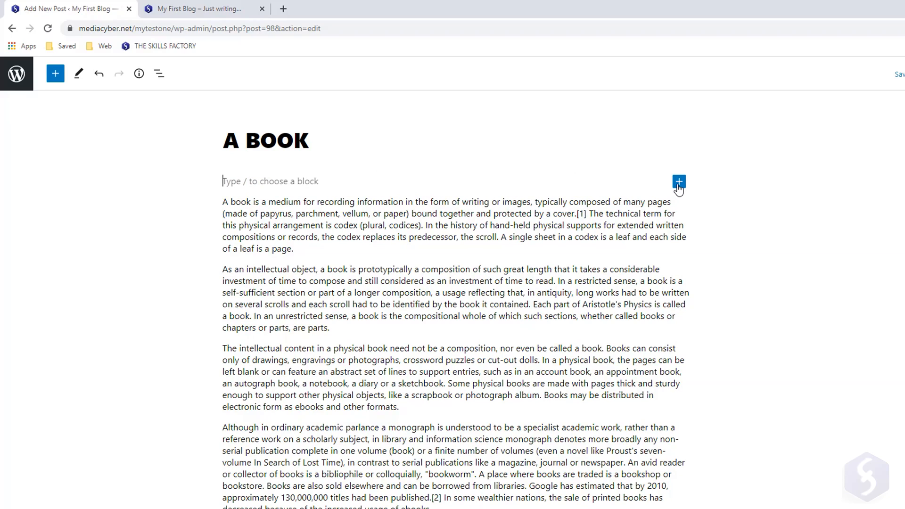
Add a Summary heading and the quote 'A room without books is like a body without a soul.'.
click(679, 181)
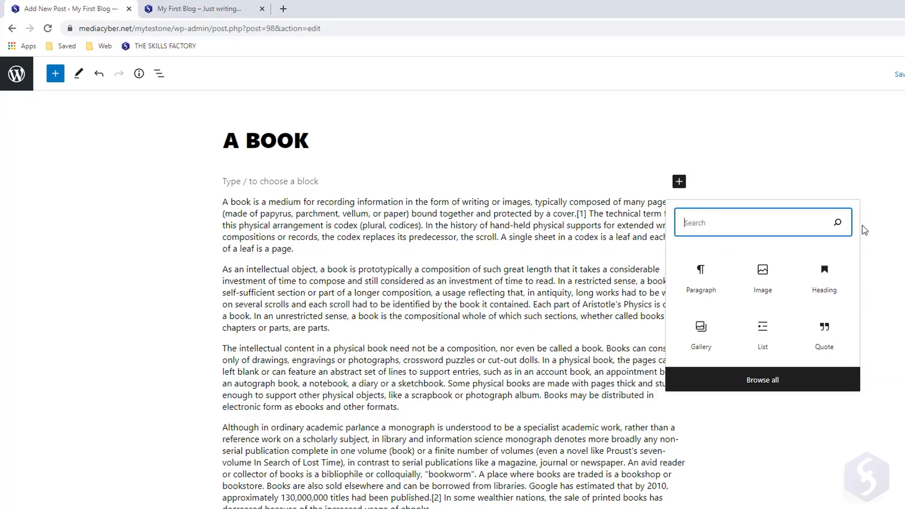
click(824, 275)
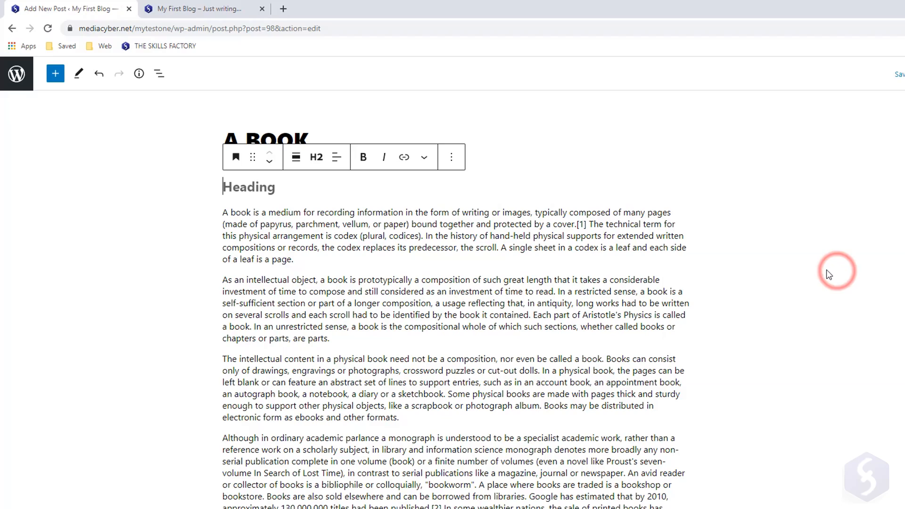
text(Summary)
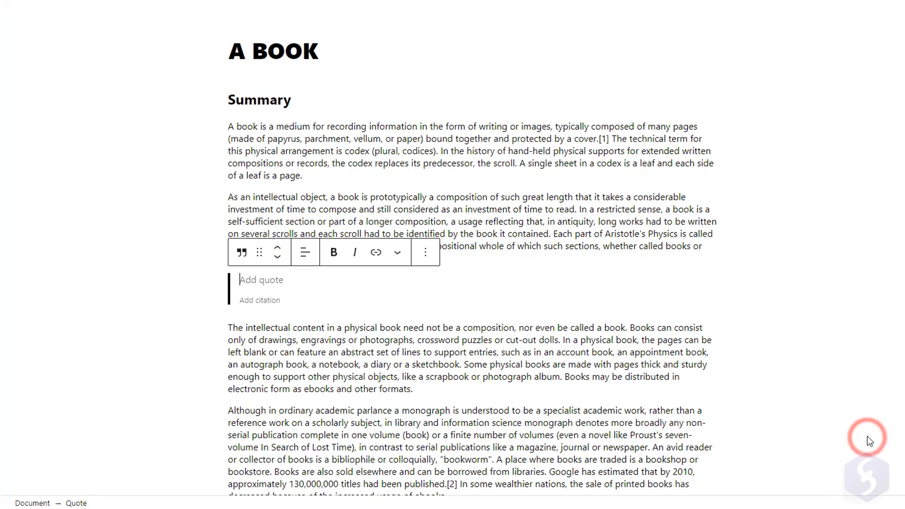
text(A room without books is like a body without a soul.)
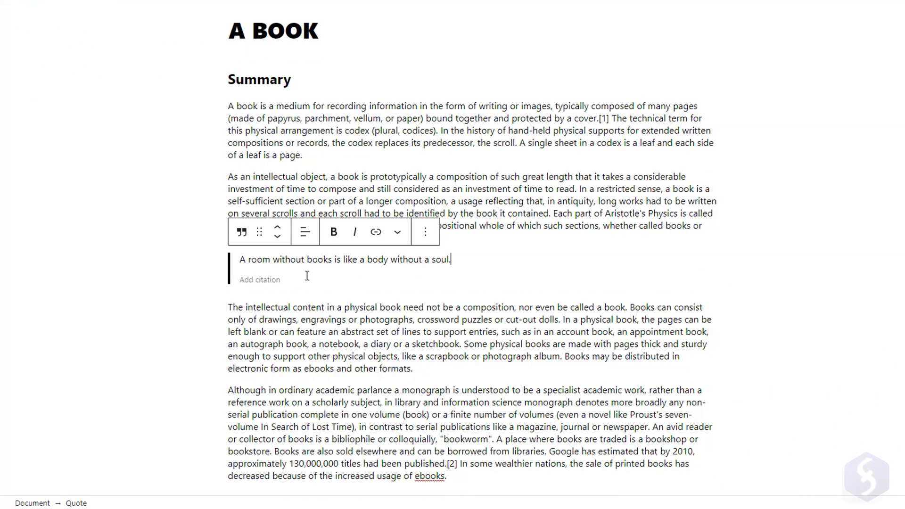
Insert an image block after the quote and upload a photo of books.
click(706, 285)
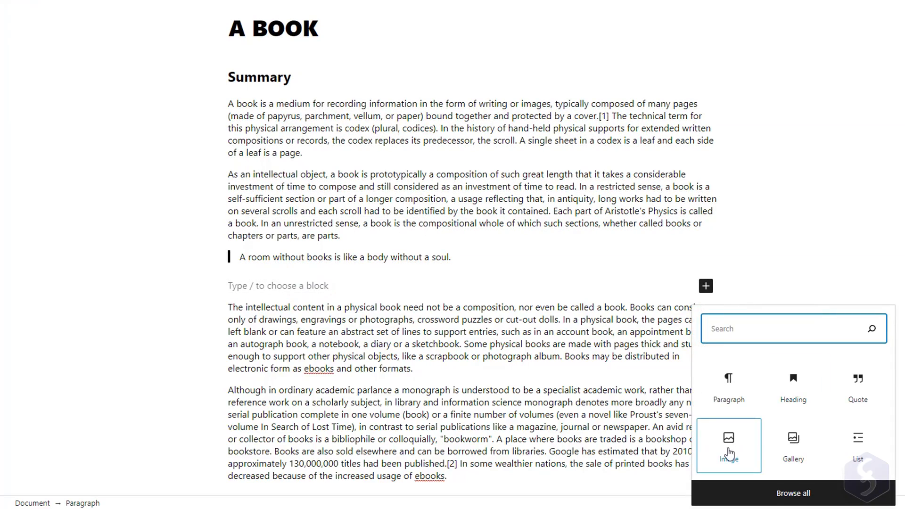
click(729, 440)
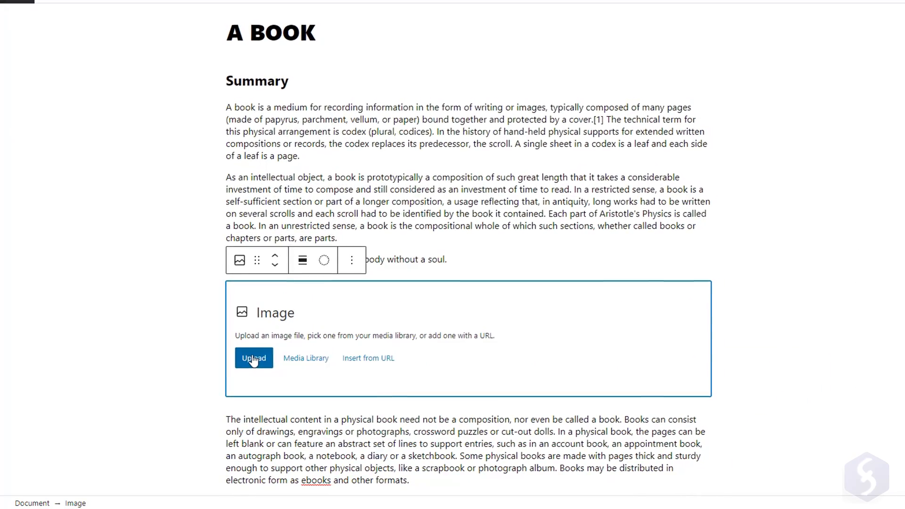
click(253, 359)
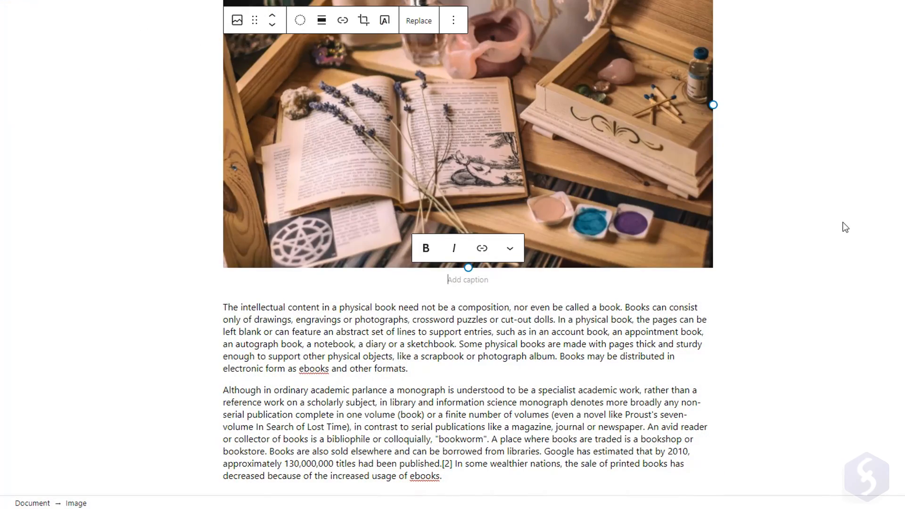
Embed the YouTube video 'Intro video animated book' via a YouTube block.
click(705, 369)
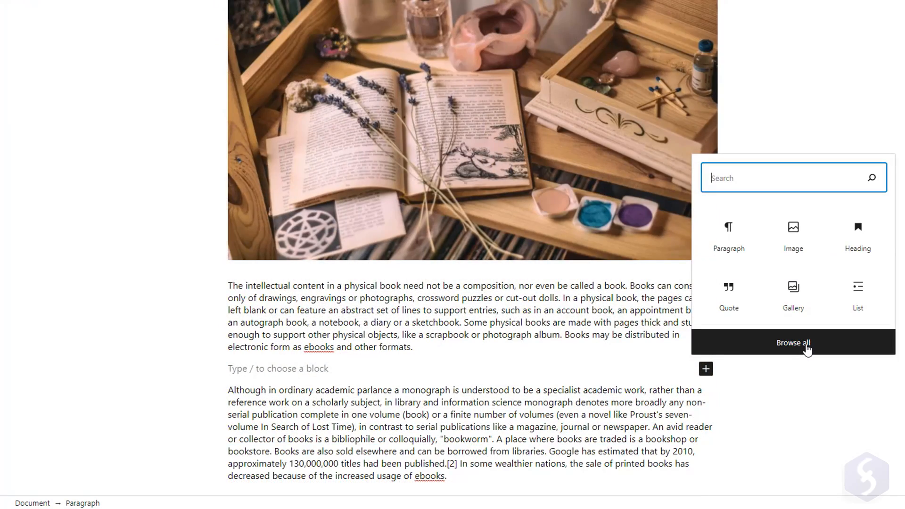
click(793, 343)
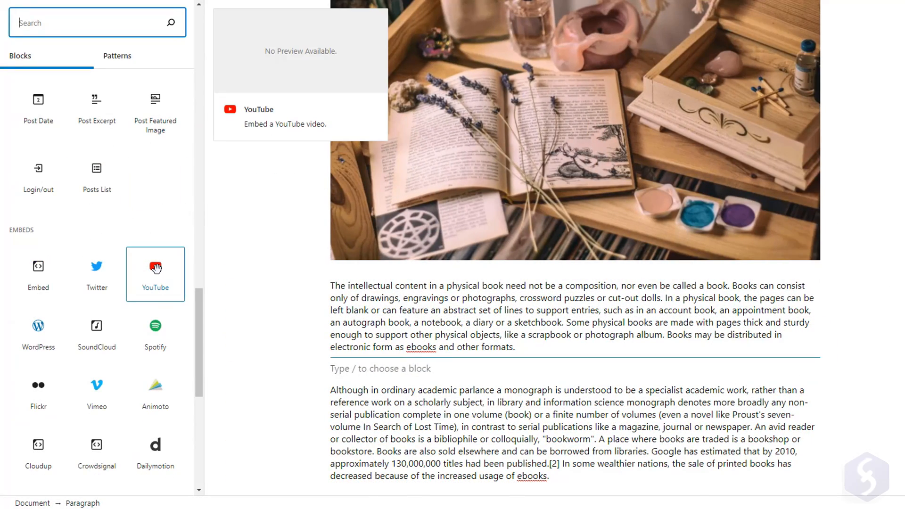
click(154, 274)
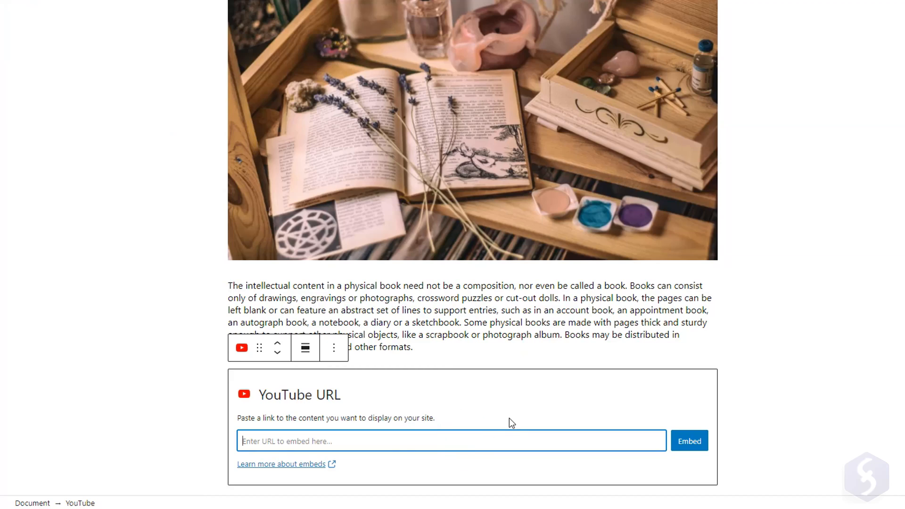
click(689, 440)
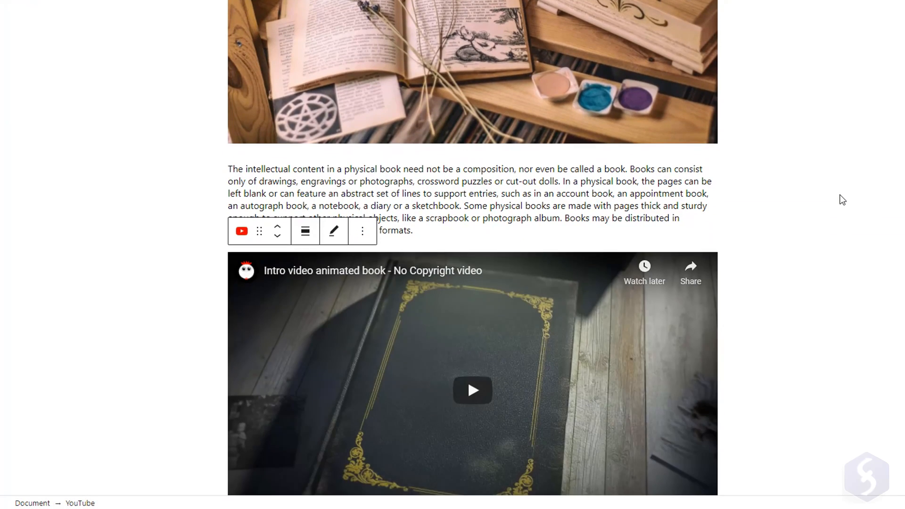
click(705, 97)
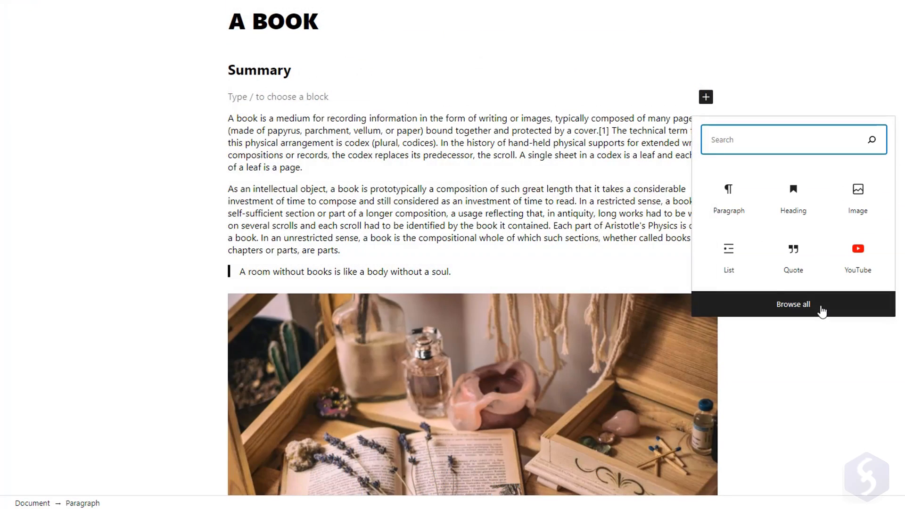
Add a bulleted list History, A Quote, A Video under Summary, trying numbered then back to bullets.
click(728, 254)
text(A V)
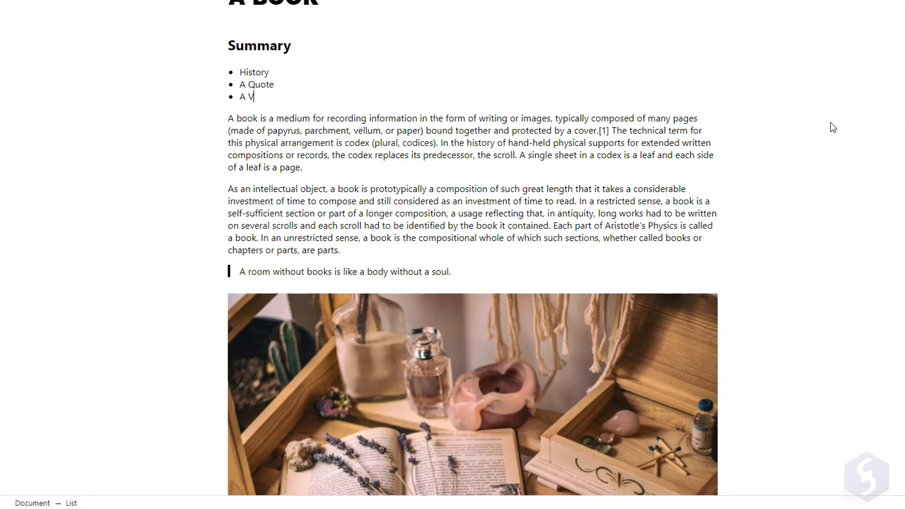
text(ideo)
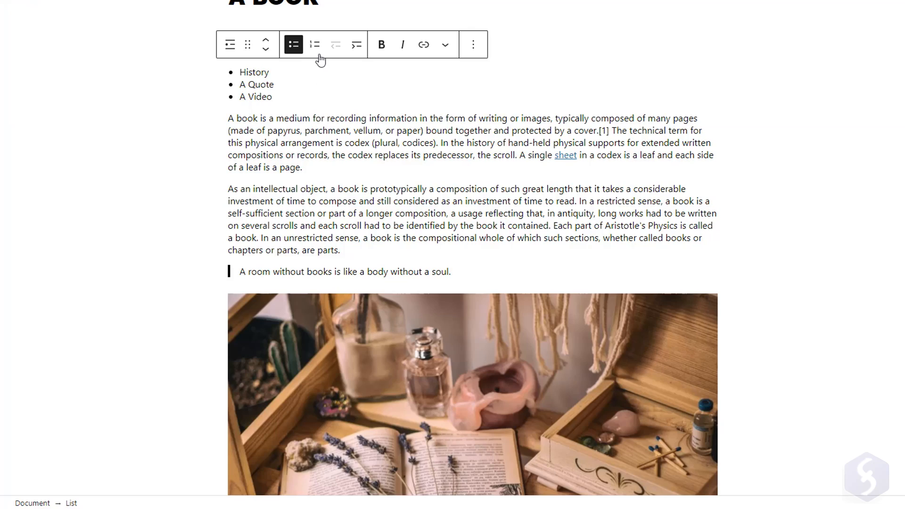
click(315, 45)
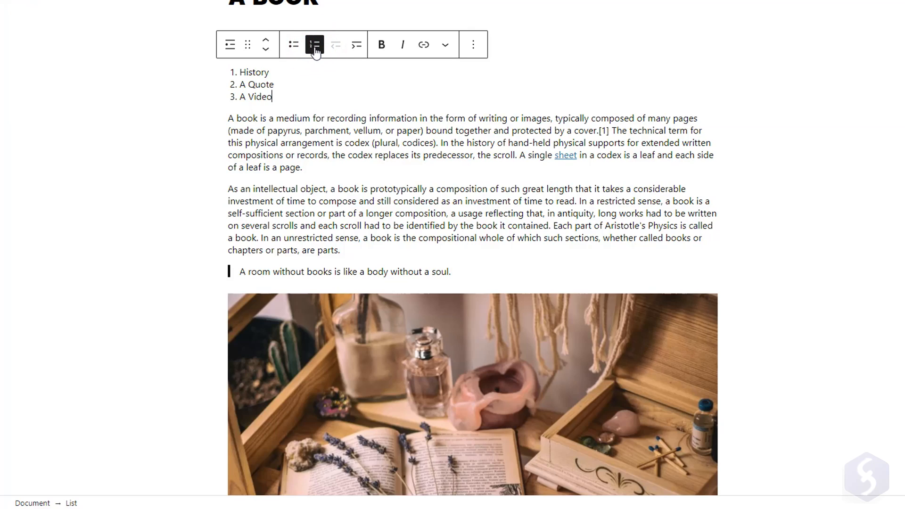
click(292, 44)
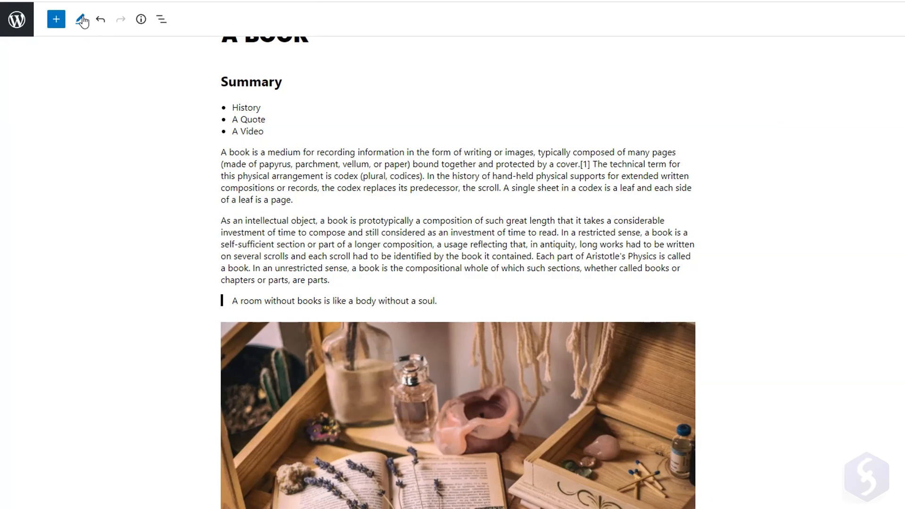
click(79, 19)
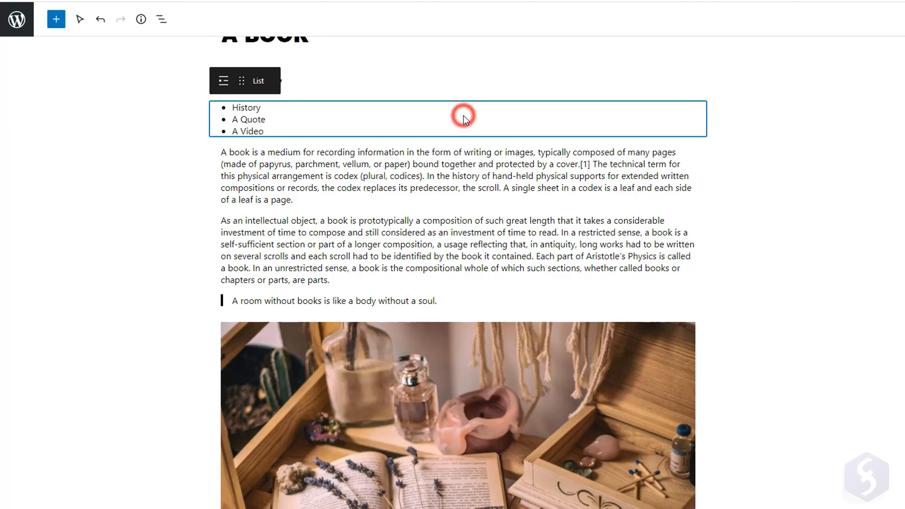
click(465, 115)
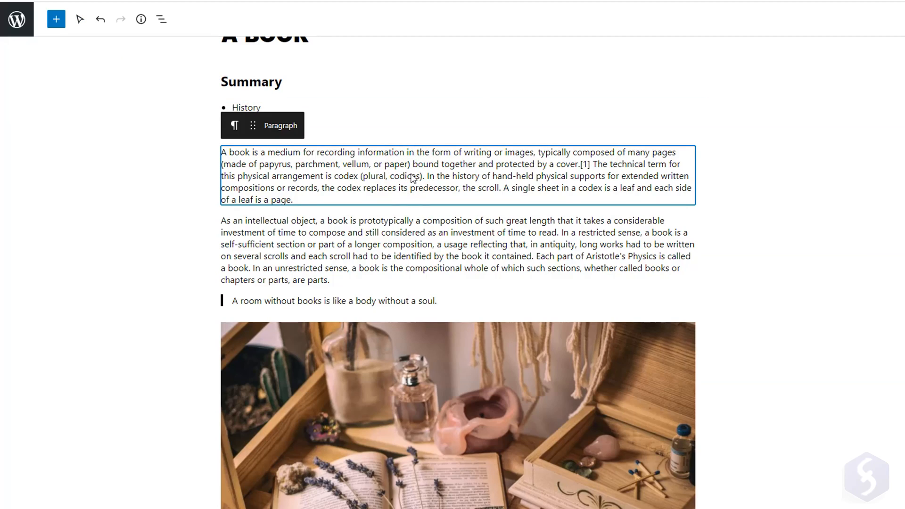
click(80, 19)
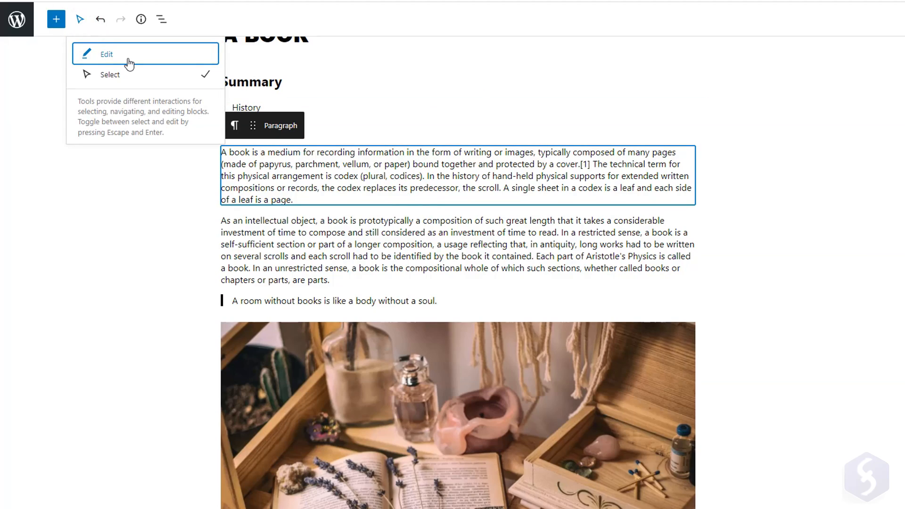
click(107, 55)
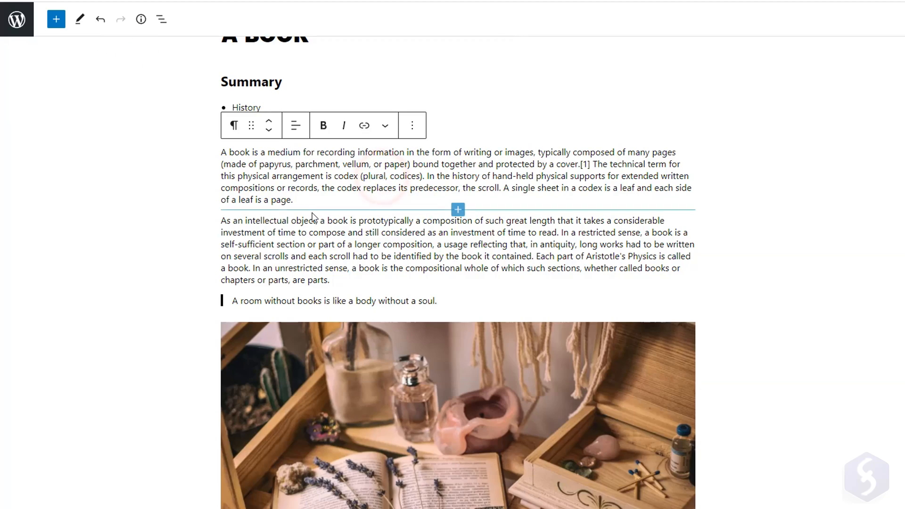
double_click(289, 200)
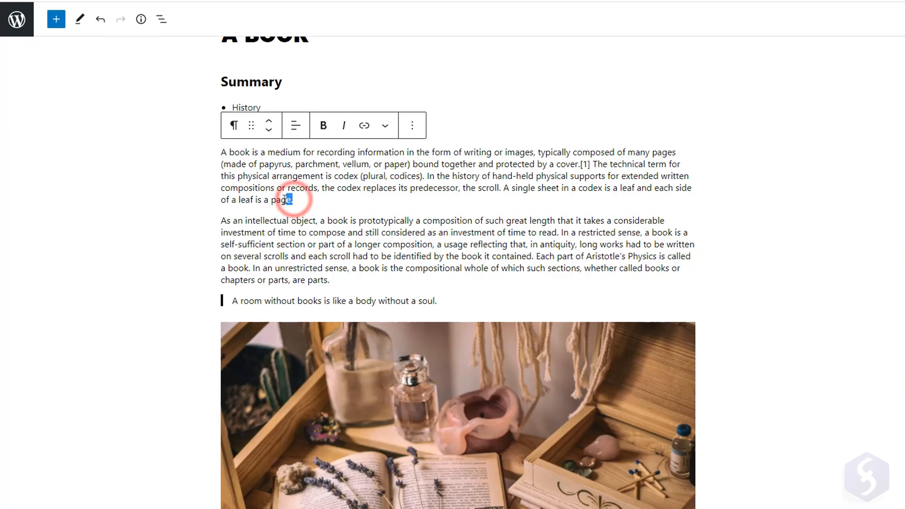
click(100, 19)
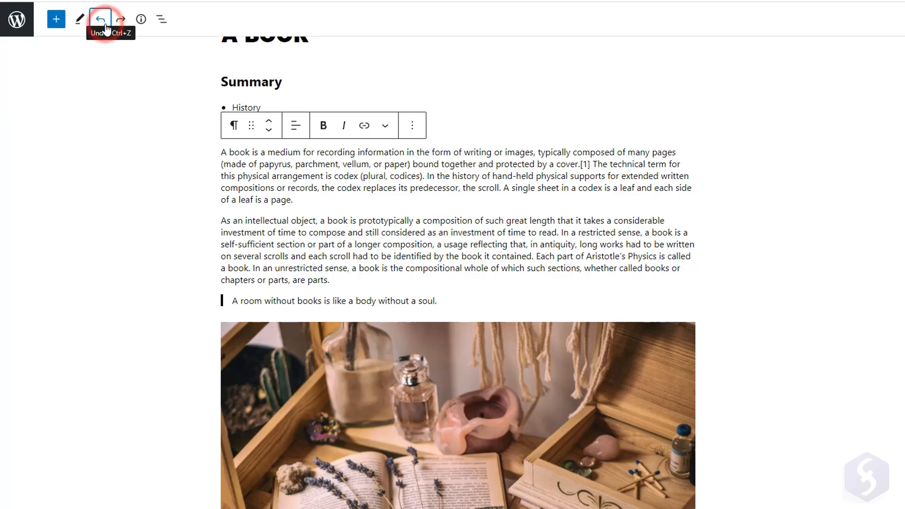
mouse_move(120, 19)
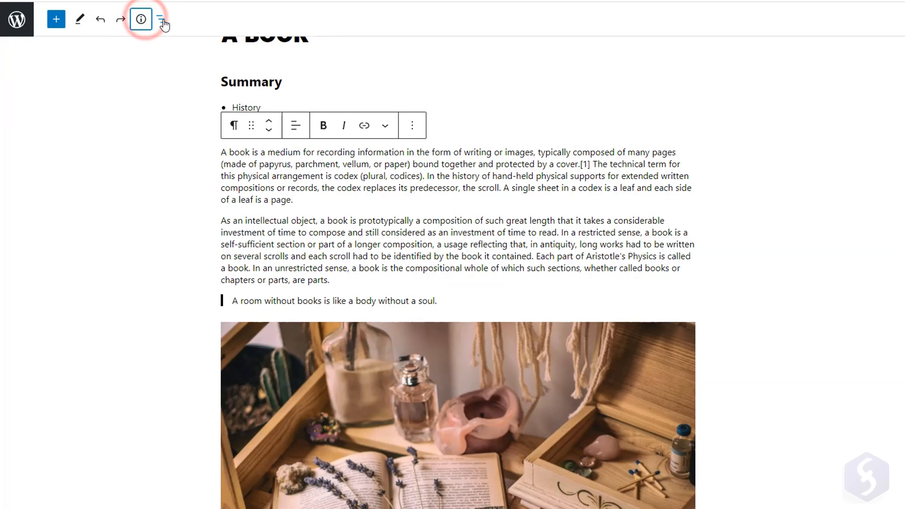
click(162, 19)
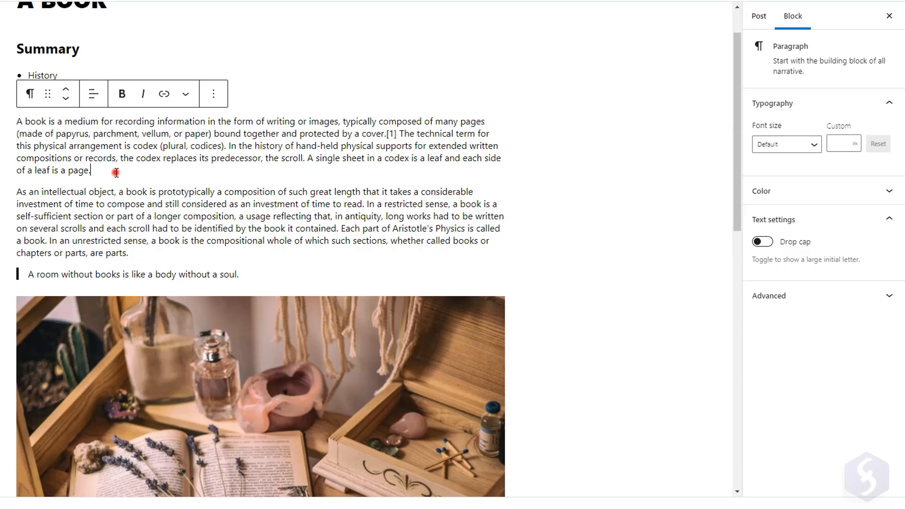
click(122, 94)
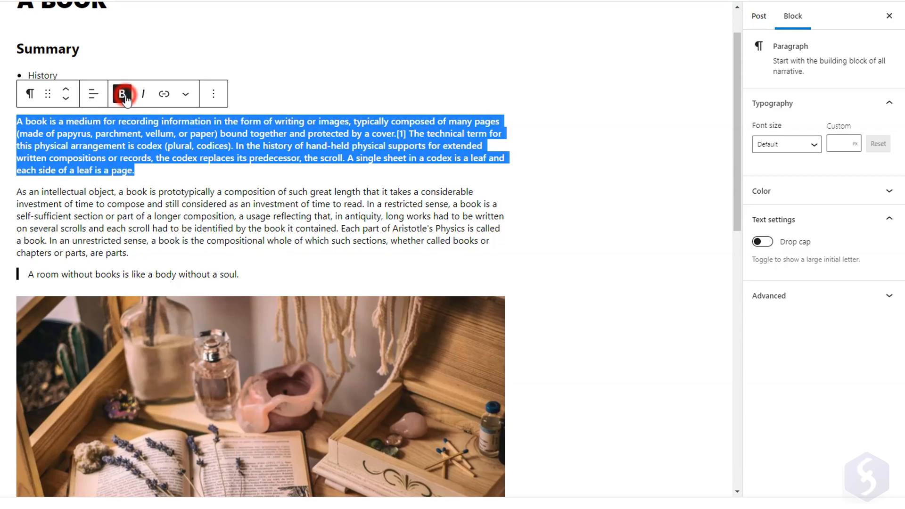
click(122, 94)
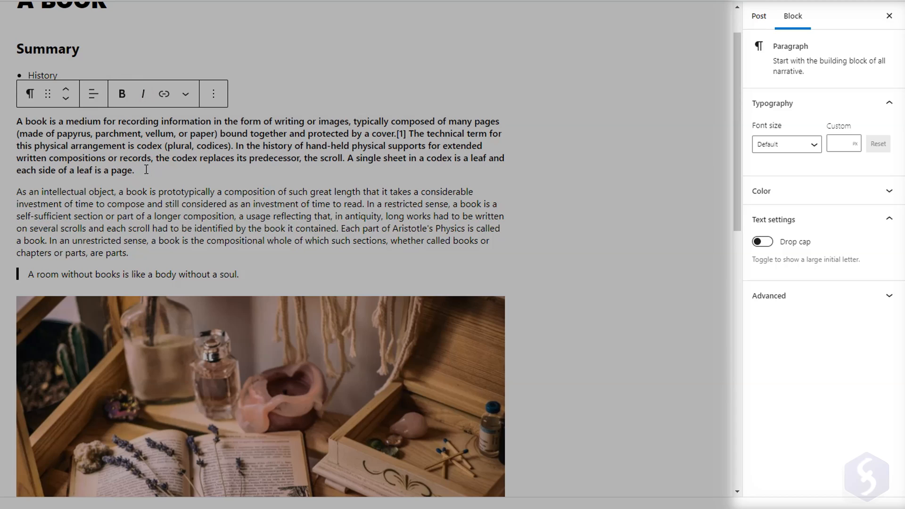
click(142, 93)
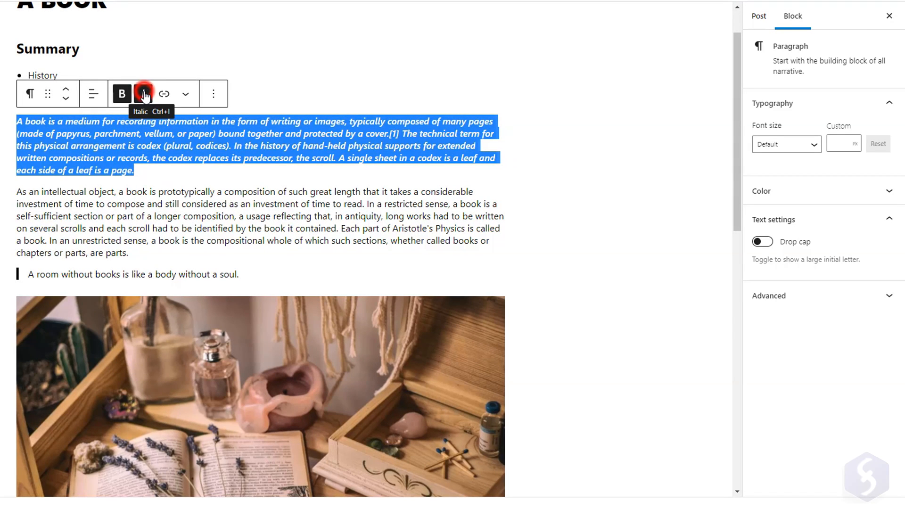
click(143, 93)
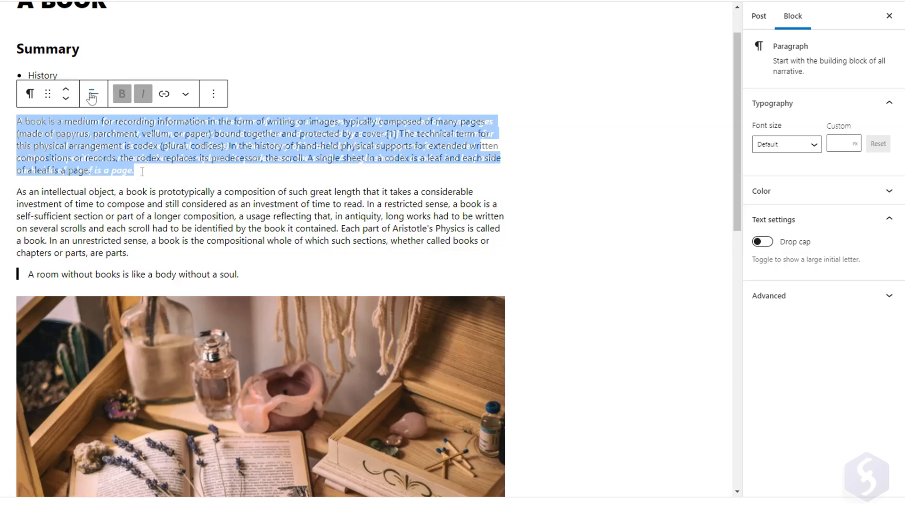
click(93, 94)
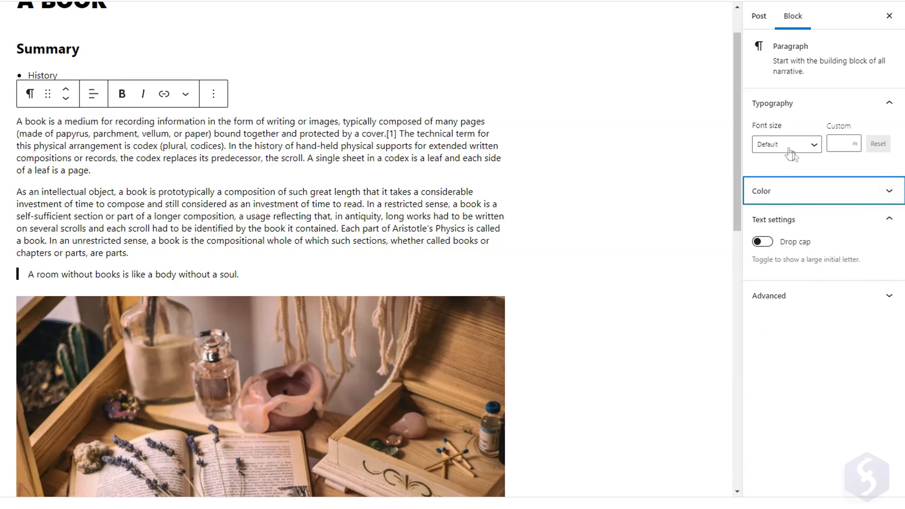
click(785, 144)
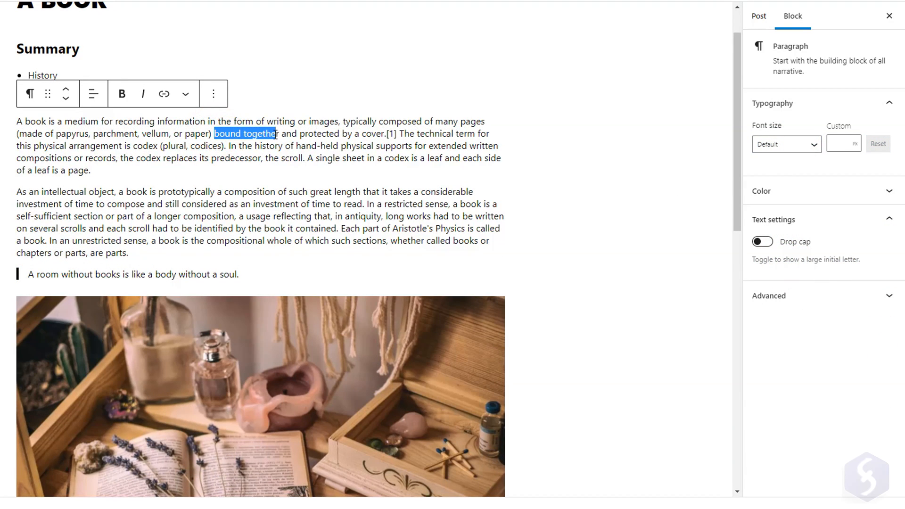
click(185, 93)
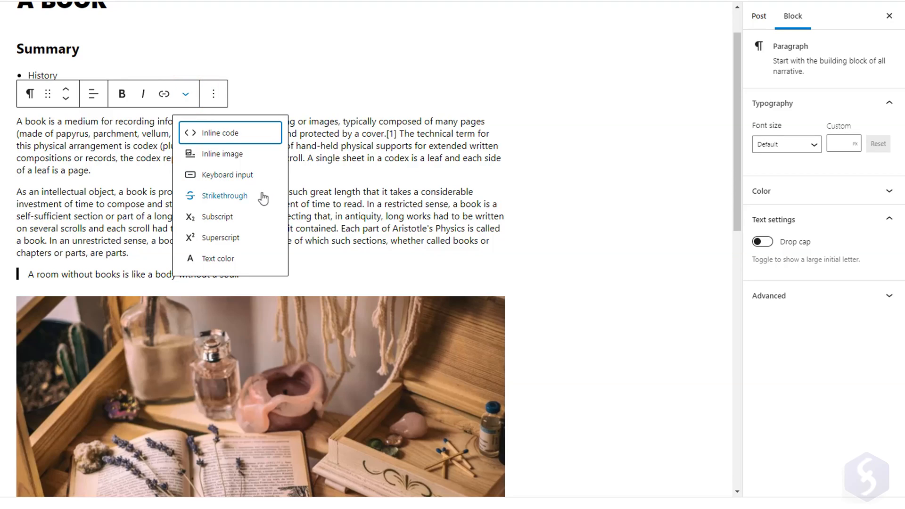
click(225, 196)
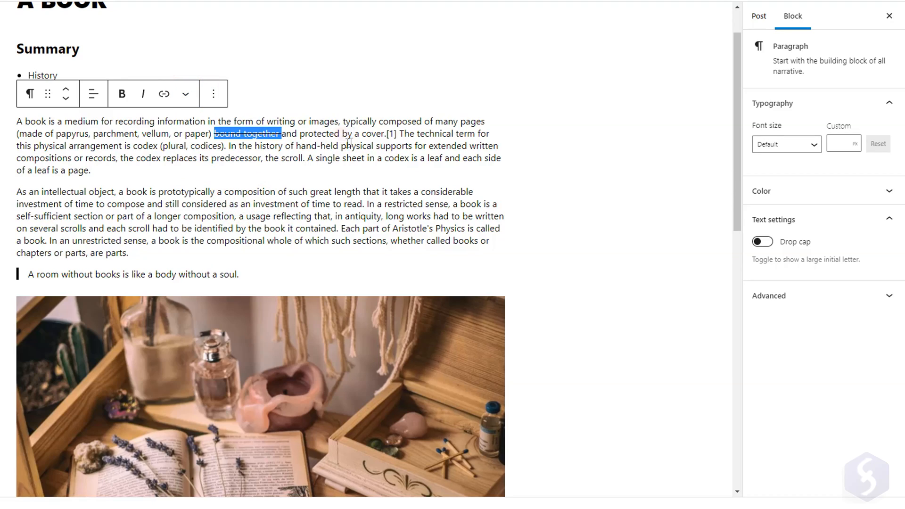
click(186, 94)
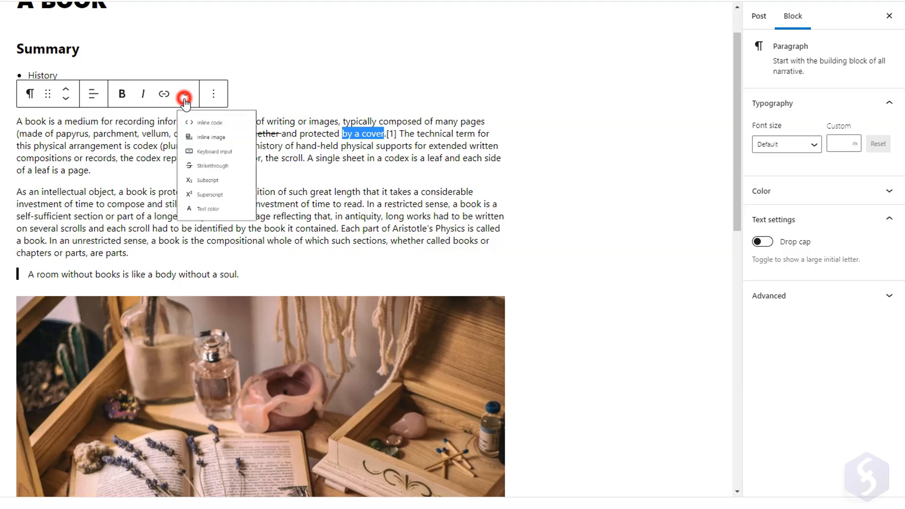
click(209, 208)
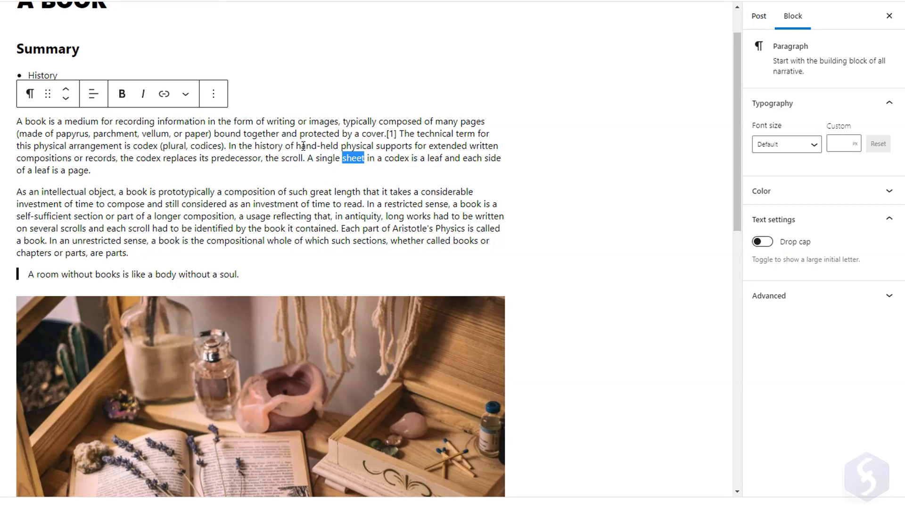
click(164, 94)
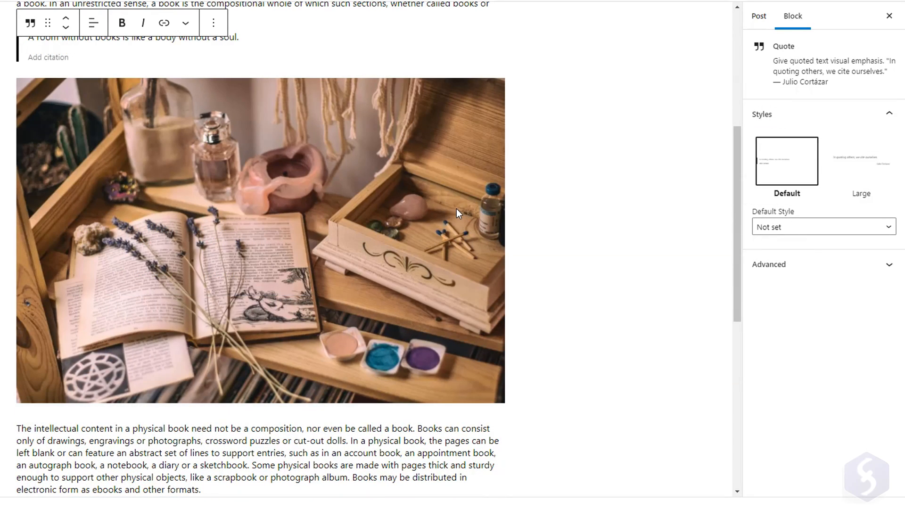
Make the book photo's link open in a new tab and crop it to a 16:9 landscape ratio.
click(110, 38)
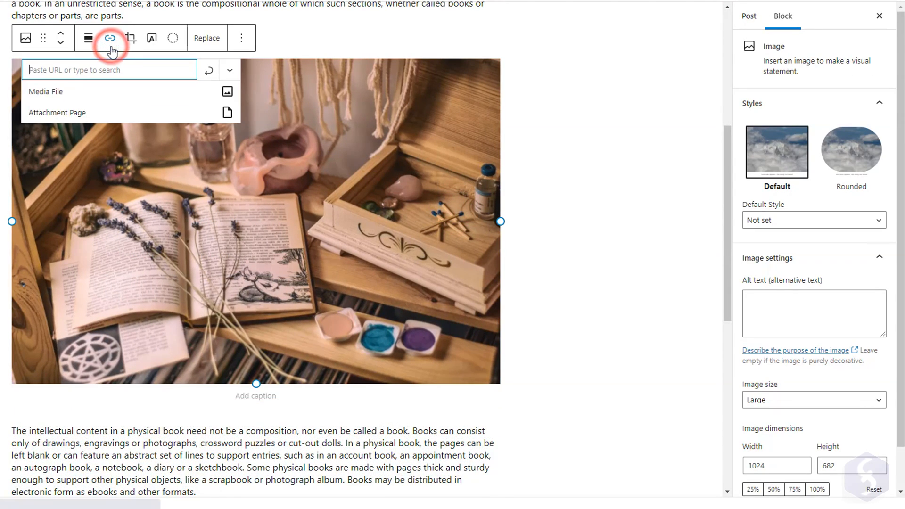
click(40, 95)
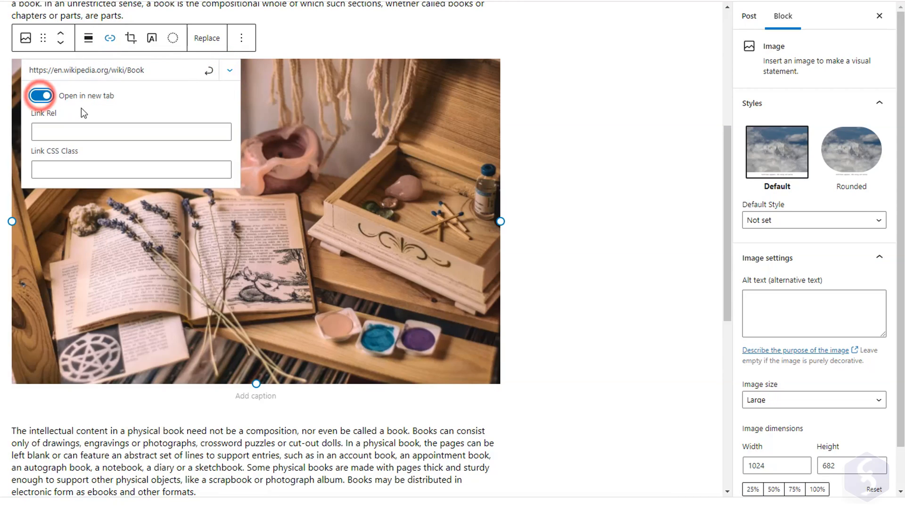
click(131, 38)
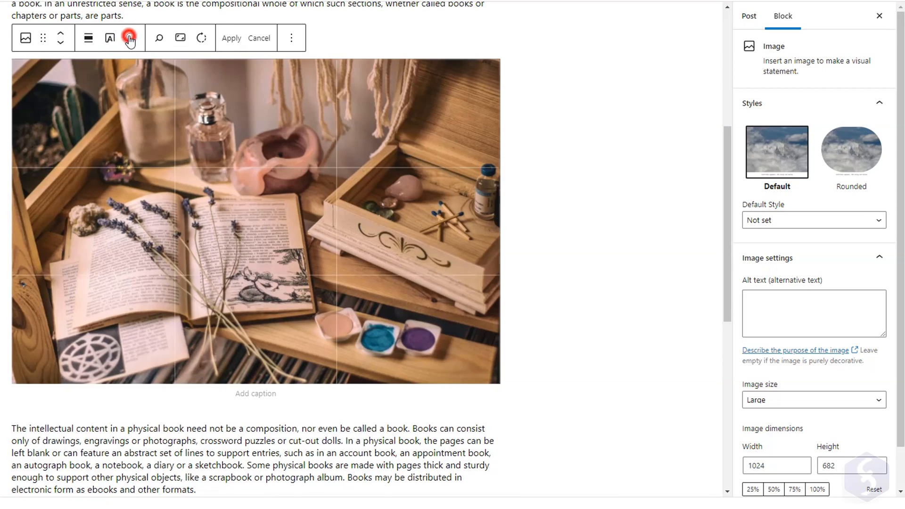
click(130, 38)
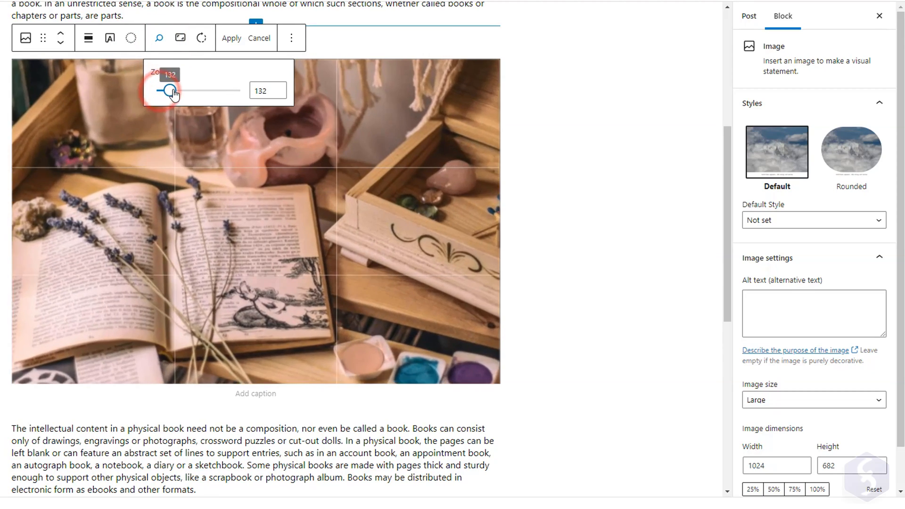
click(180, 37)
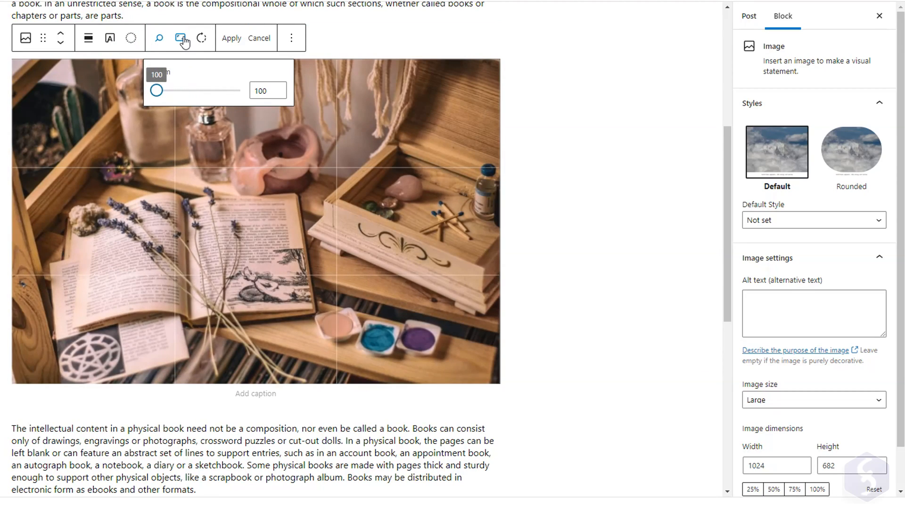
click(180, 37)
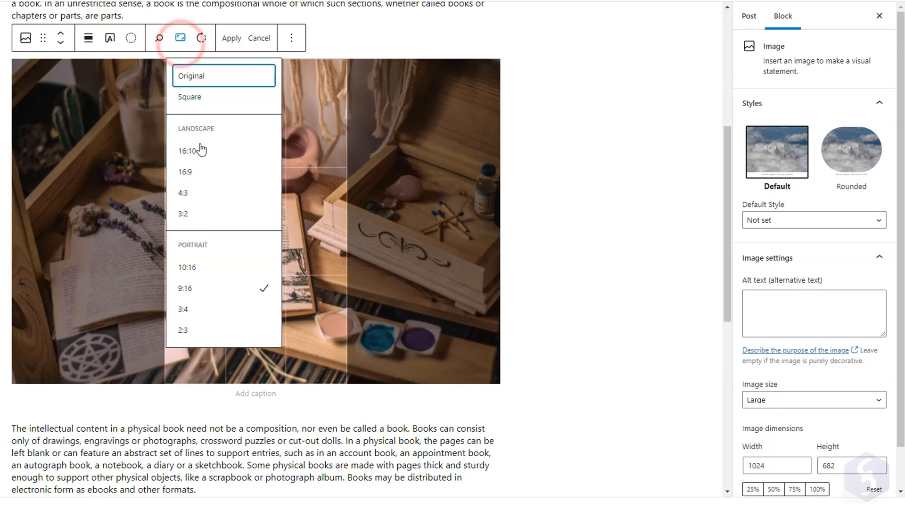
click(200, 38)
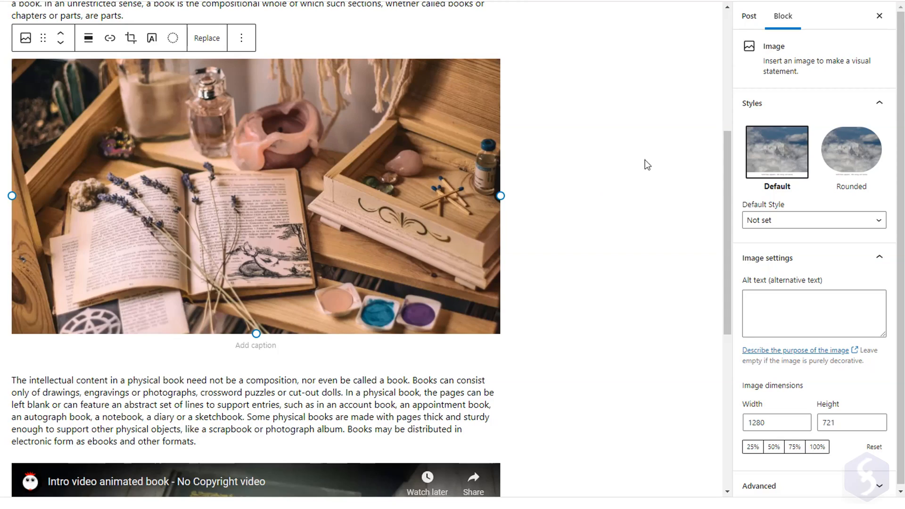
click(207, 38)
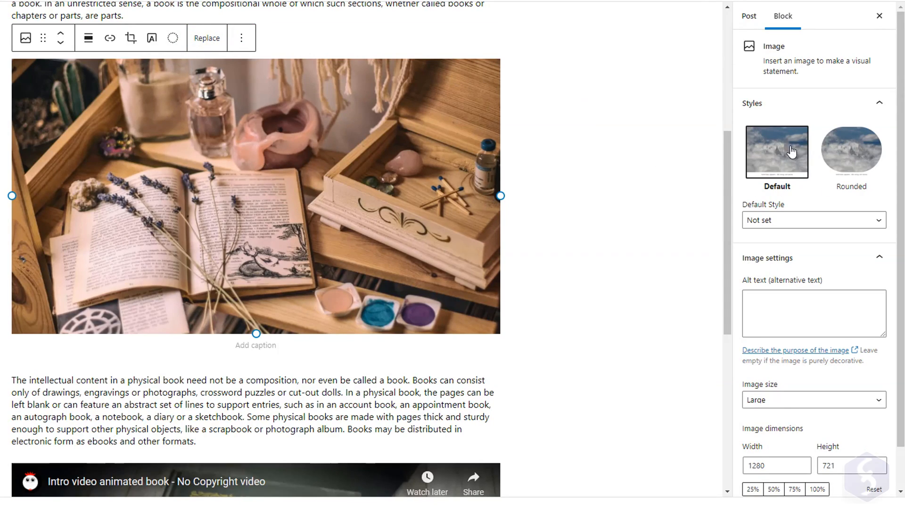
Give the photo alt text 'A Book', Large image size, and a grayscale Duotone filter.
click(850, 151)
text(A B)
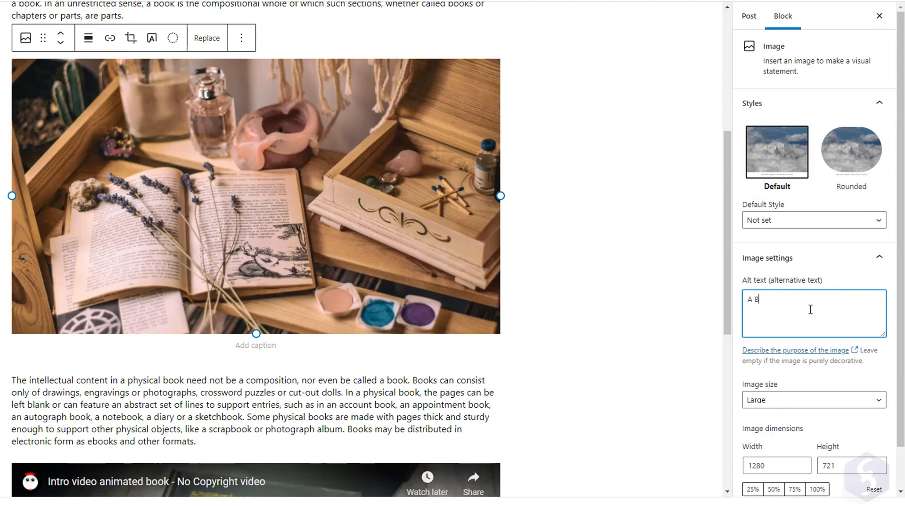
text(ook)
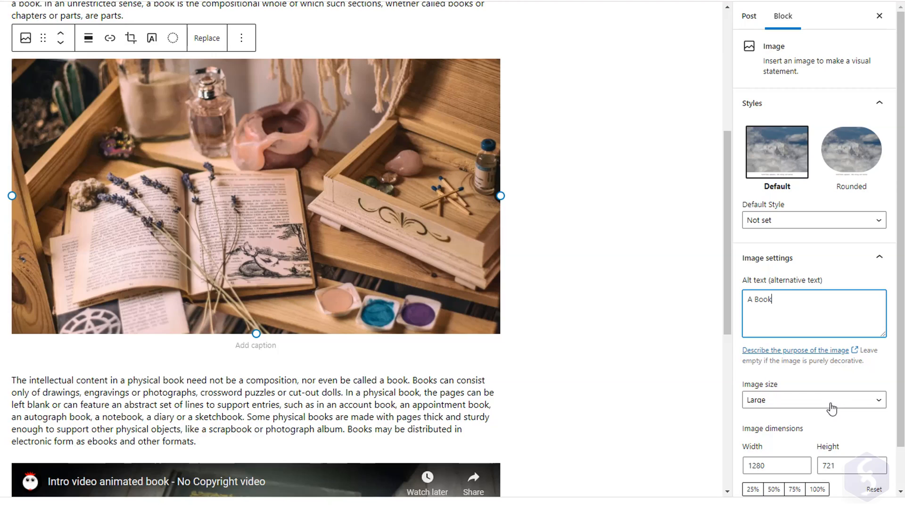
click(812, 399)
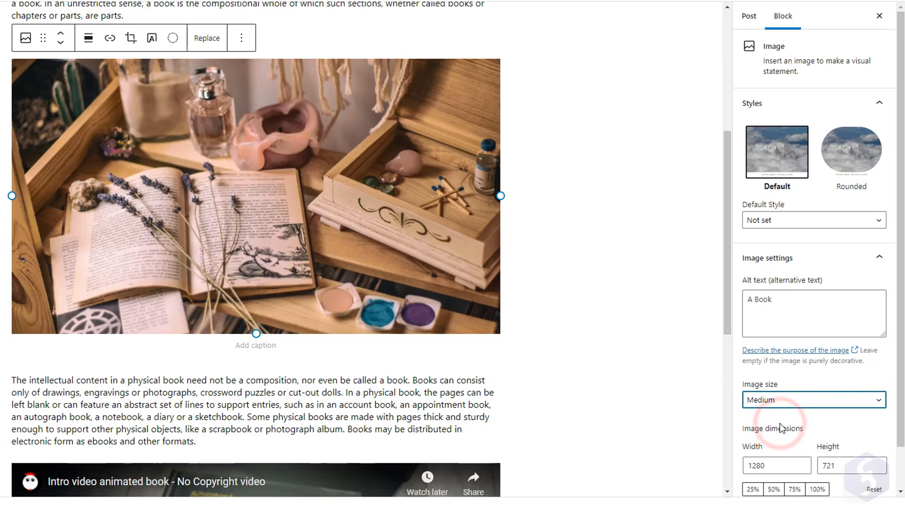
click(794, 443)
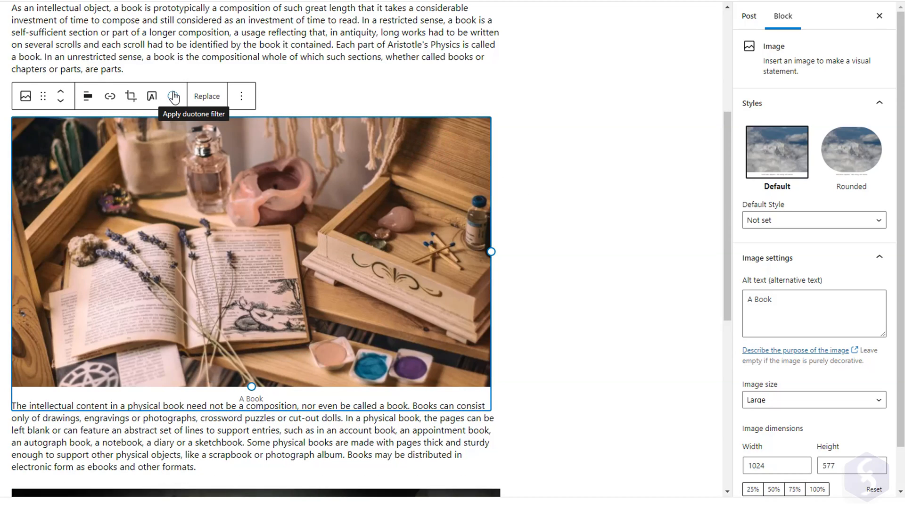
click(174, 96)
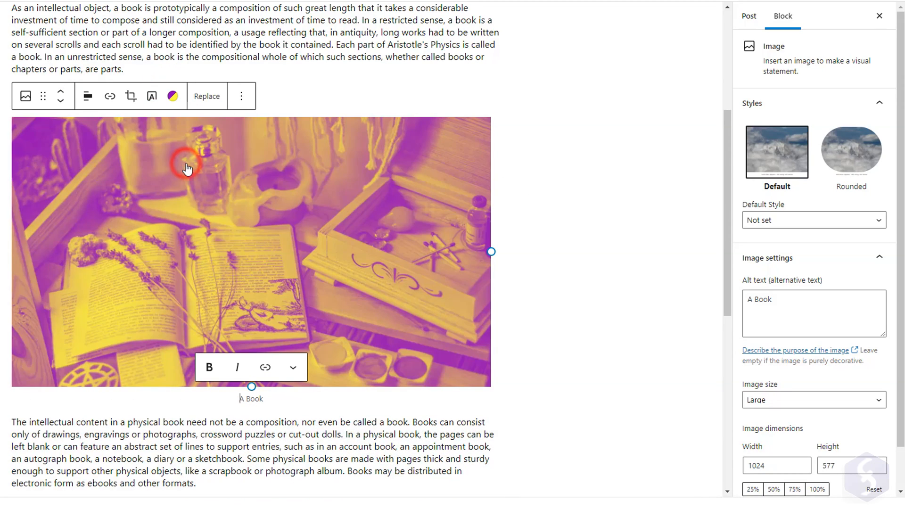
click(172, 96)
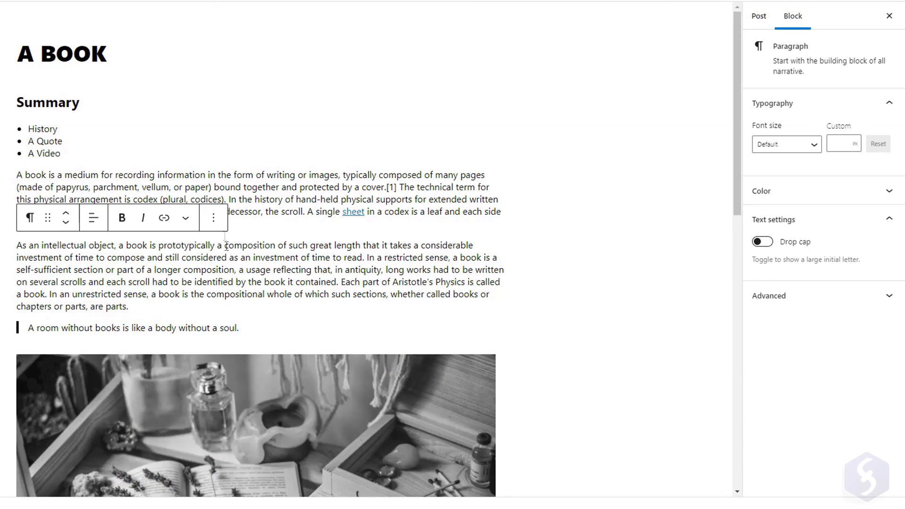
Duplicate the 'As an intellectual object' paragraph from its Options menu.
click(213, 218)
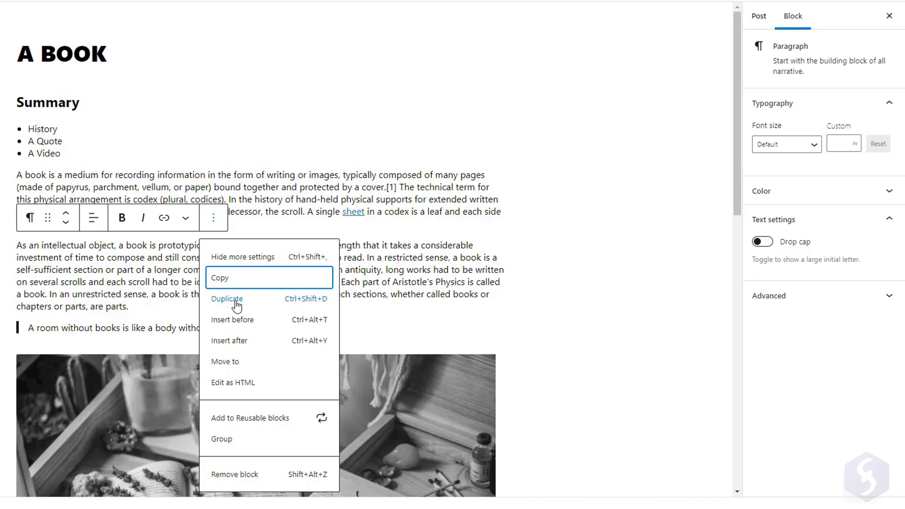
click(227, 298)
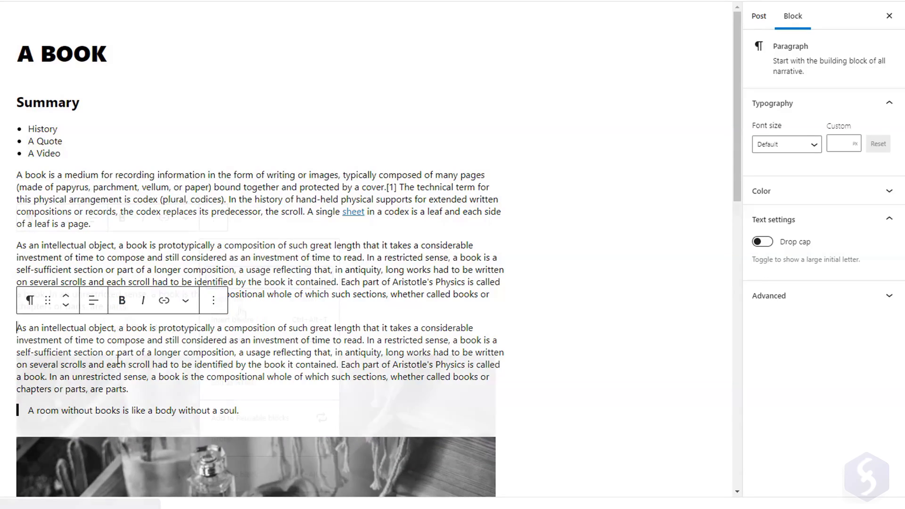
click(213, 218)
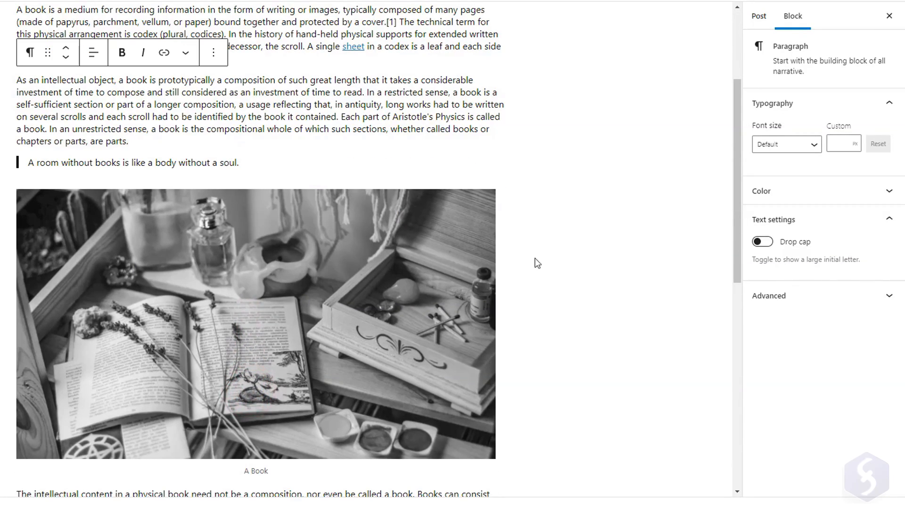
Edit the paragraph as HTML to wrap 'investment of time' in <b> tags, then view it formatted.
click(213, 52)
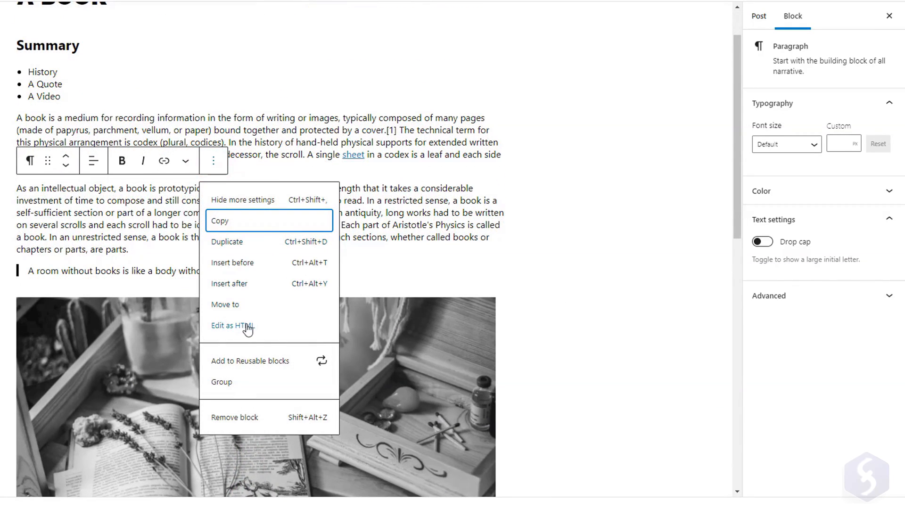
click(232, 325)
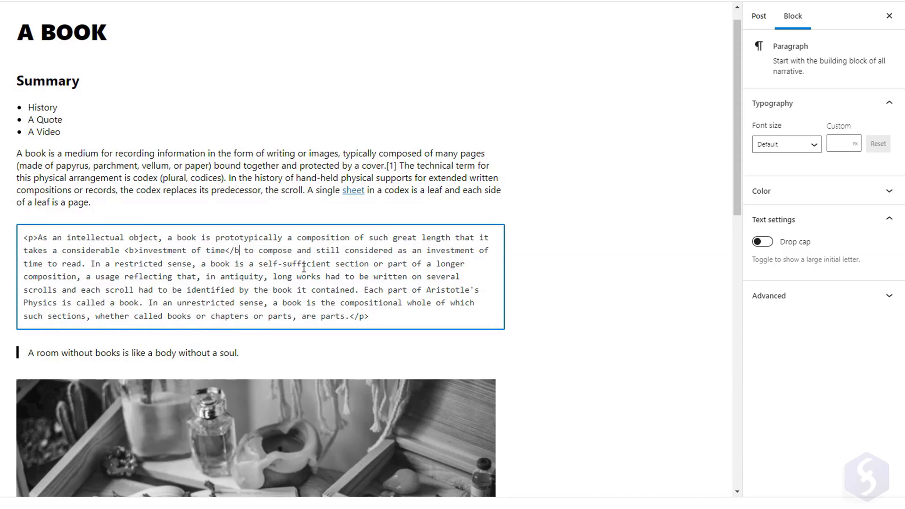
click(34, 207)
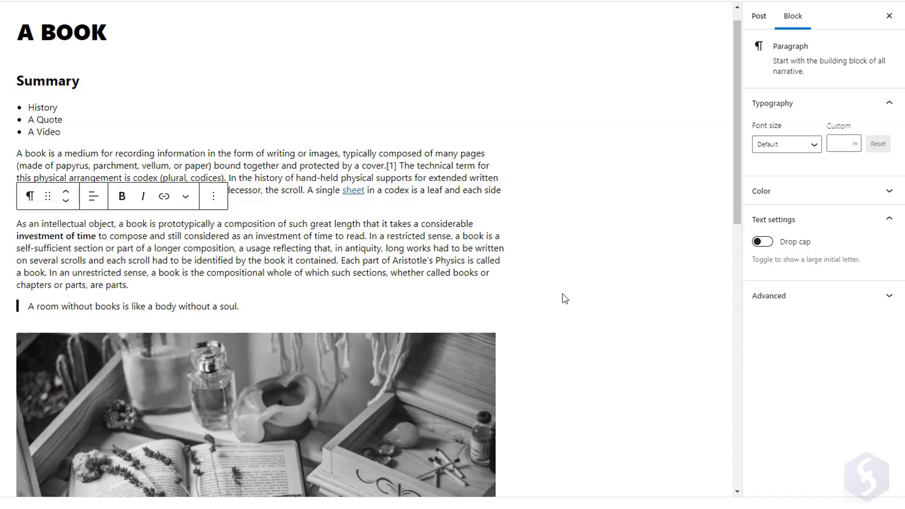
click(256, 257)
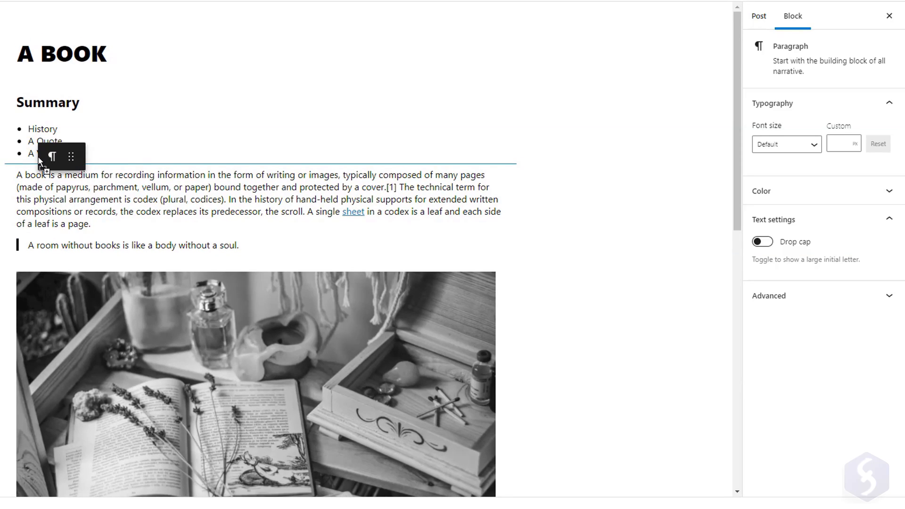
scroll(down, 3)
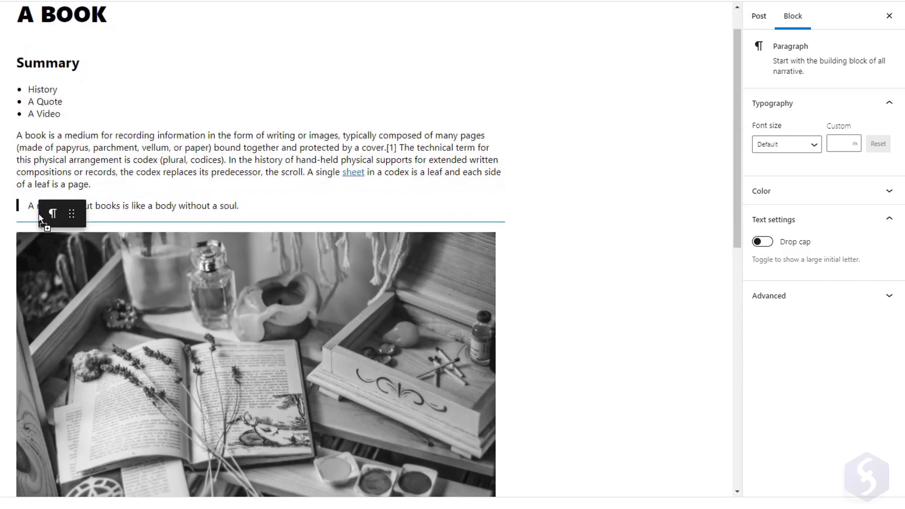
Review the A BOOK post's Public visibility and immediate publish time in Post settings.
click(758, 16)
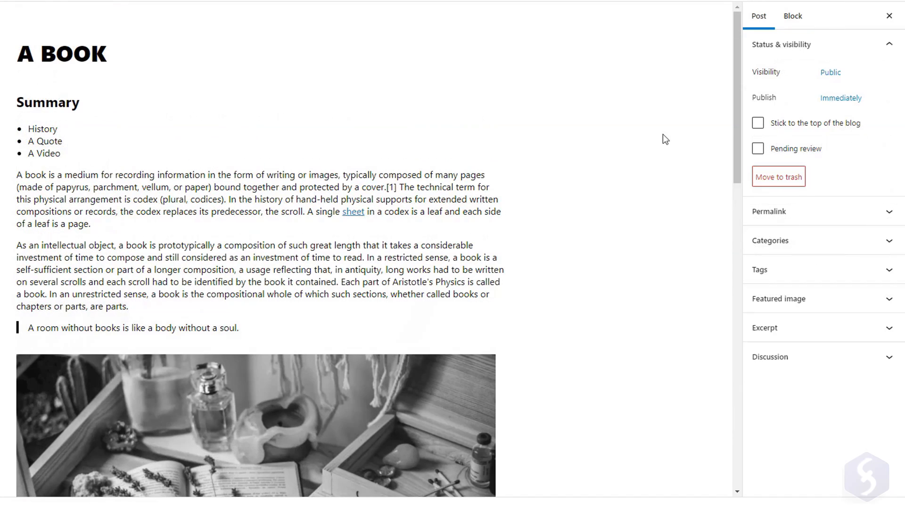
click(829, 72)
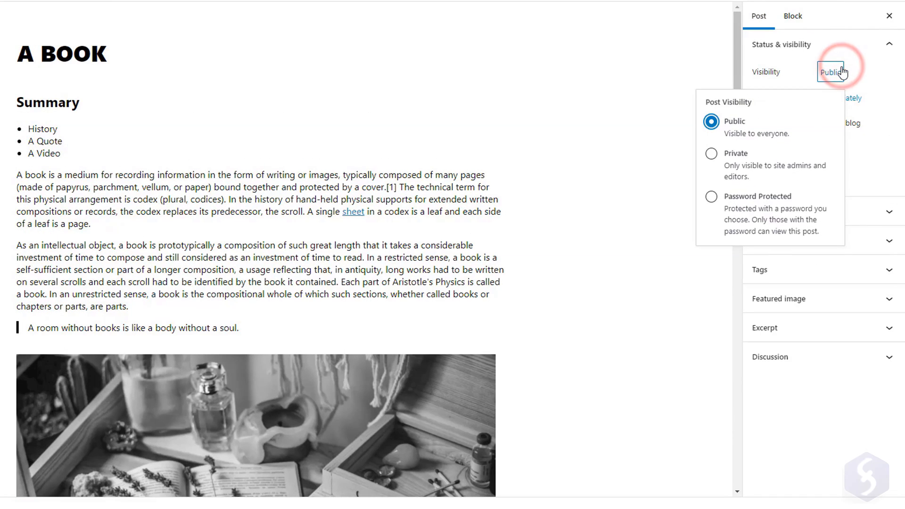
click(841, 97)
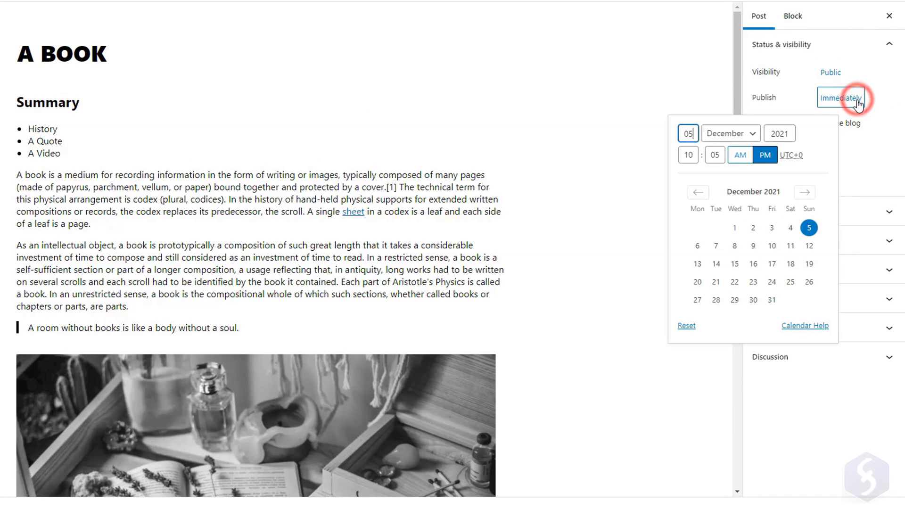
mouse_move(875, 157)
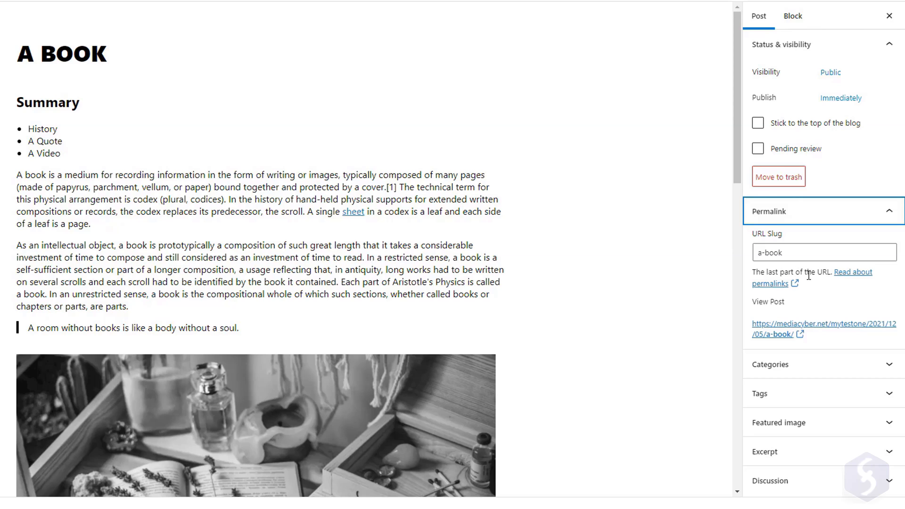
Set the book2 photo of an open book with glasses as the featured image.
click(779, 299)
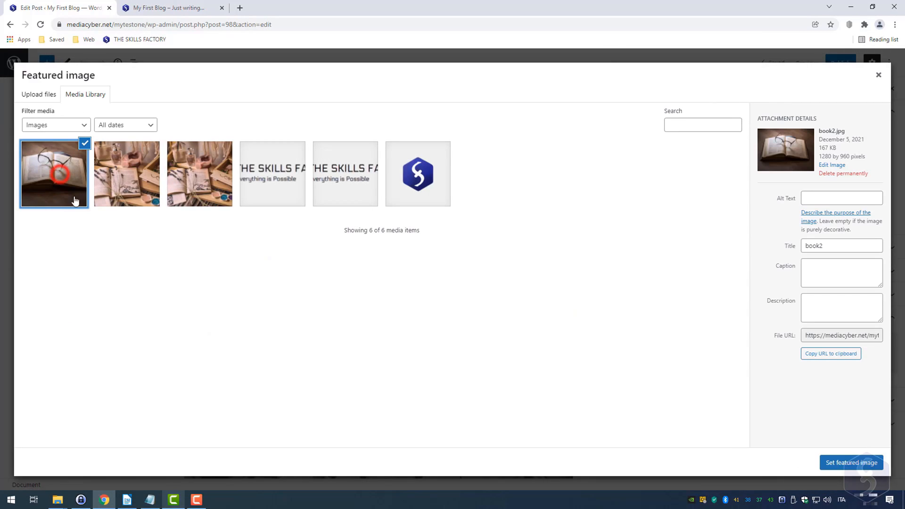
click(850, 462)
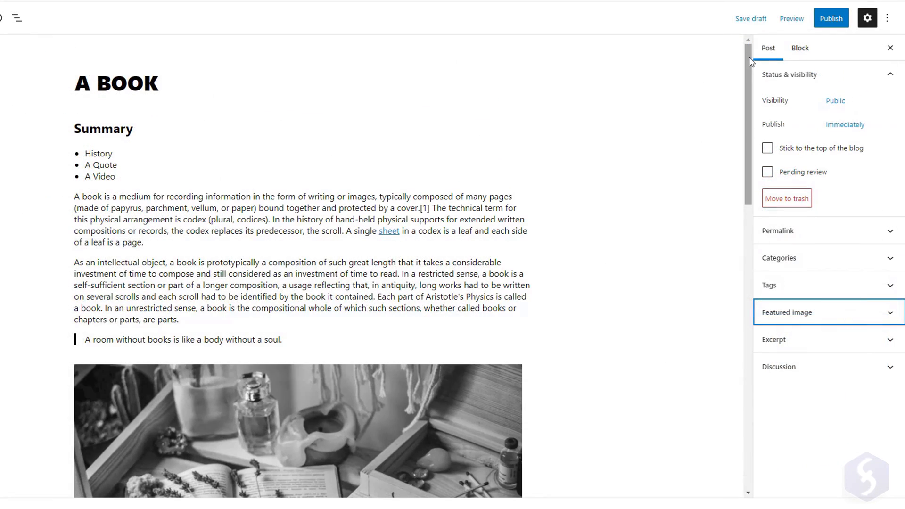
Save and publish the A BOOK post, then preview the blog at tablet width in the Customizer.
click(750, 18)
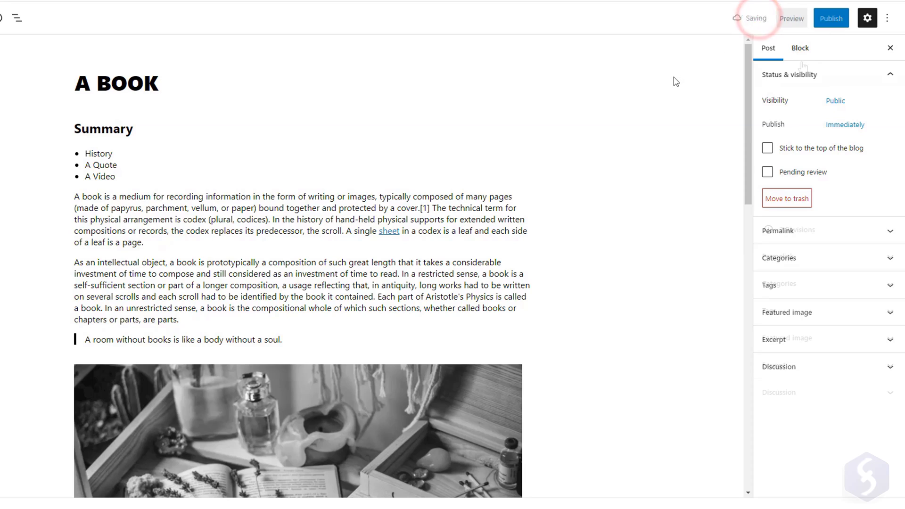
click(830, 18)
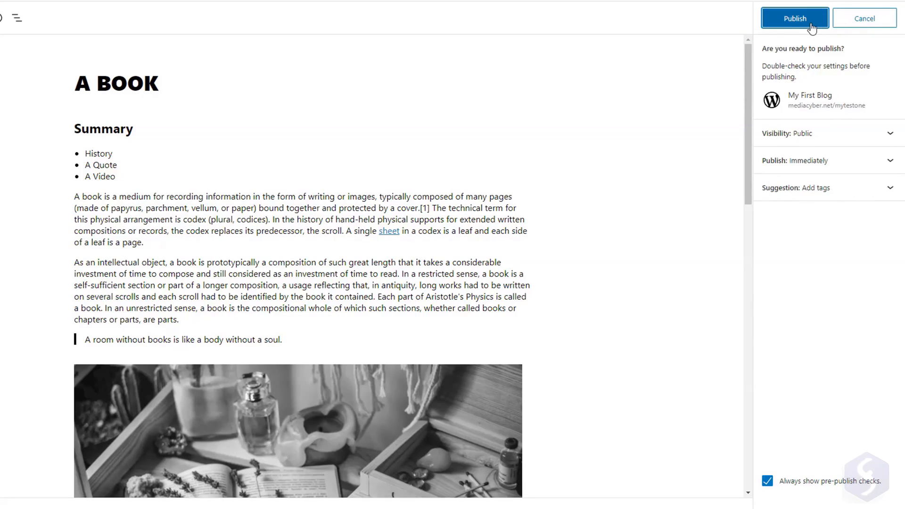
click(794, 18)
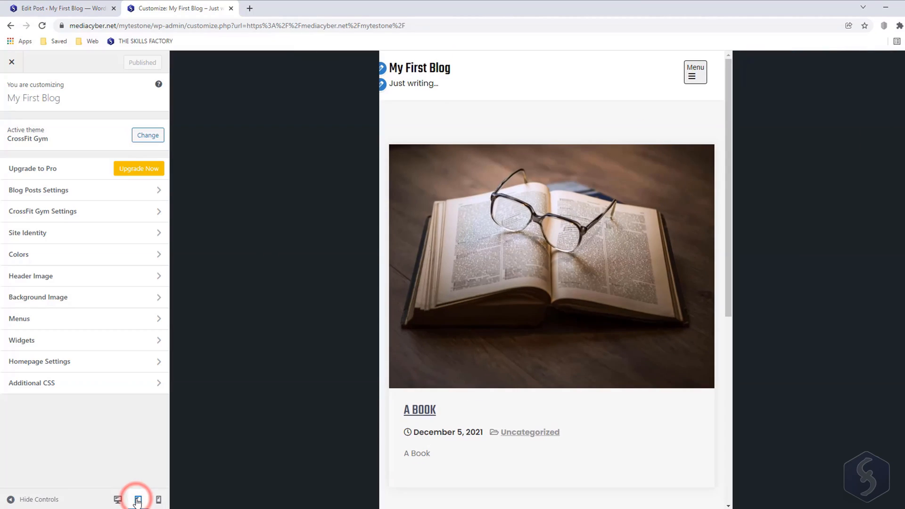
click(157, 499)
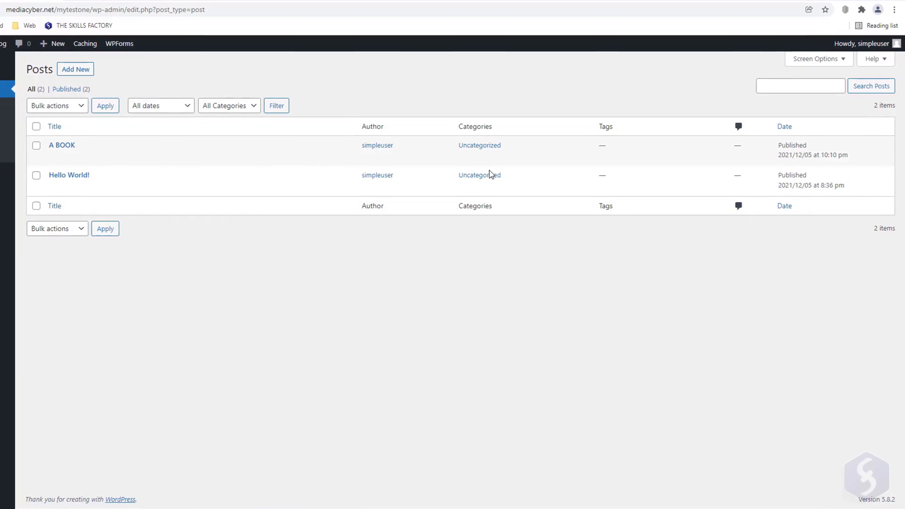
mouse_move(63, 146)
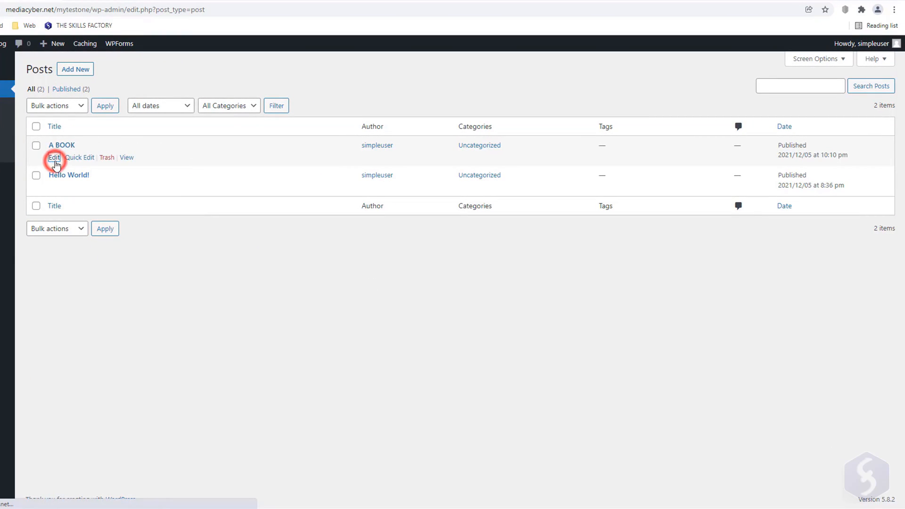
mouse_move(107, 160)
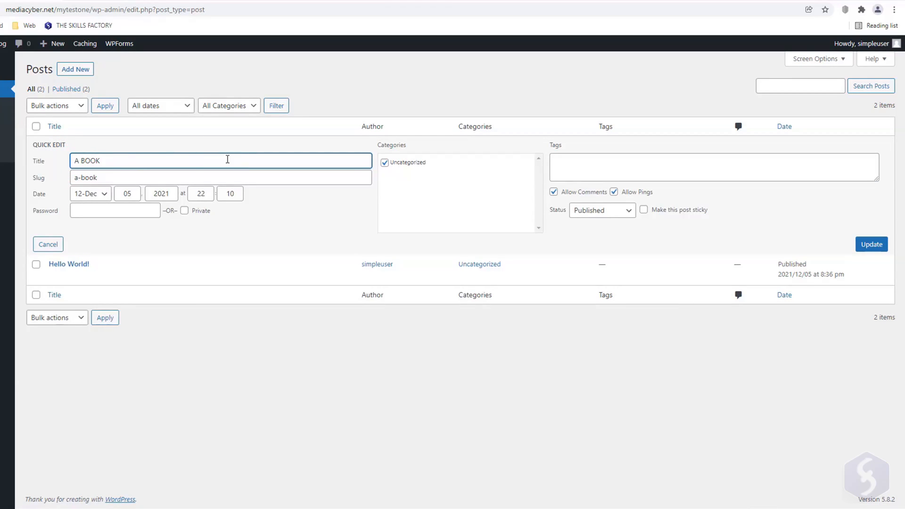
Update A BOOK's quick edits and trash the Hello World! post from All Posts.
click(871, 244)
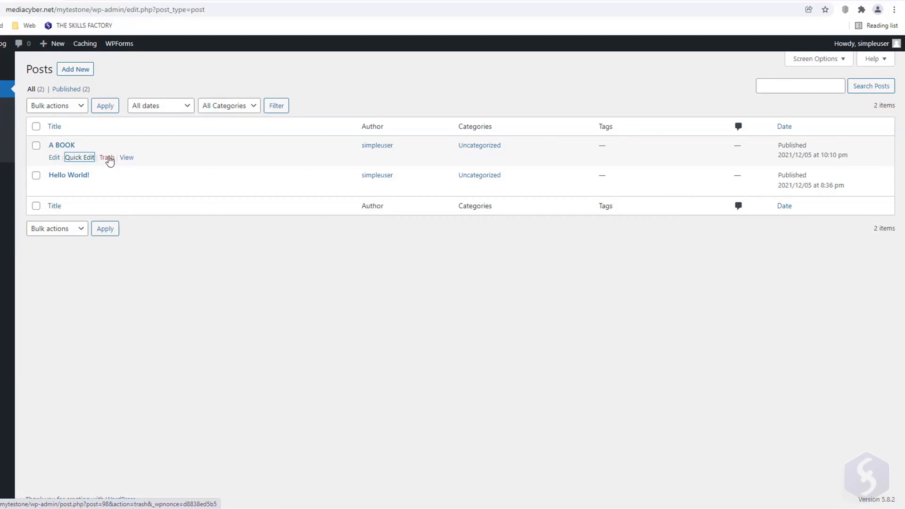
click(107, 157)
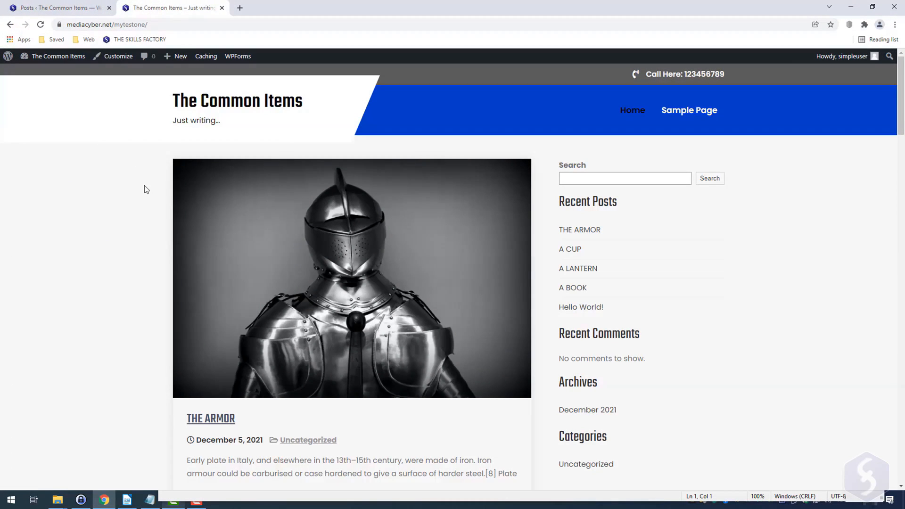
scroll(down, 3)
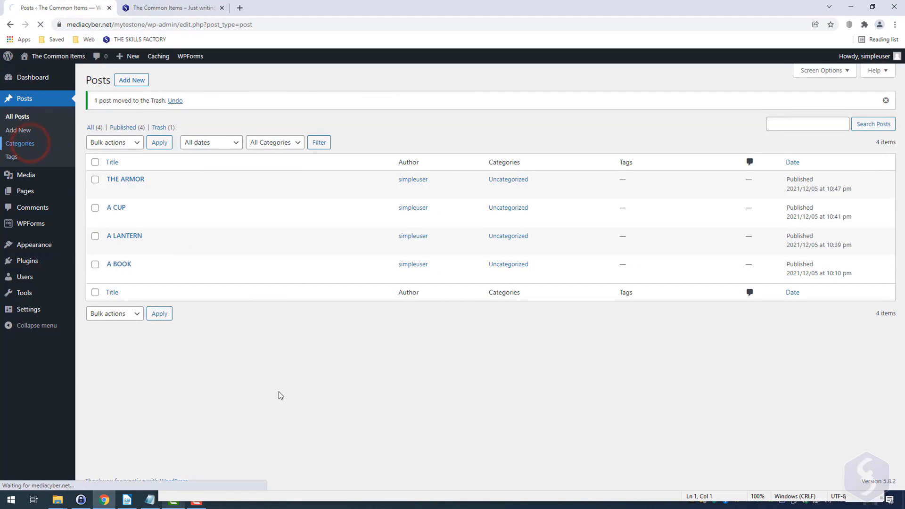
Add a Common Items category under Posts > Categories.
click(19, 144)
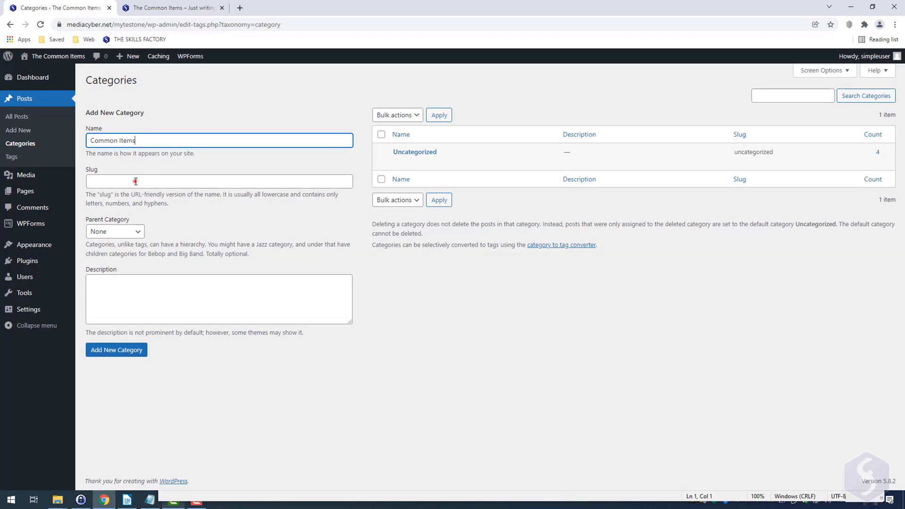
text(common items)
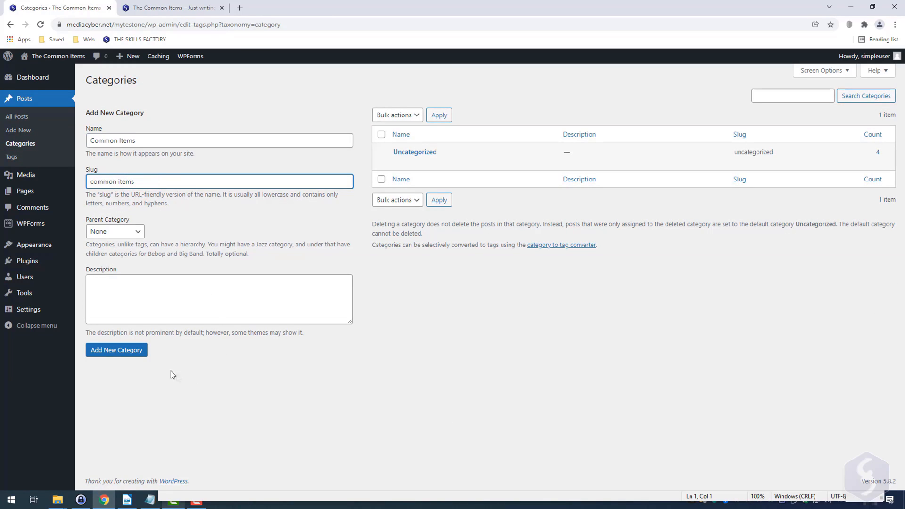
click(116, 350)
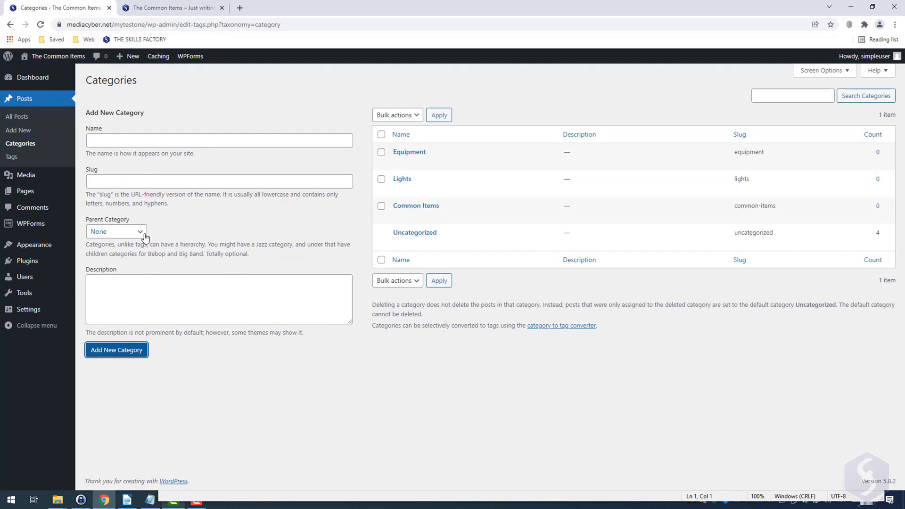
Add Drinking under parent Common Items plus the Lights and Equipment categories, then return to posts.
click(115, 231)
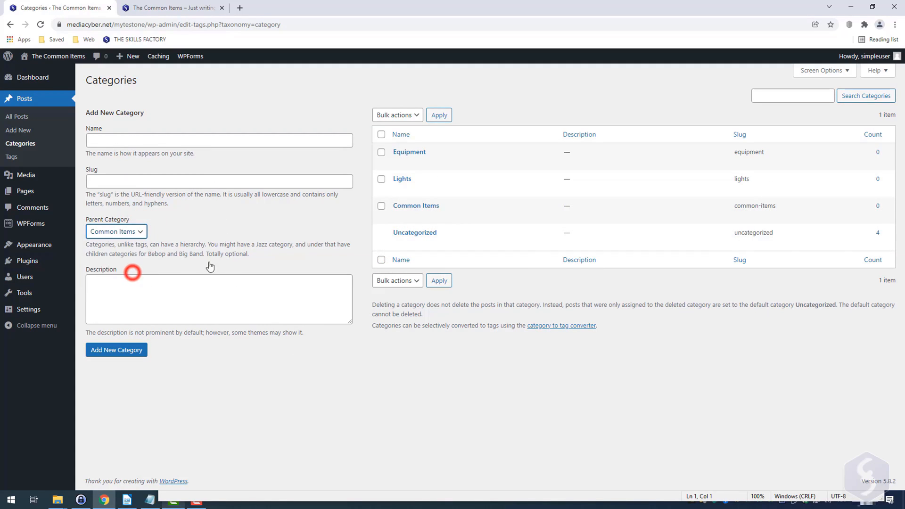
click(116, 350)
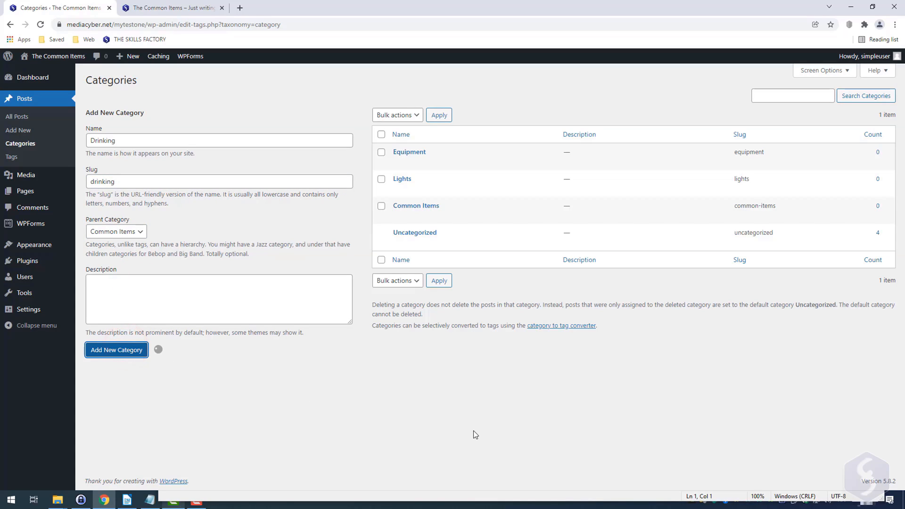
click(116, 349)
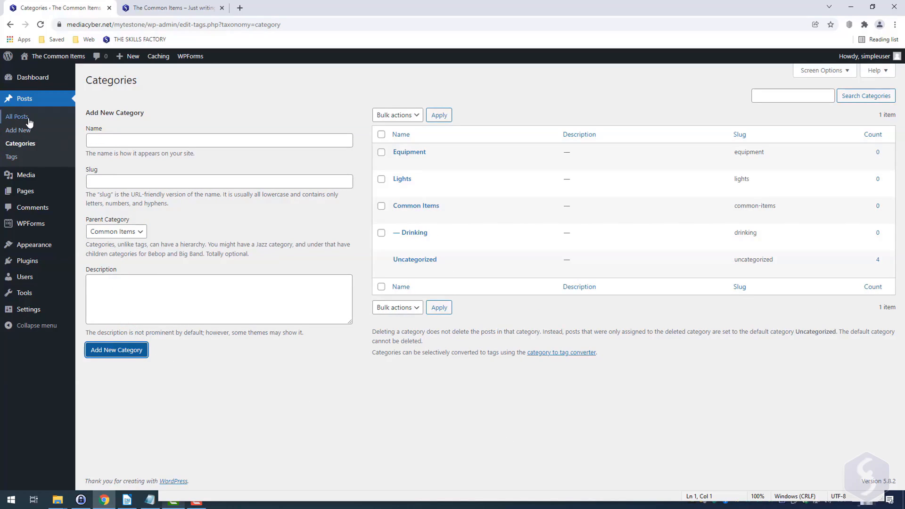
click(16, 116)
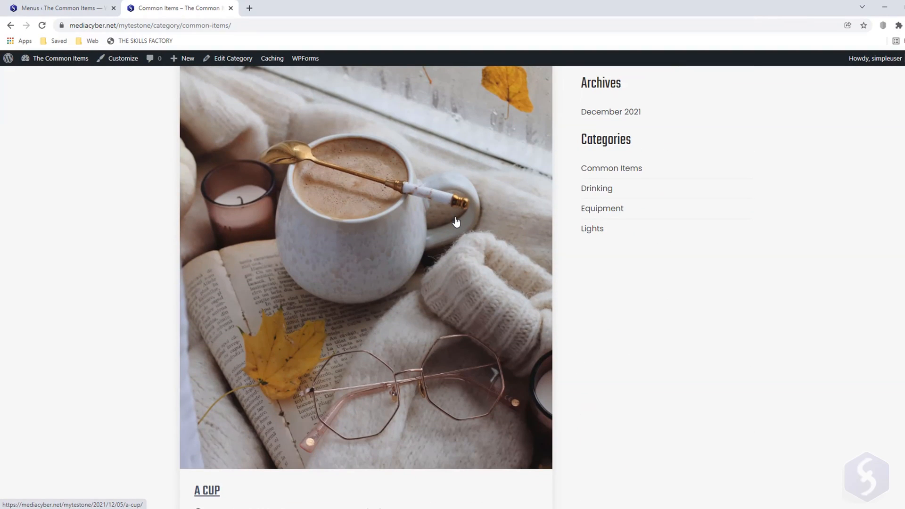
Scroll the live Common Items archive down to the A CUP post filed under Common Items and Drinking.
scroll(down, 3)
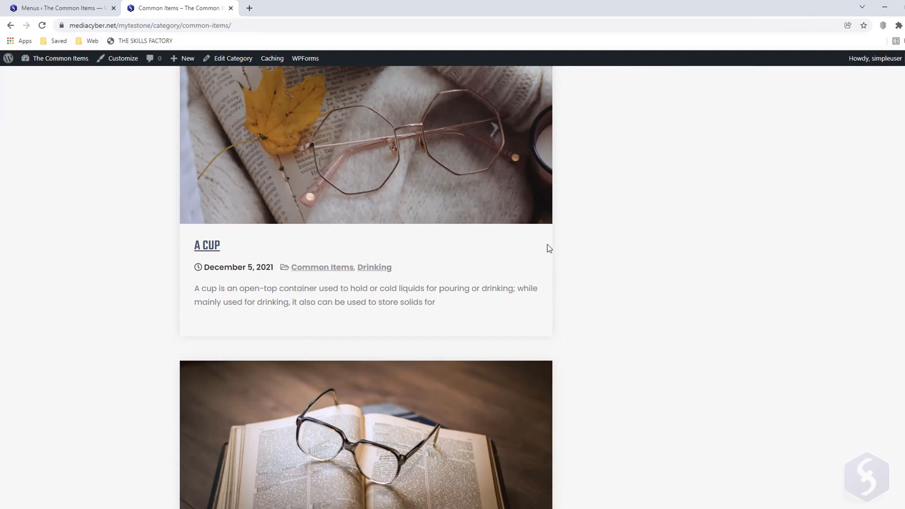
scroll(down, 3)
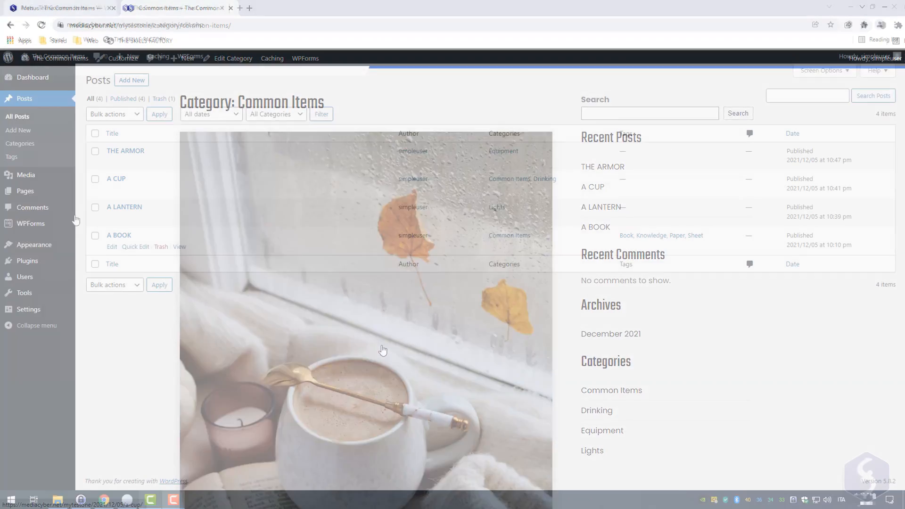
Add a new ABOUT US page about Skills Factory from Pages and publish it.
click(25, 192)
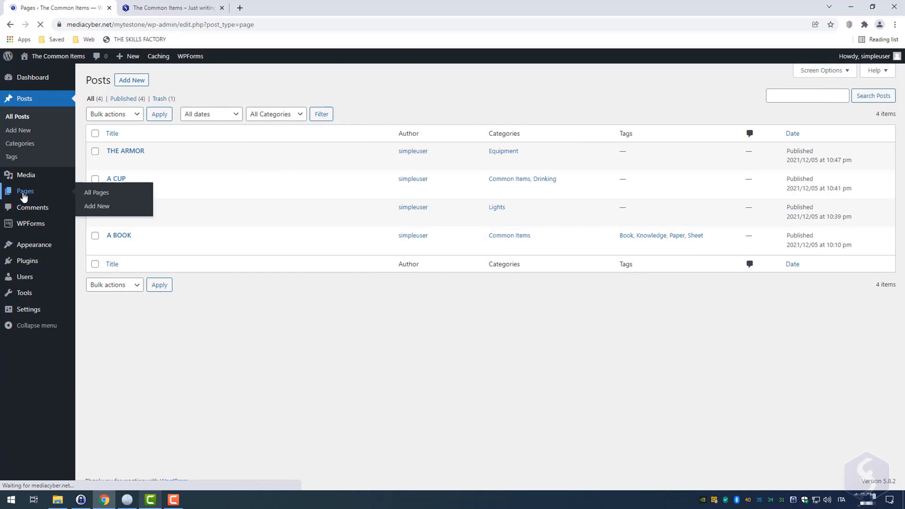
click(97, 192)
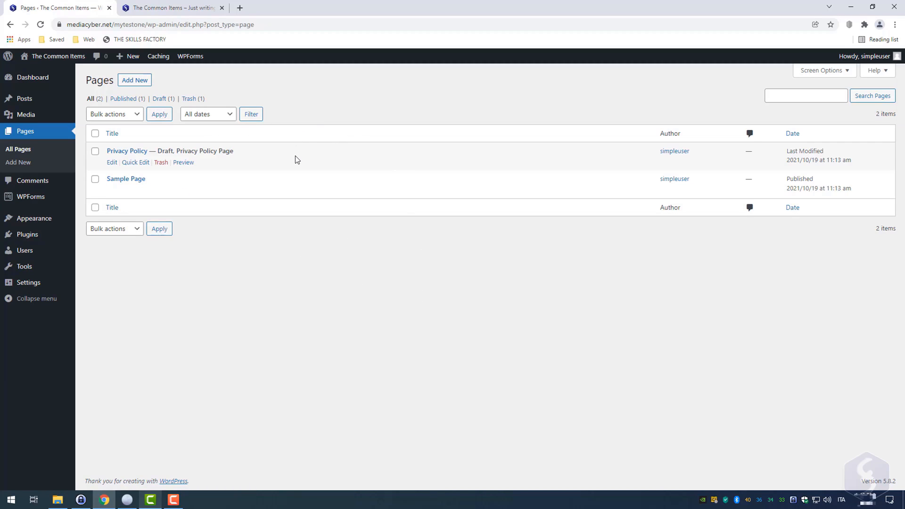
mouse_move(347, 256)
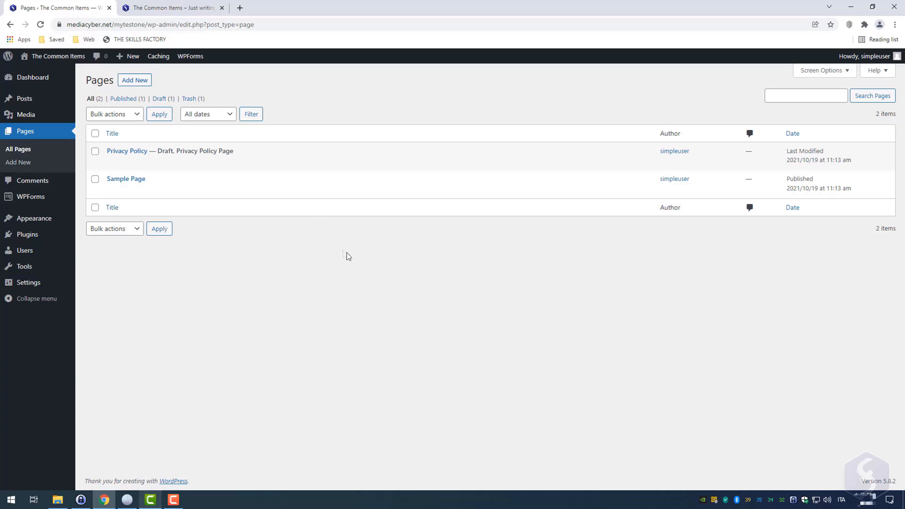
click(135, 79)
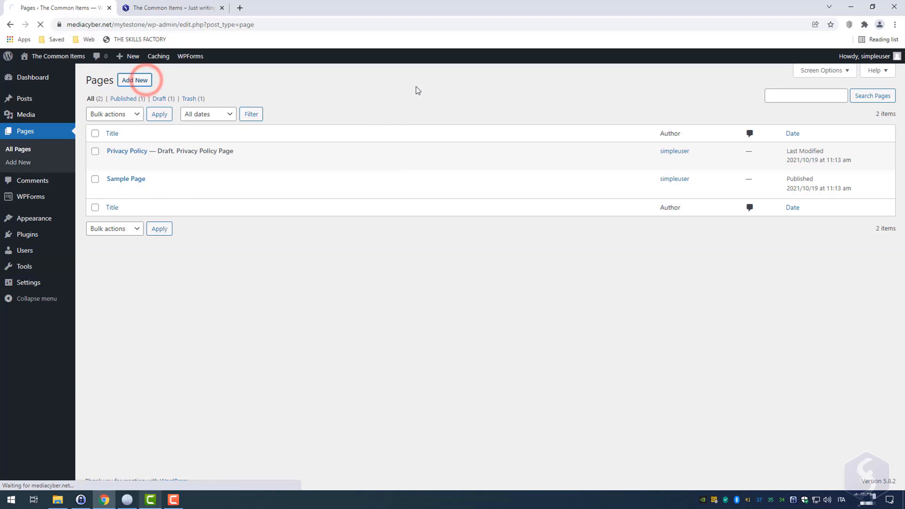
click(135, 79)
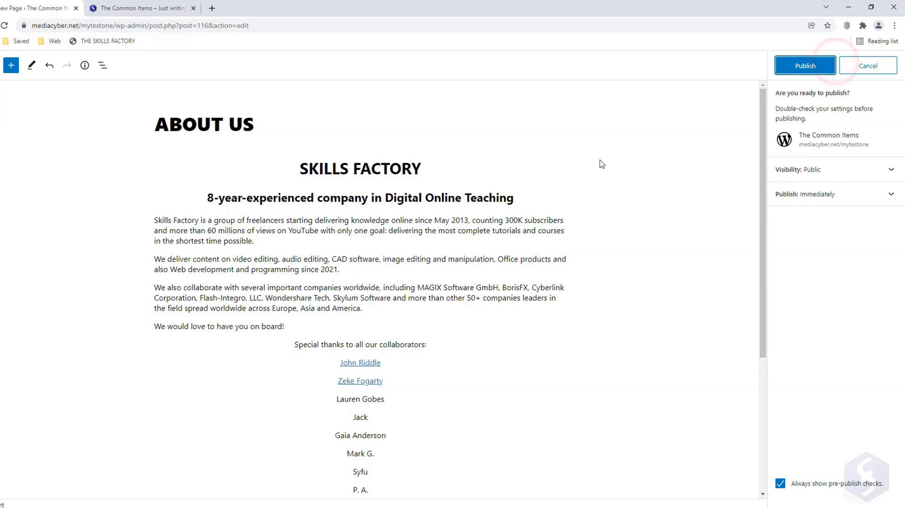
click(805, 65)
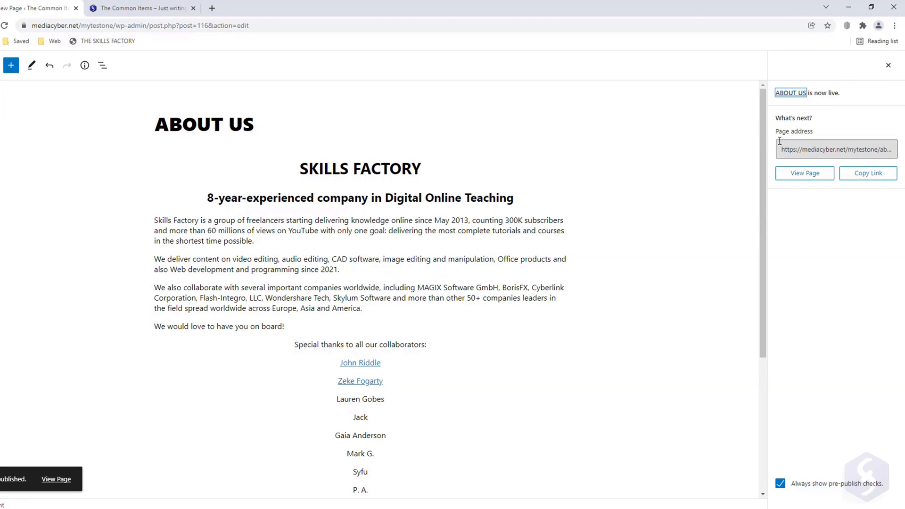
click(867, 174)
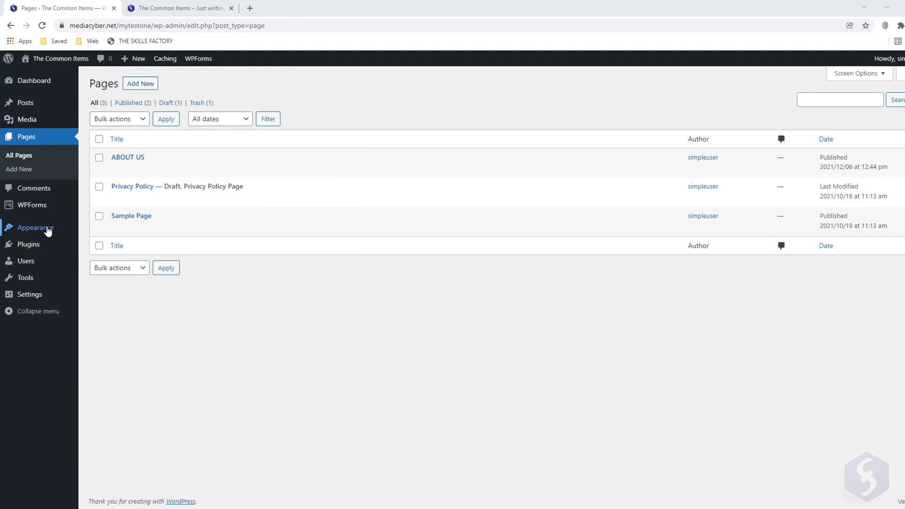
Create a new navigation menu named Main under Appearance > Menus.
click(95, 271)
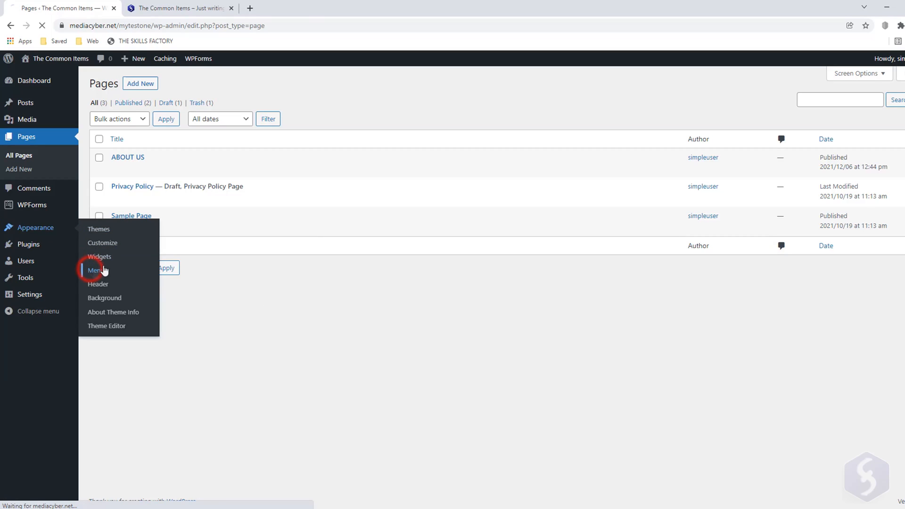
click(96, 271)
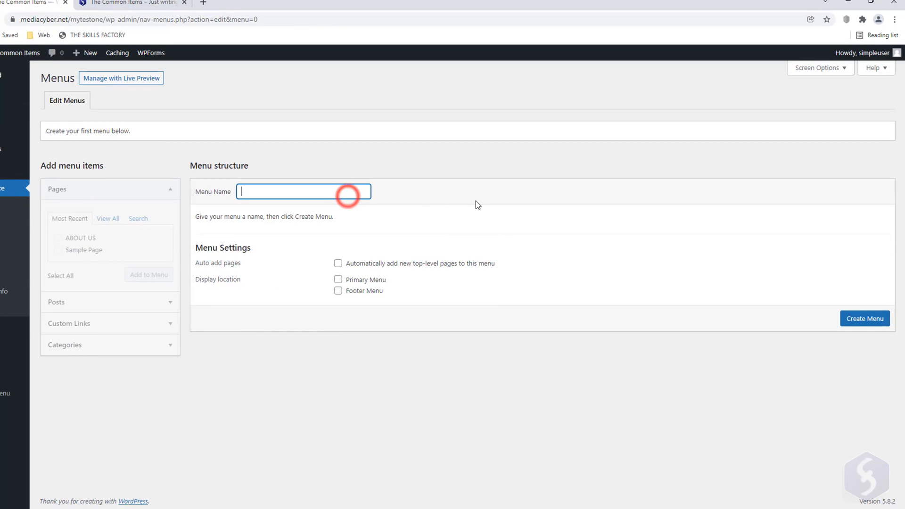
text(Main)
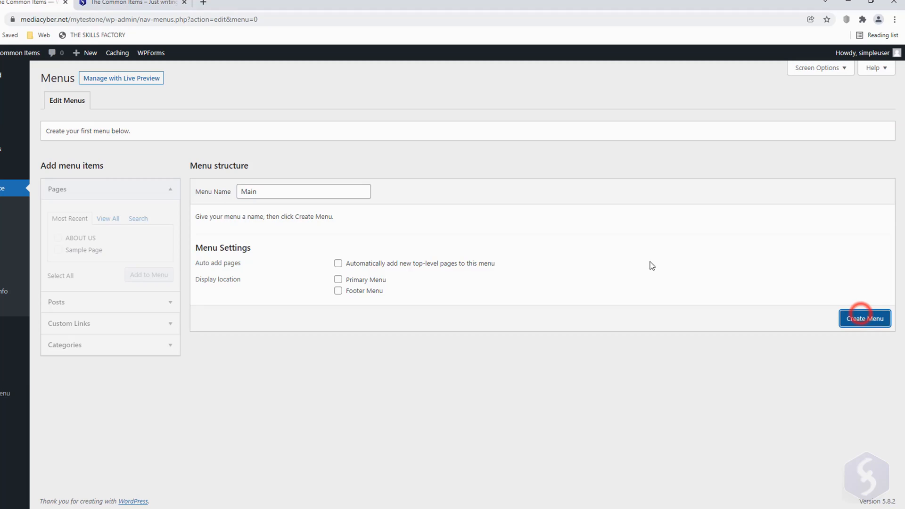
click(864, 318)
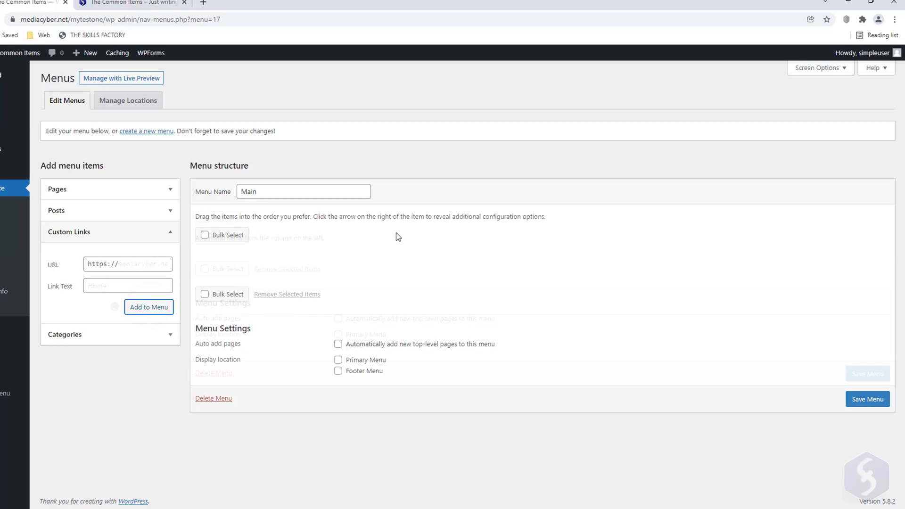
Add the site pages and all categories to the Main menu and save it as the Primary Menu.
click(169, 189)
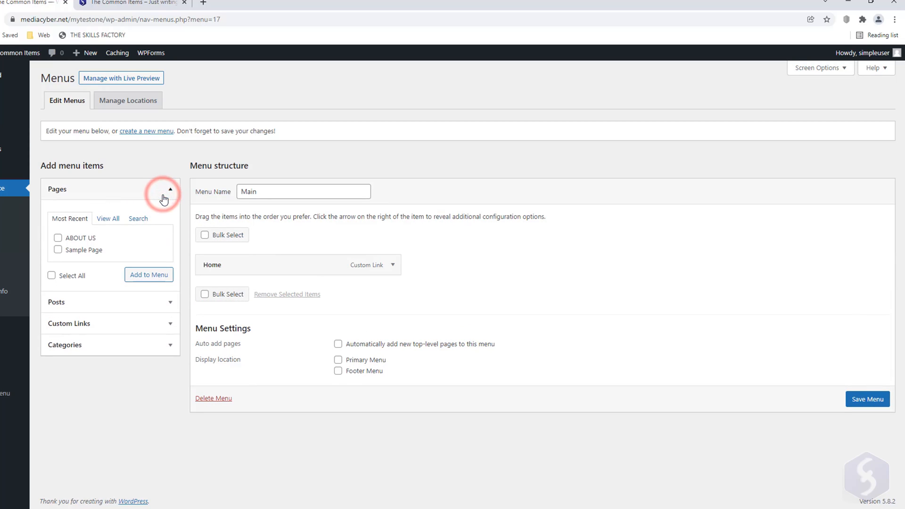
click(51, 276)
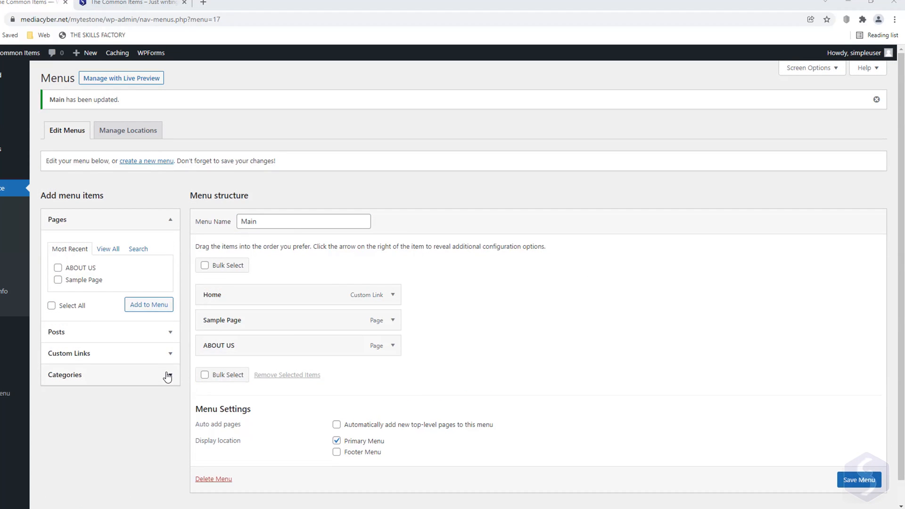
click(65, 374)
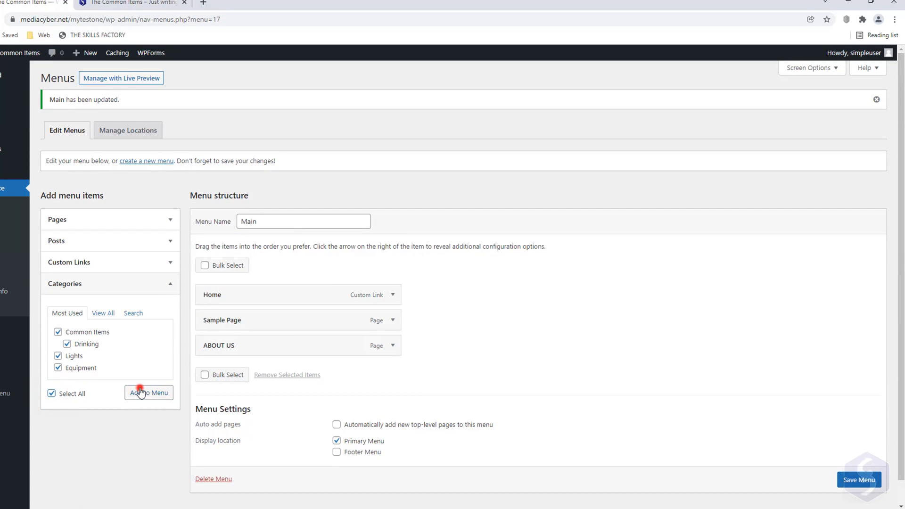
click(148, 392)
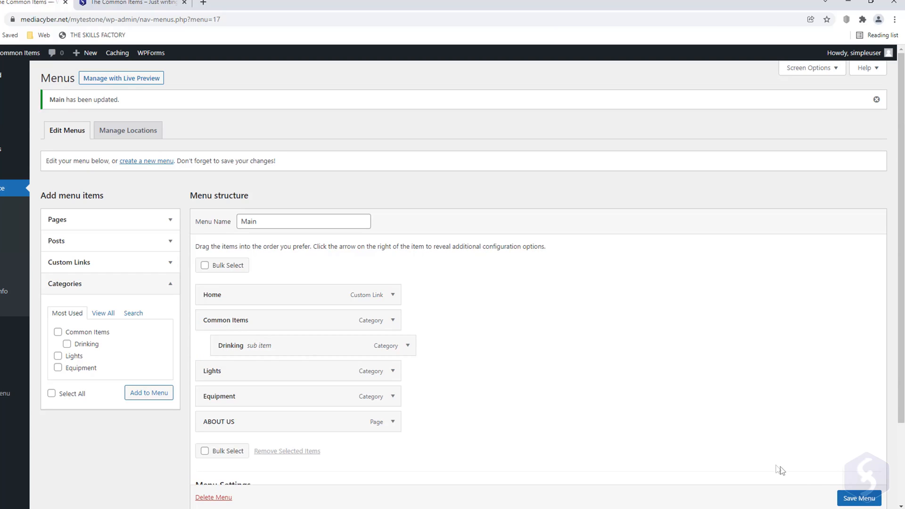
scroll(down, 3)
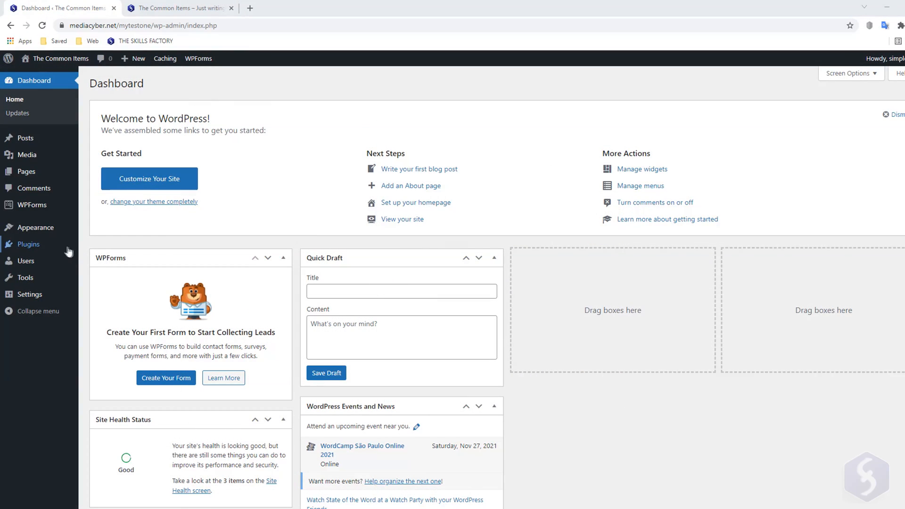
Browse Plugins and the Add Plugins page, then return to the All Posts list.
click(27, 243)
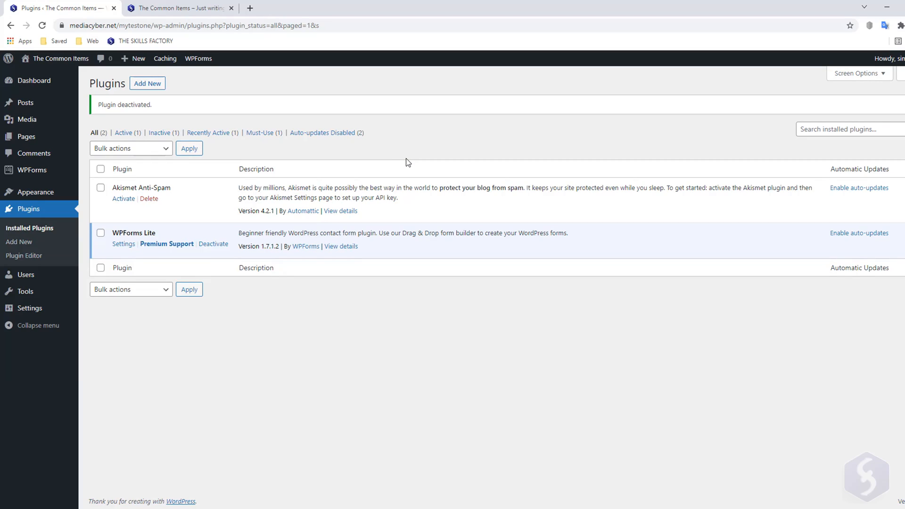
click(147, 83)
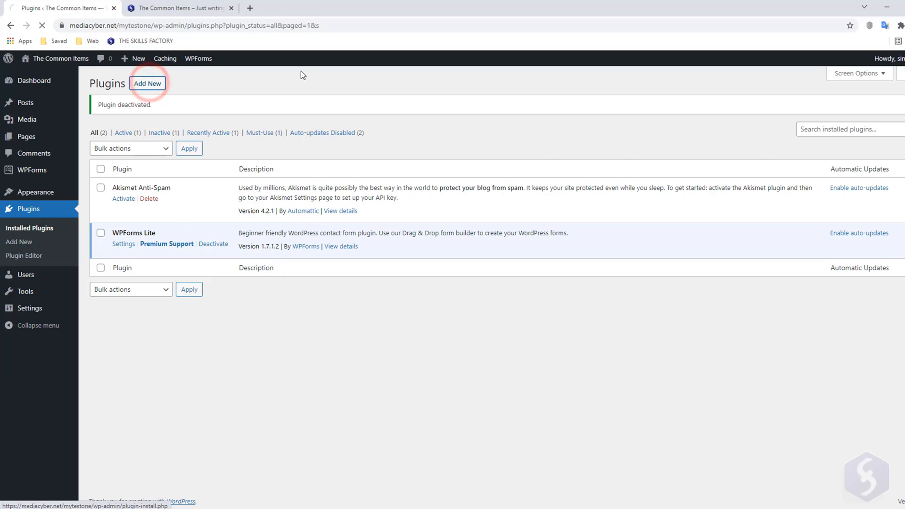
click(148, 83)
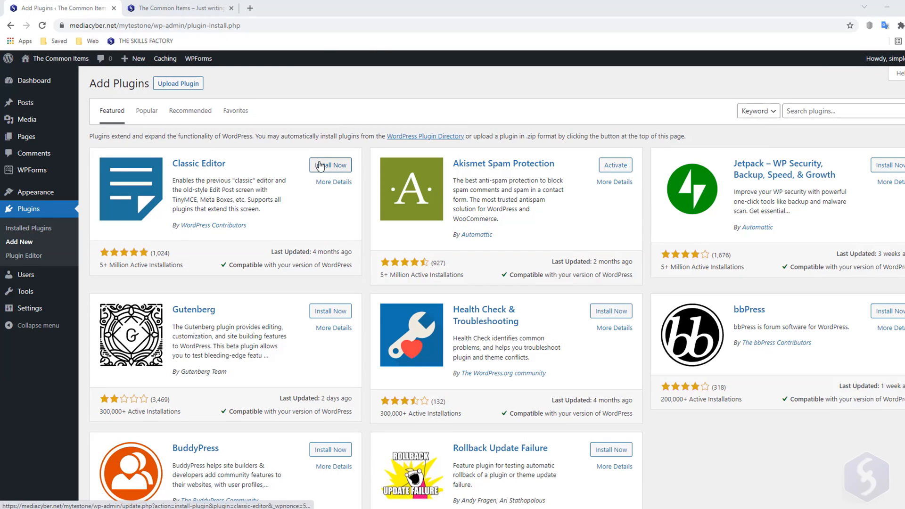
click(330, 165)
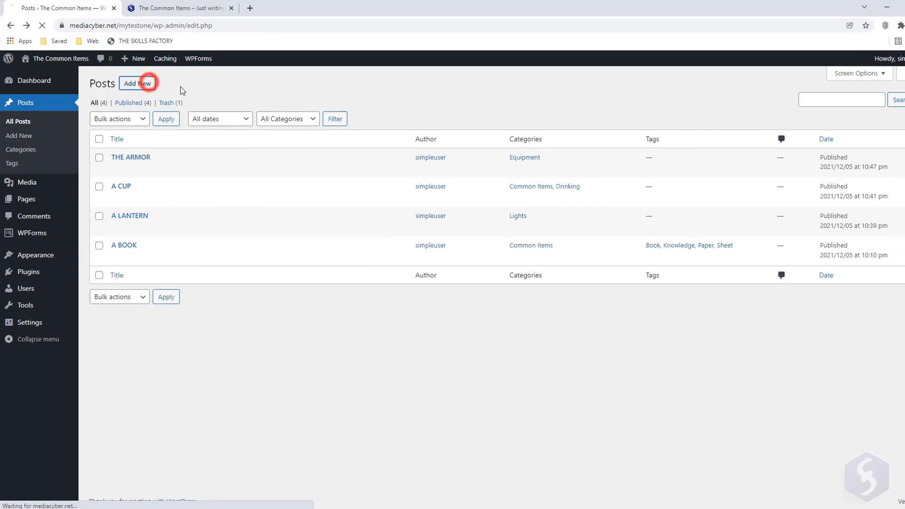
click(137, 82)
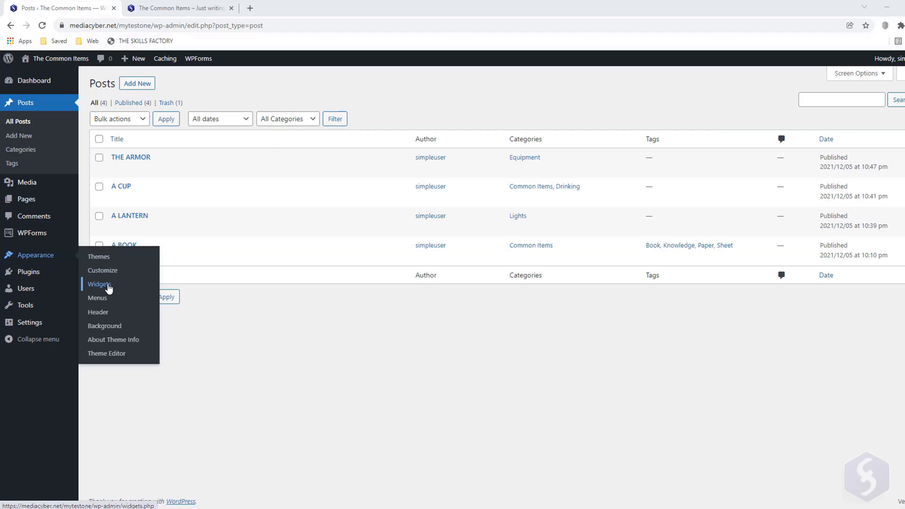
Enter Appearance > Widgets and step through and close the block editor welcome guide.
click(99, 284)
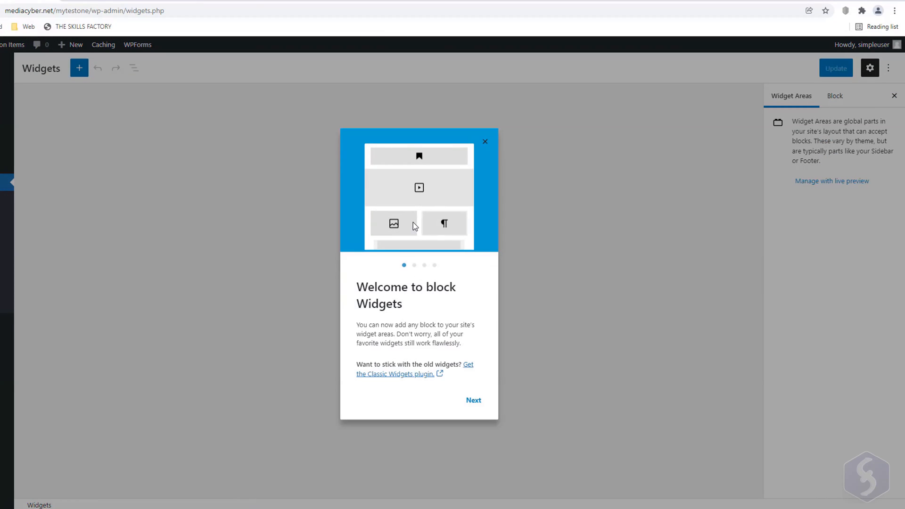
click(472, 400)
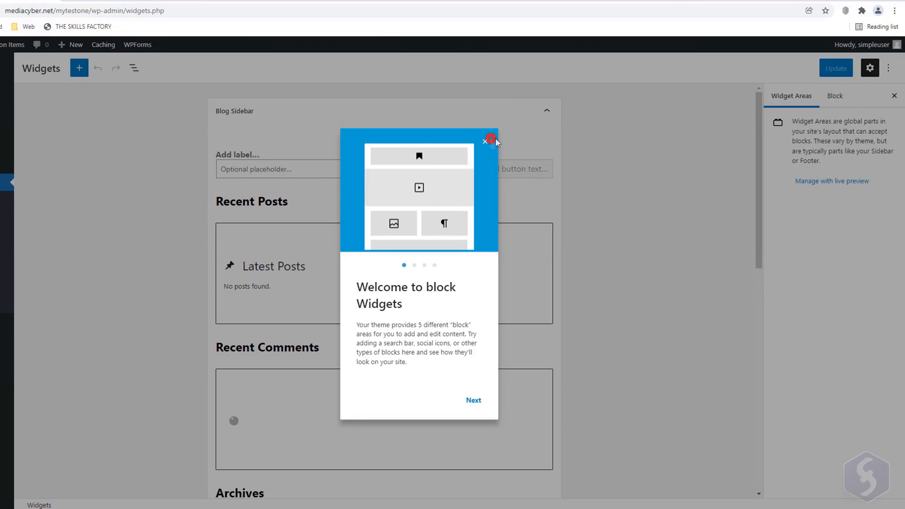
click(485, 142)
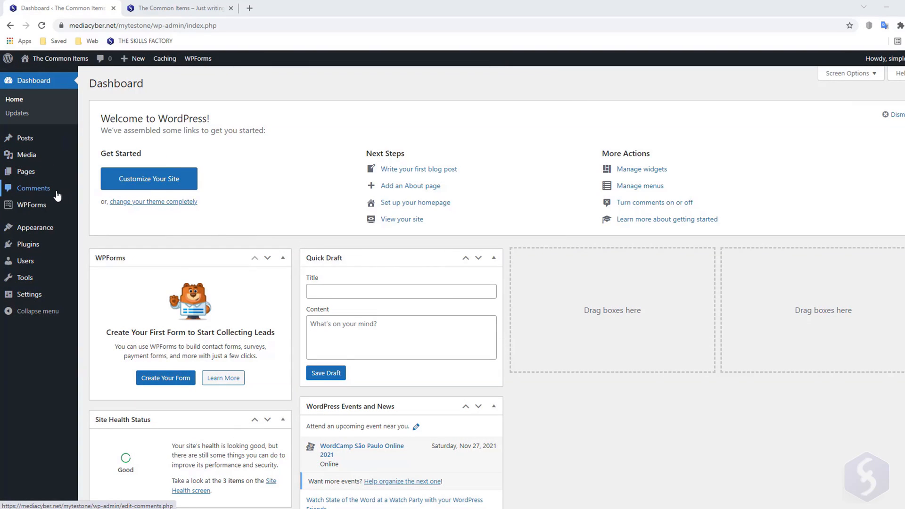
Visit the Comments, Tools and General Settings admin pages.
click(33, 189)
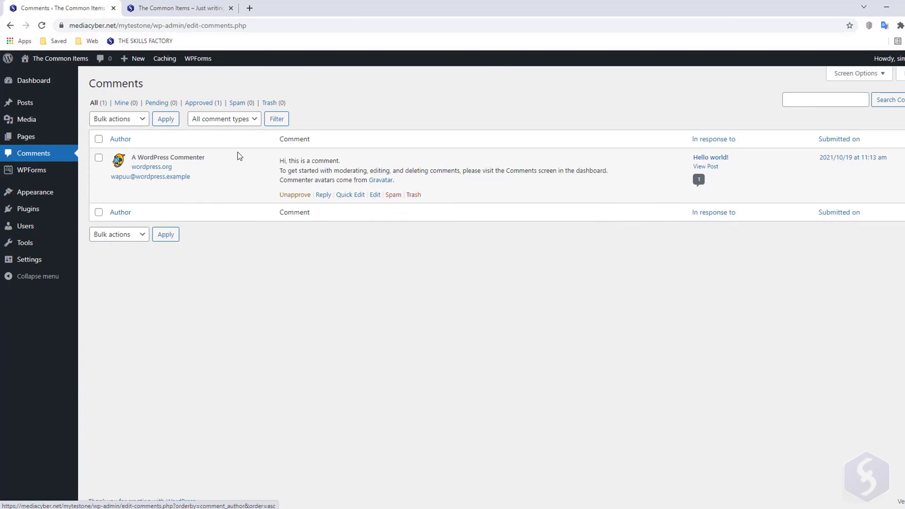
mouse_move(25, 225)
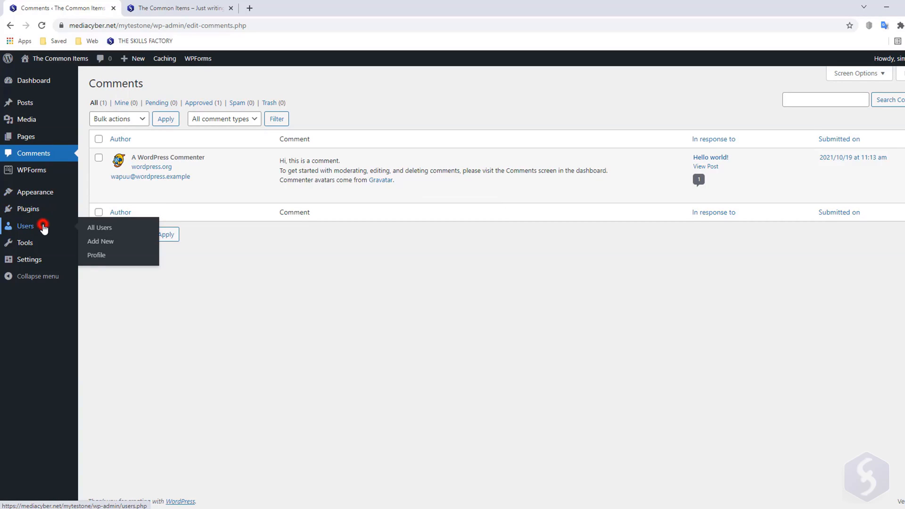
click(25, 243)
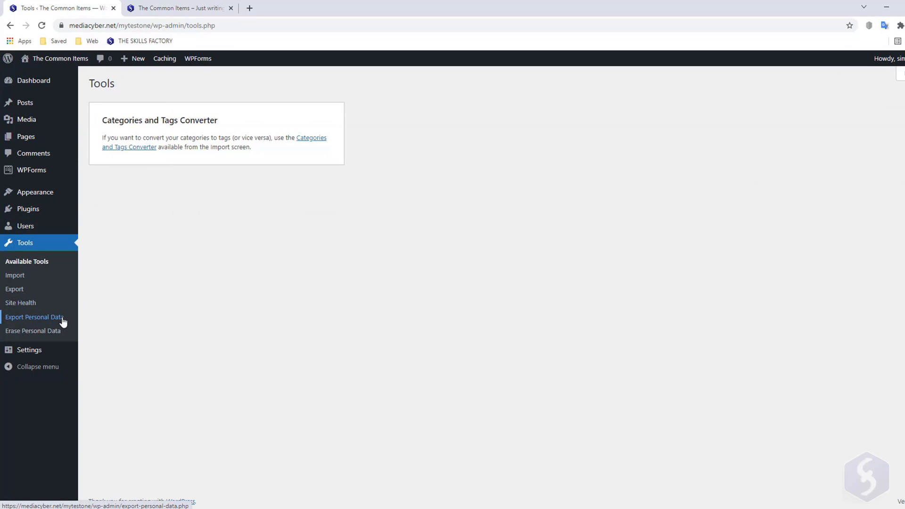
click(30, 350)
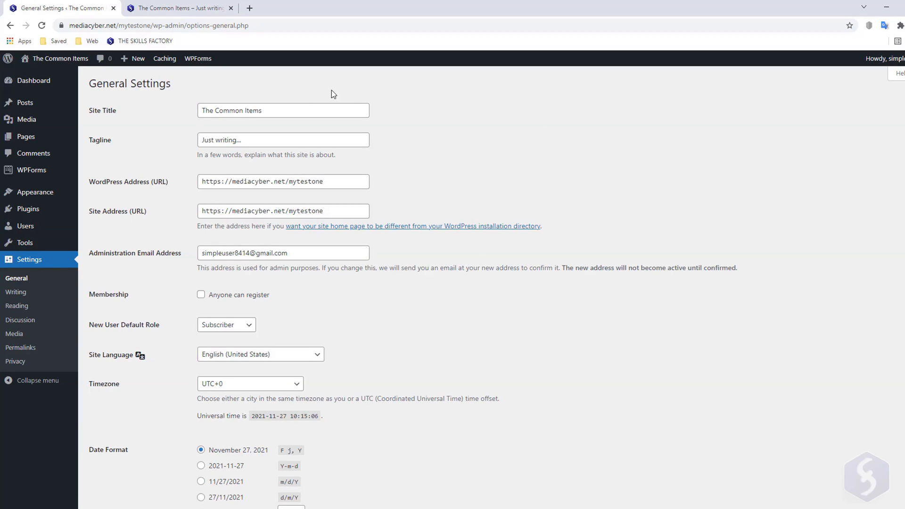
mouse_move(305, 206)
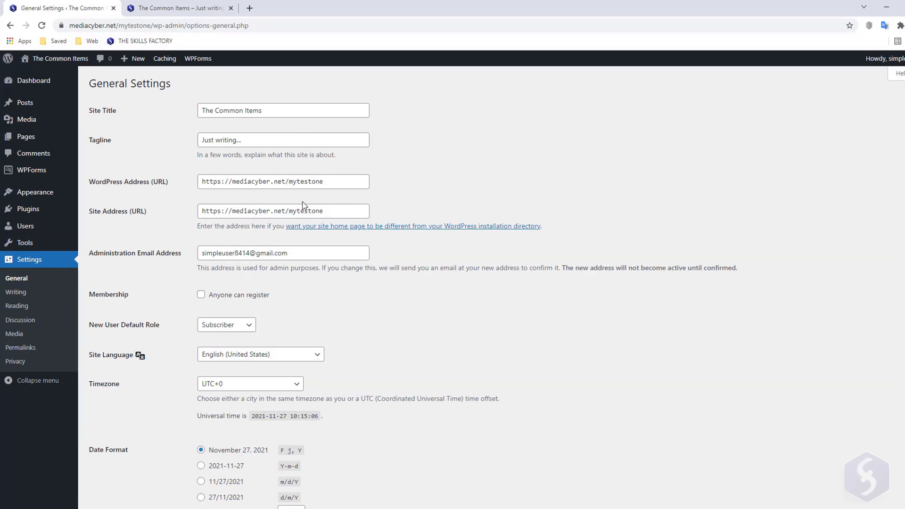
Scroll through General Settings and switch to the Privacy settings with its Privacy Policy page choice.
scroll(down, 3)
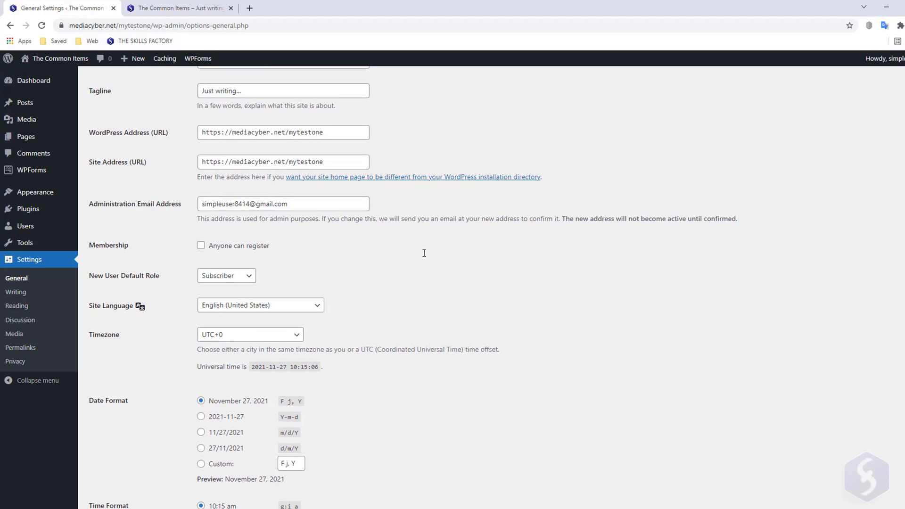
mouse_move(353, 253)
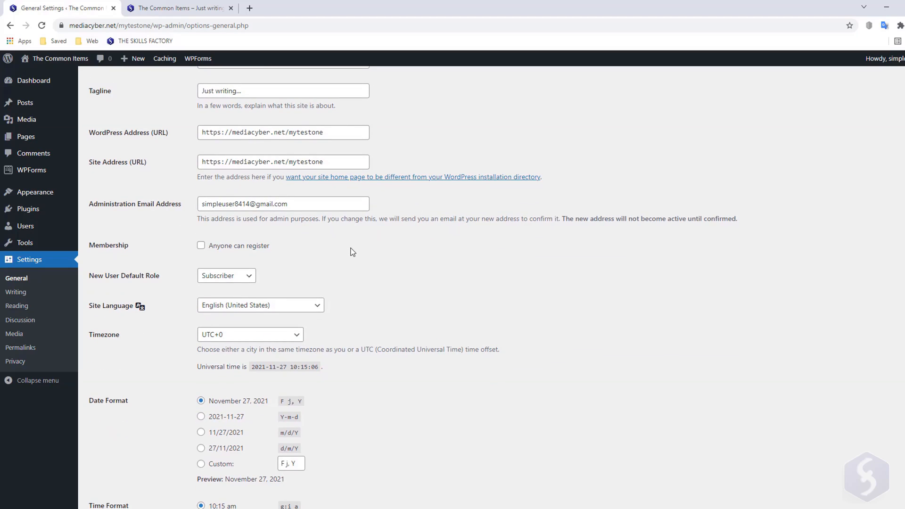
mouse_move(402, 313)
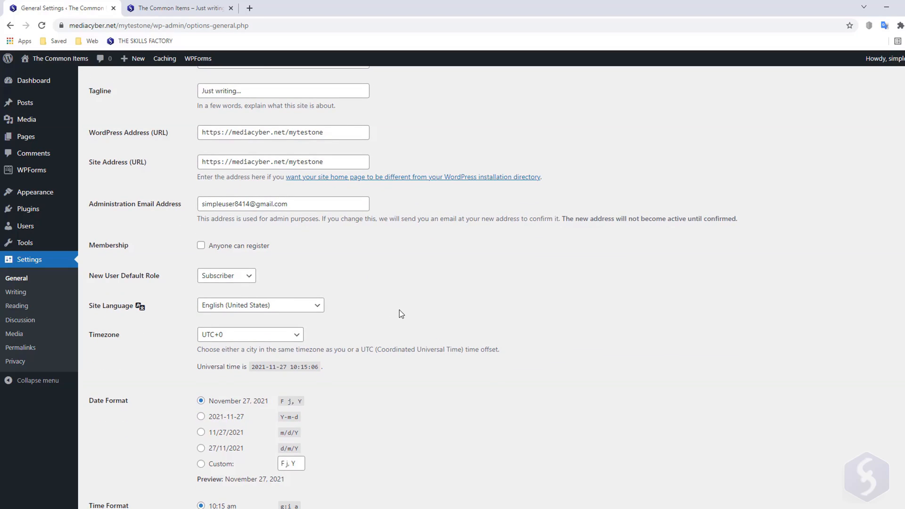
scroll(down, 3)
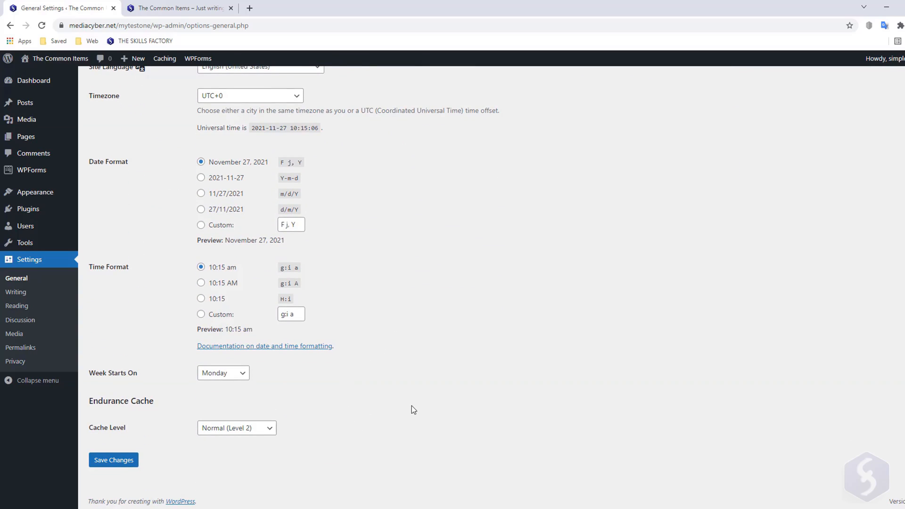
click(16, 361)
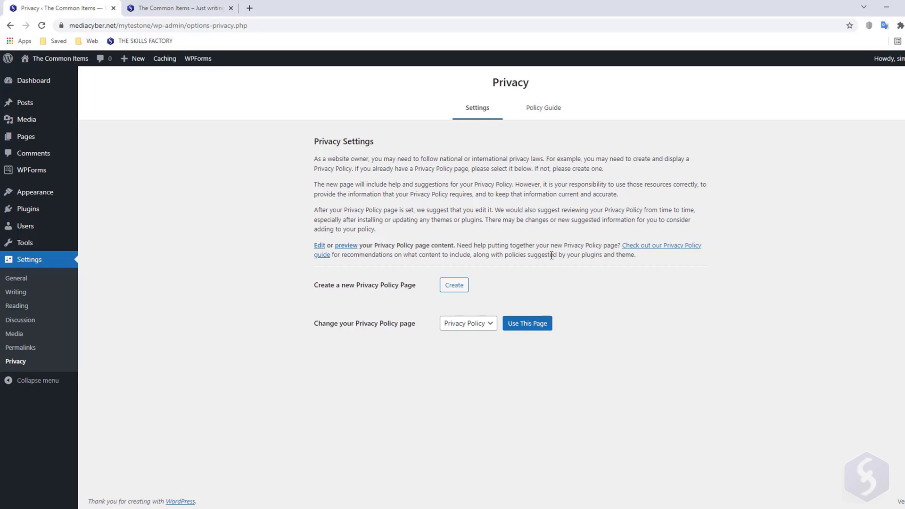
mouse_move(559, 258)
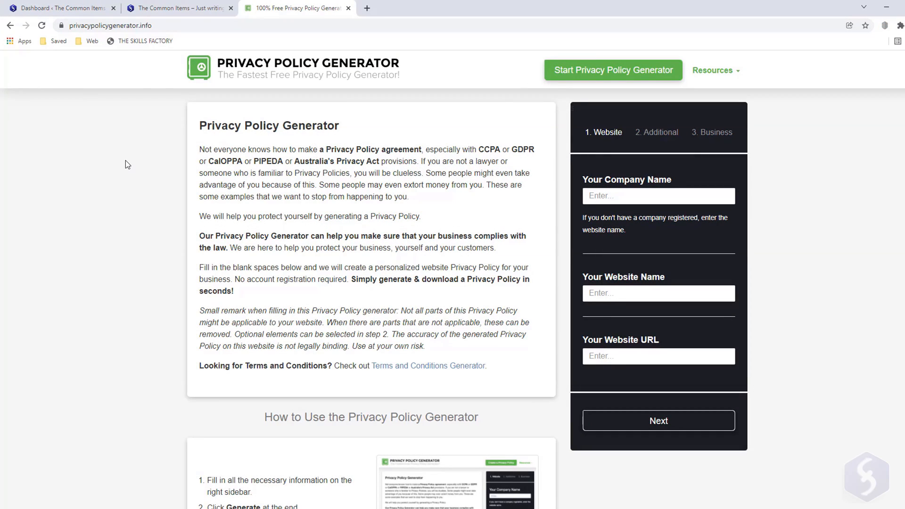
Generate a policy for company Skills Factory, website The Common Items, keeping default answers.
text(Skills Factory)
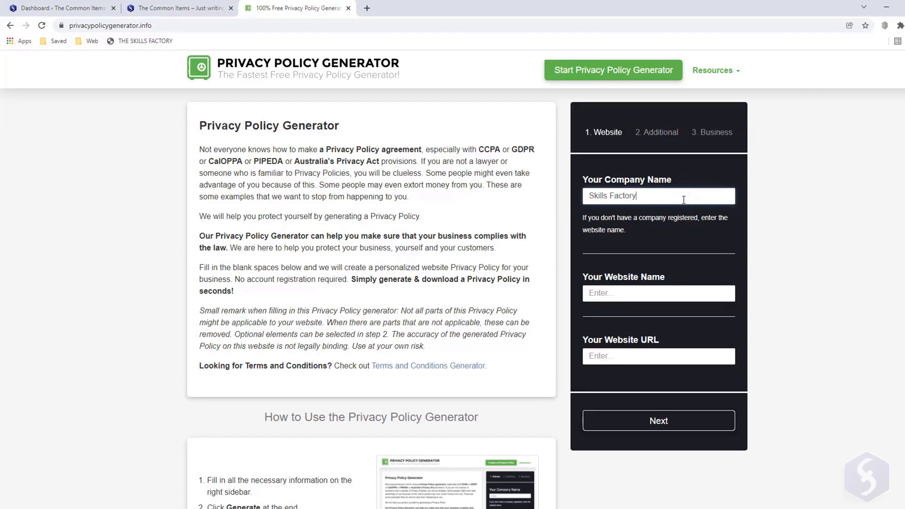
text(The Common Items)
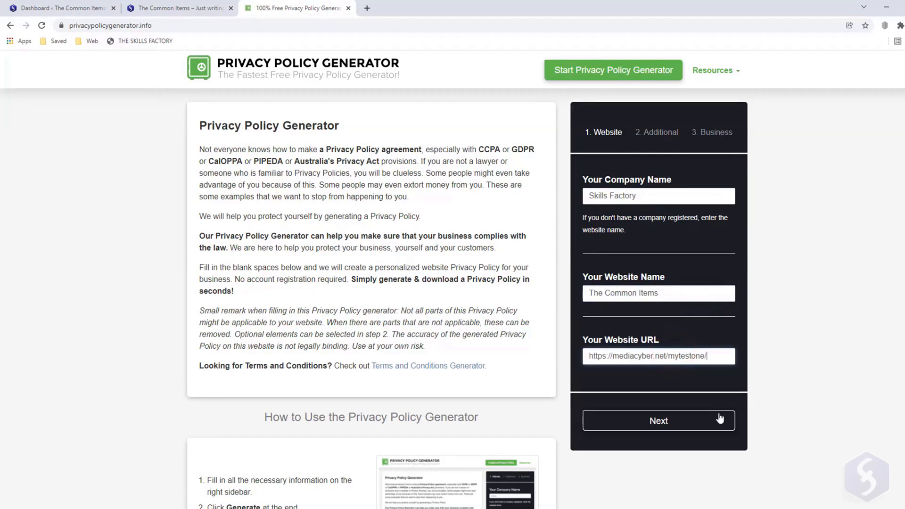
click(658, 420)
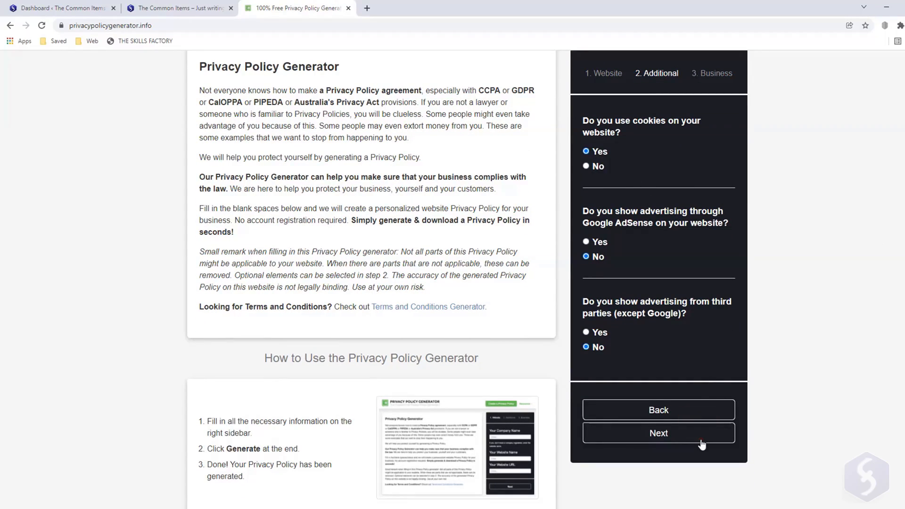
click(658, 433)
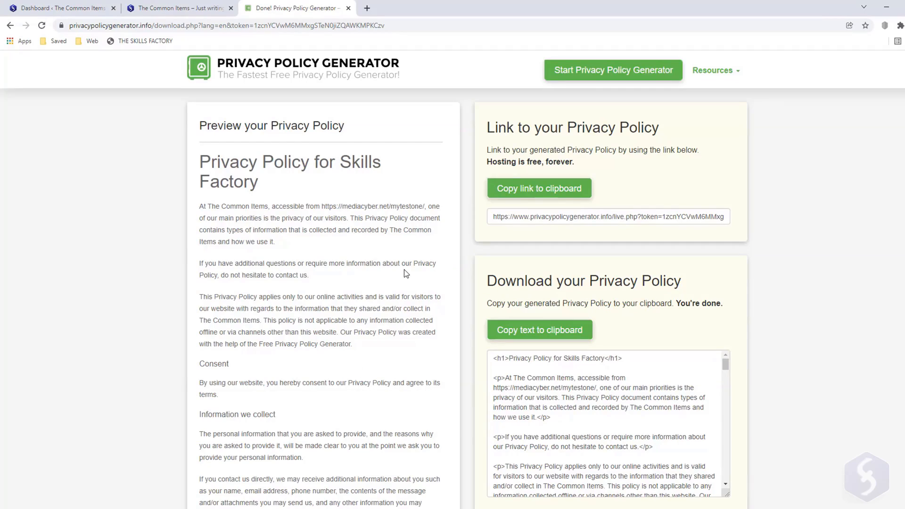
Copy the generated privacy policy text for pasting into WordPress.
scroll(down, 3)
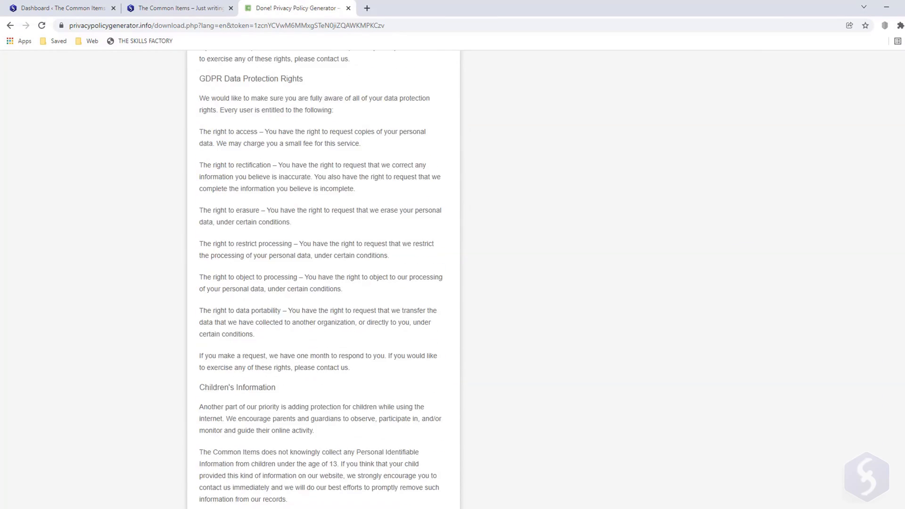
click(60, 7)
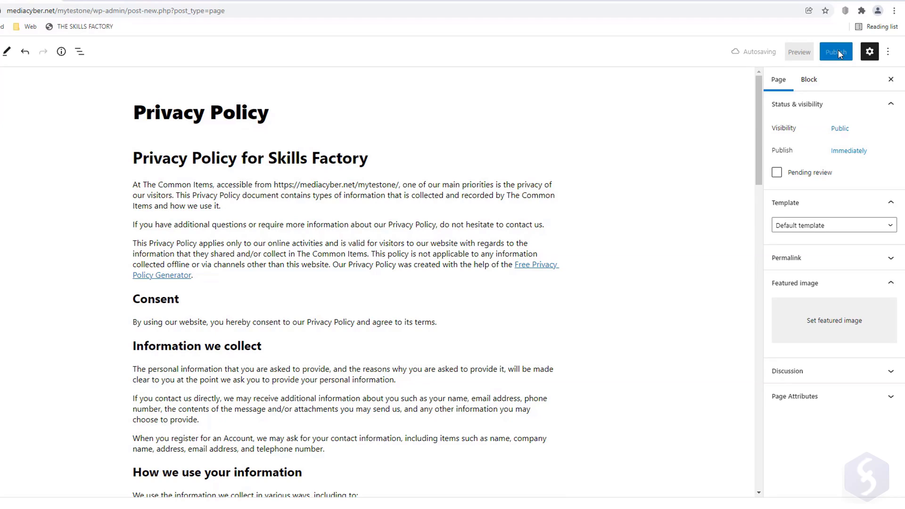
Publish the Privacy Policy page and review it on the live site.
click(835, 51)
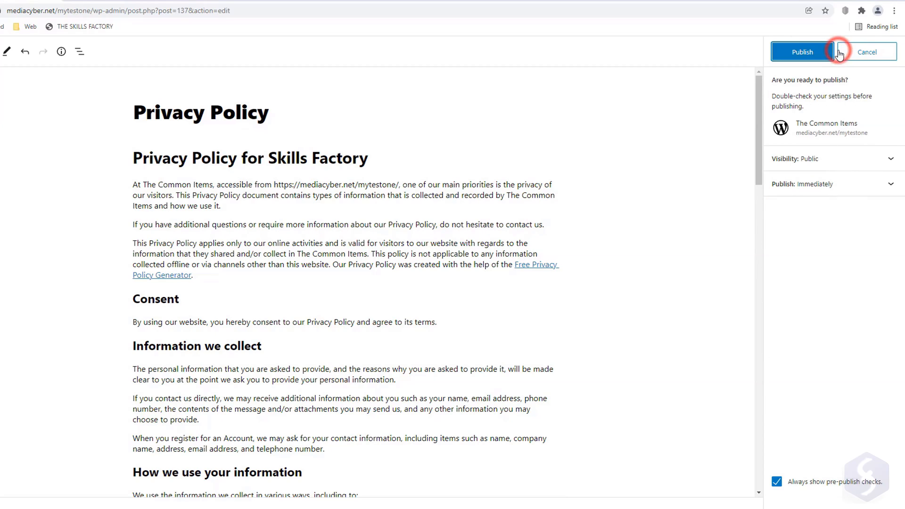
click(801, 51)
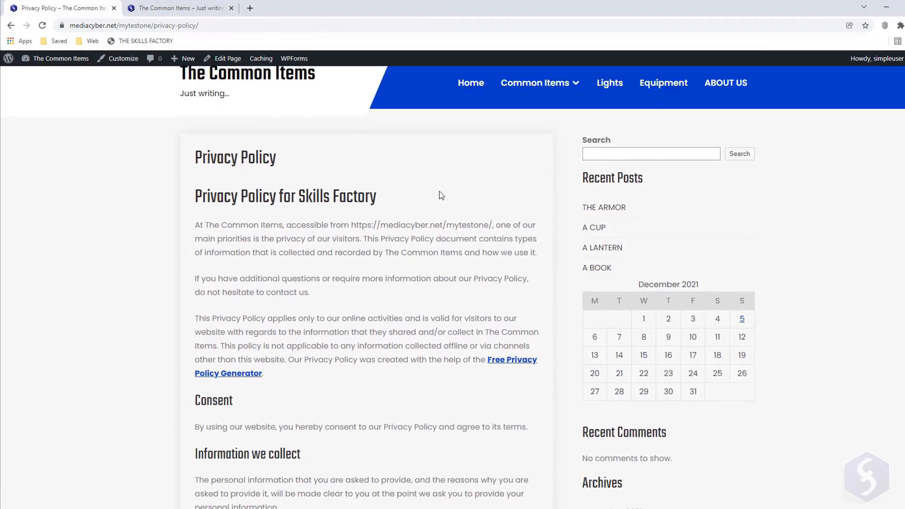
scroll(down, 3)
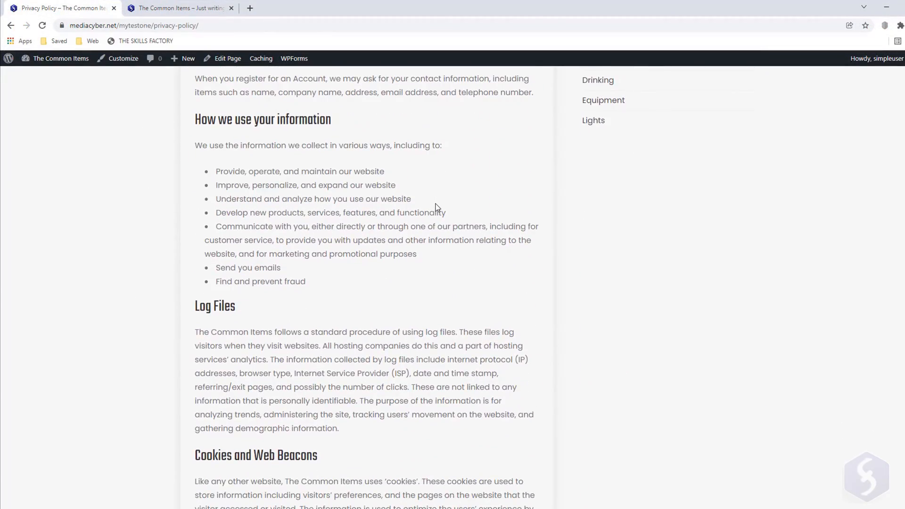
Return to the admin Dashboard via the site-name menu.
click(60, 59)
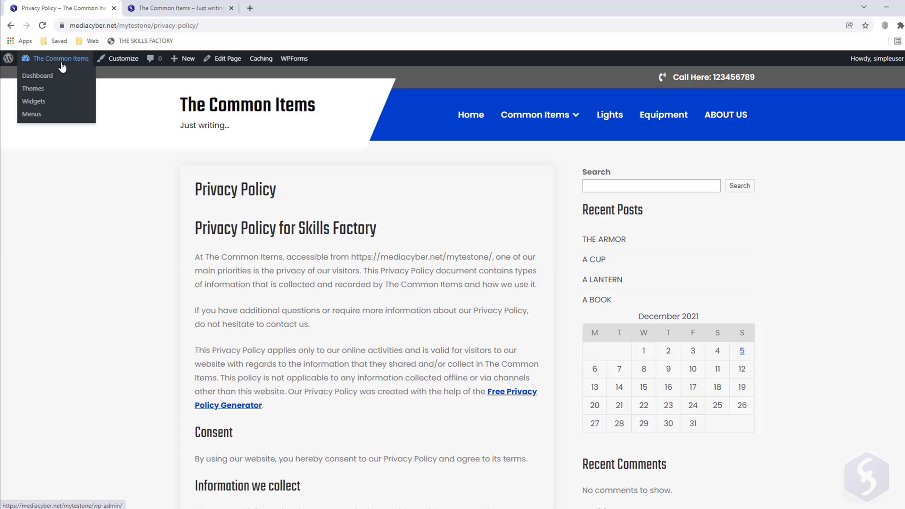
click(36, 76)
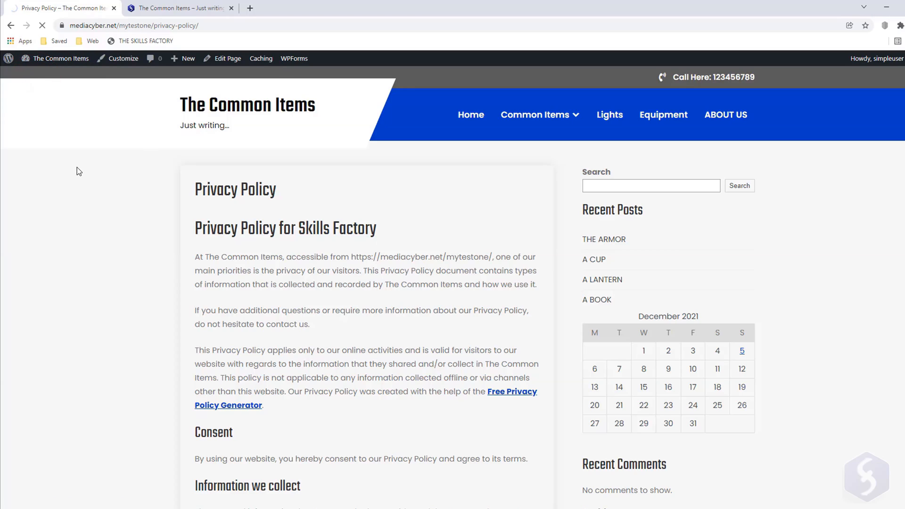